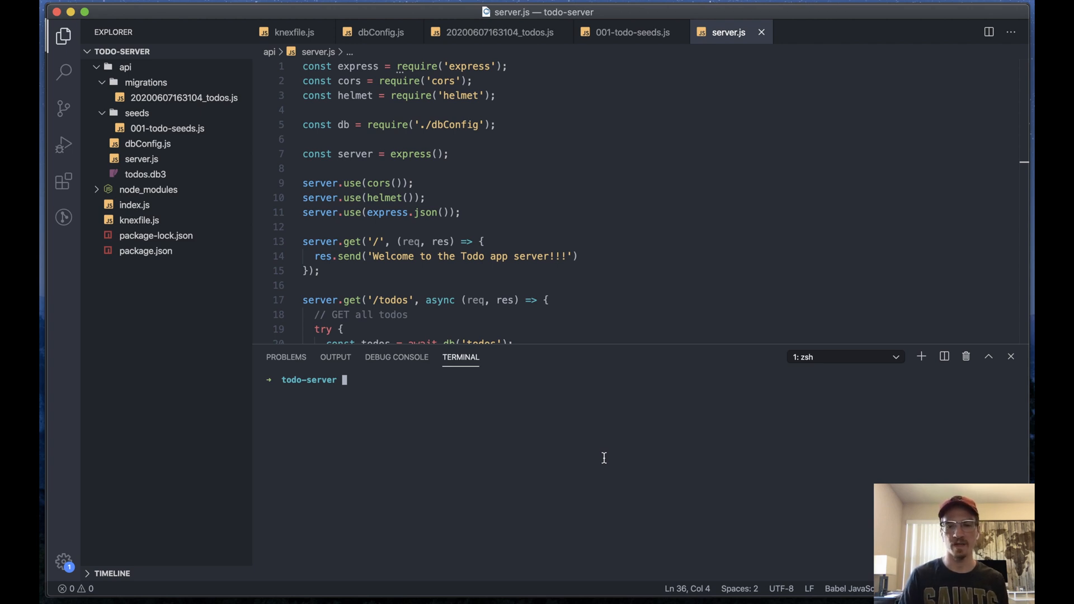
Run 'npm run start' in the todo-server terminal to launch the API on localhost:8888.
text(np)
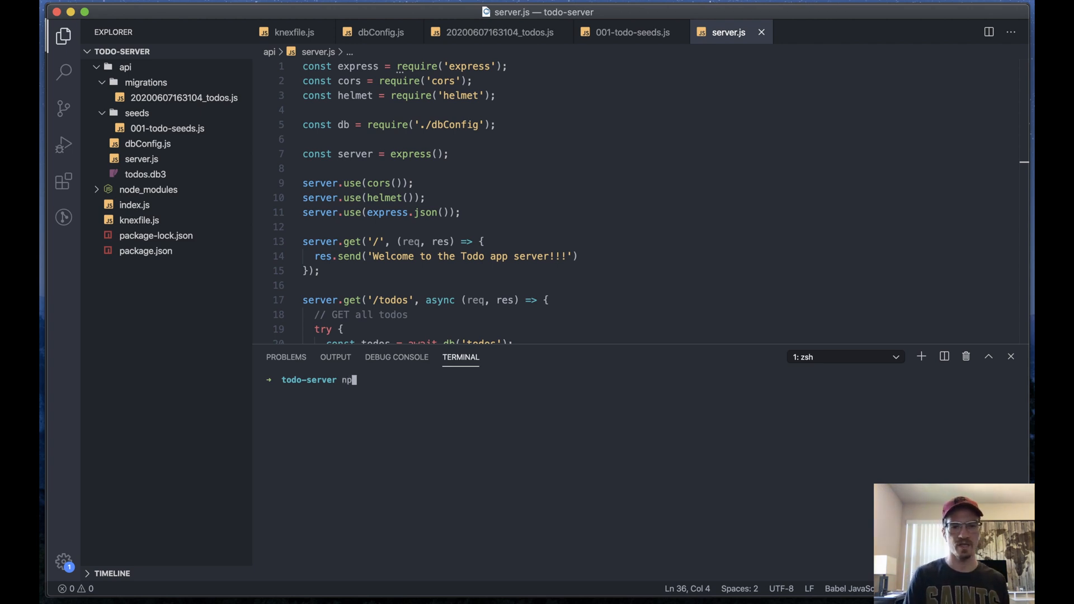
text(m run start)
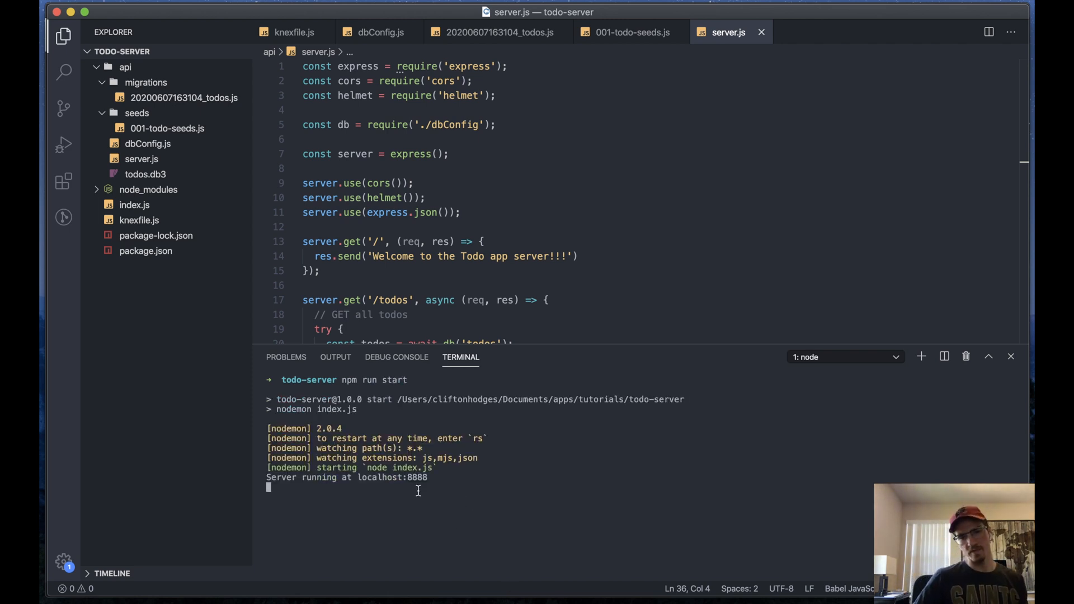
double_click(392, 478)
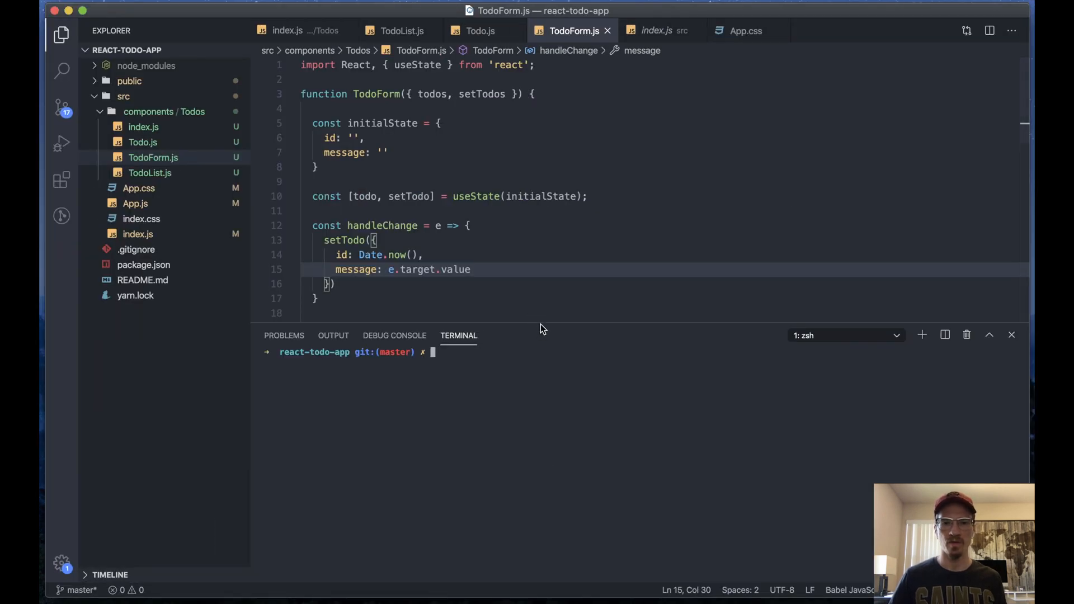
mouse_move(509, 485)
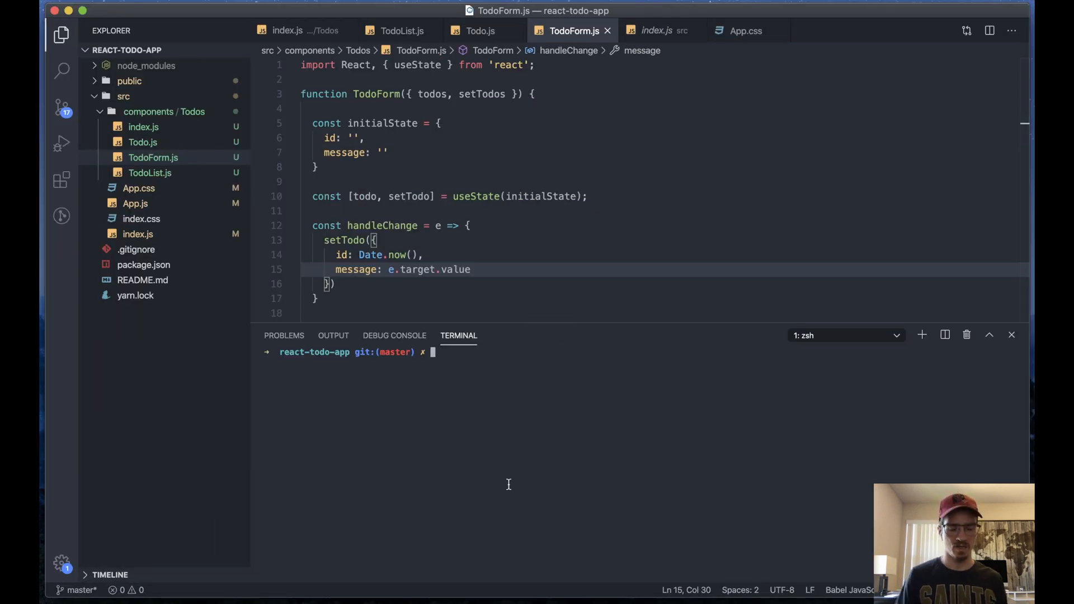
Run 'npm run start' in the react-todo-app terminal to launch react-scripts.
text(npm run start)
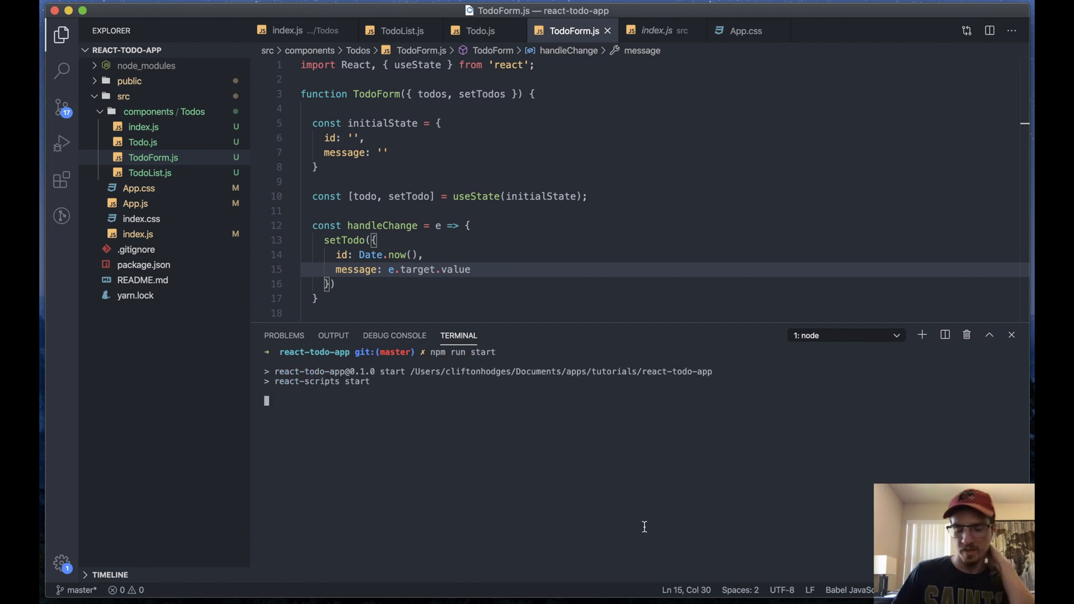
mouse_move(512, 442)
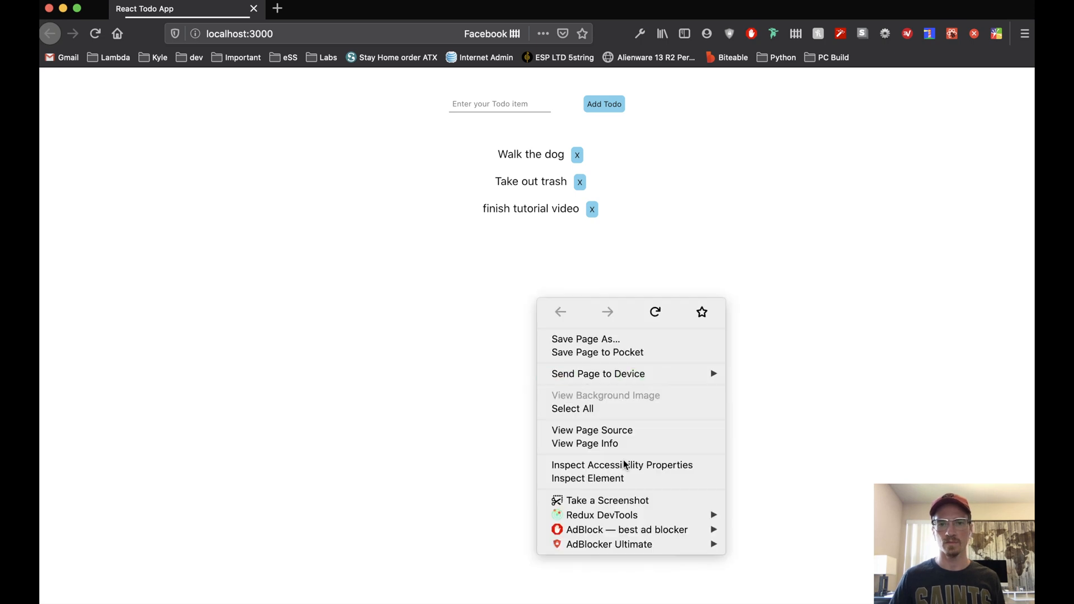
Open Firefox's developer tools on the Todo App page and show the Console.
click(587, 479)
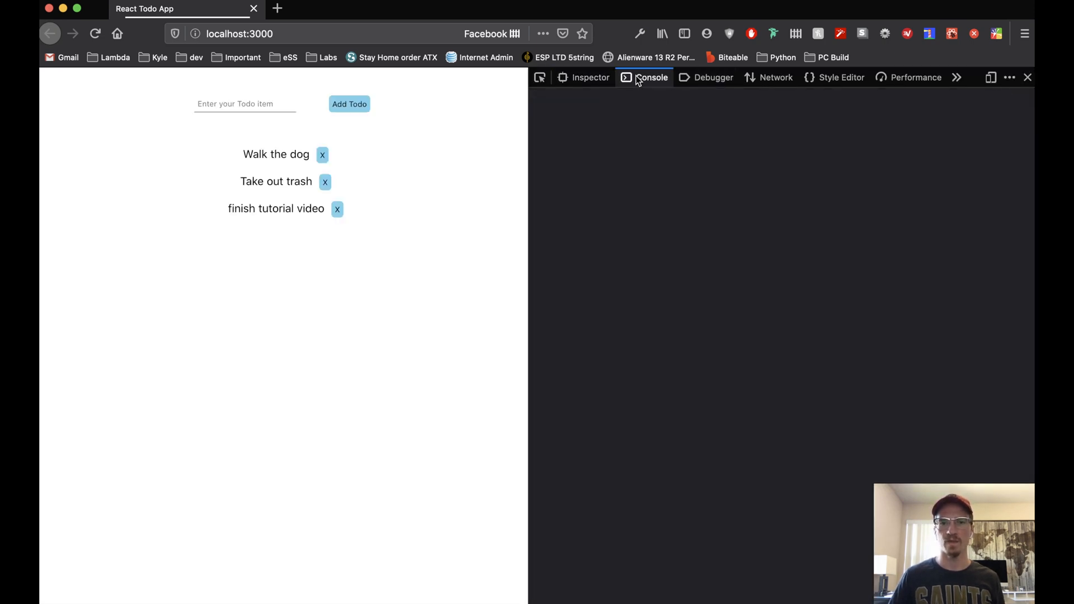
click(650, 77)
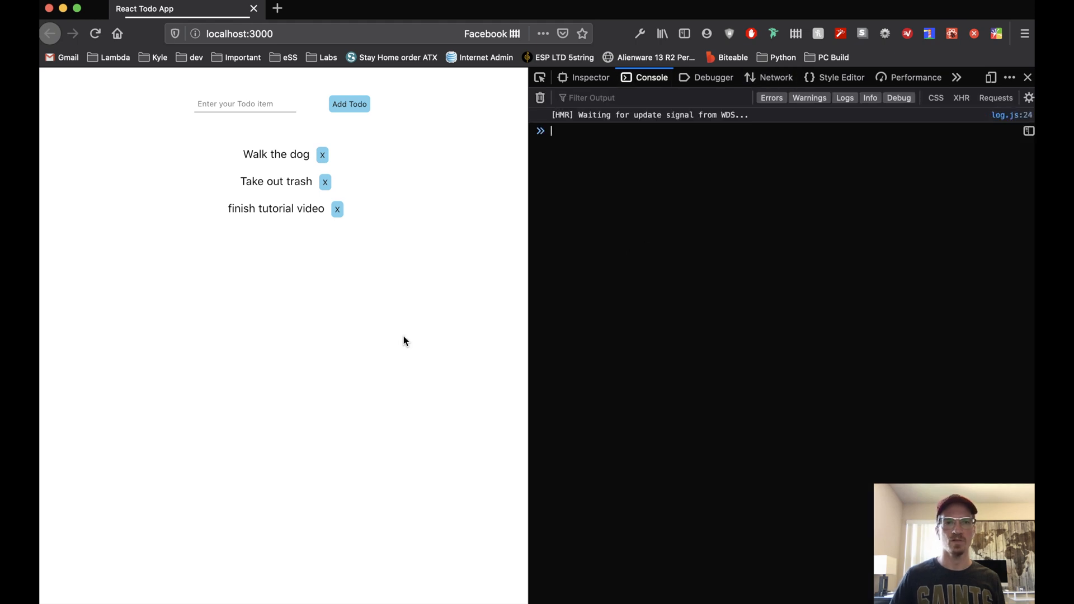
mouse_move(342, 375)
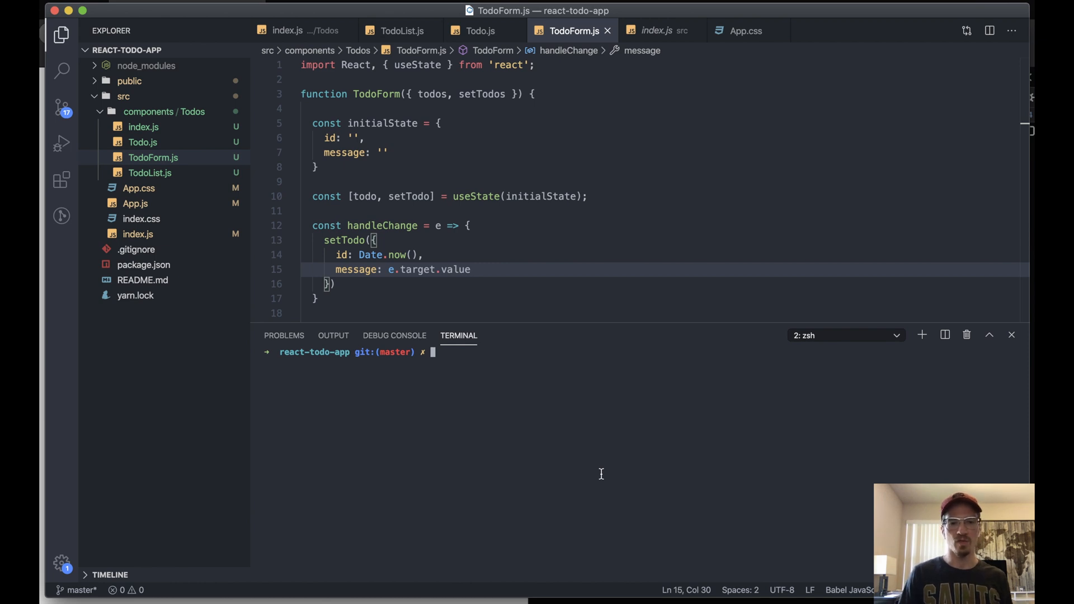
Install axios into the React todo app with 'npm i axios'.
text(npm i)
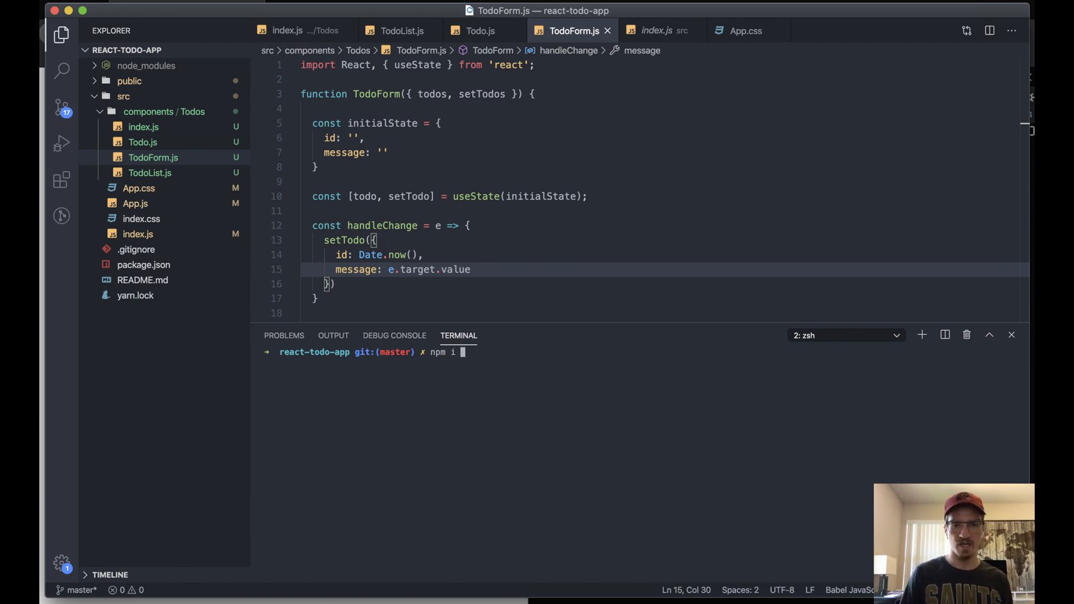
text(axios)
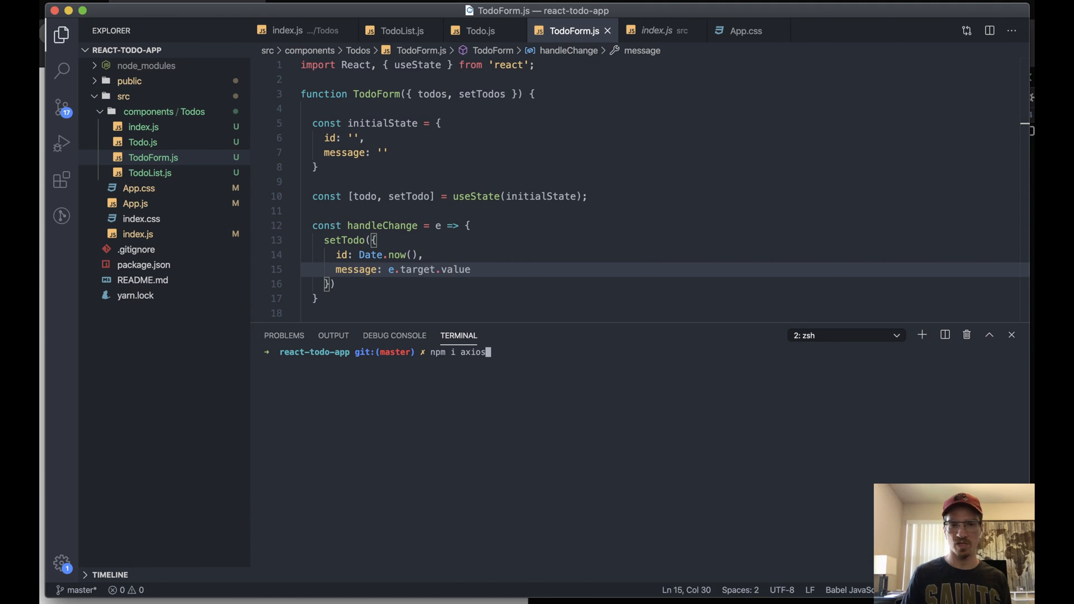
key(Return)
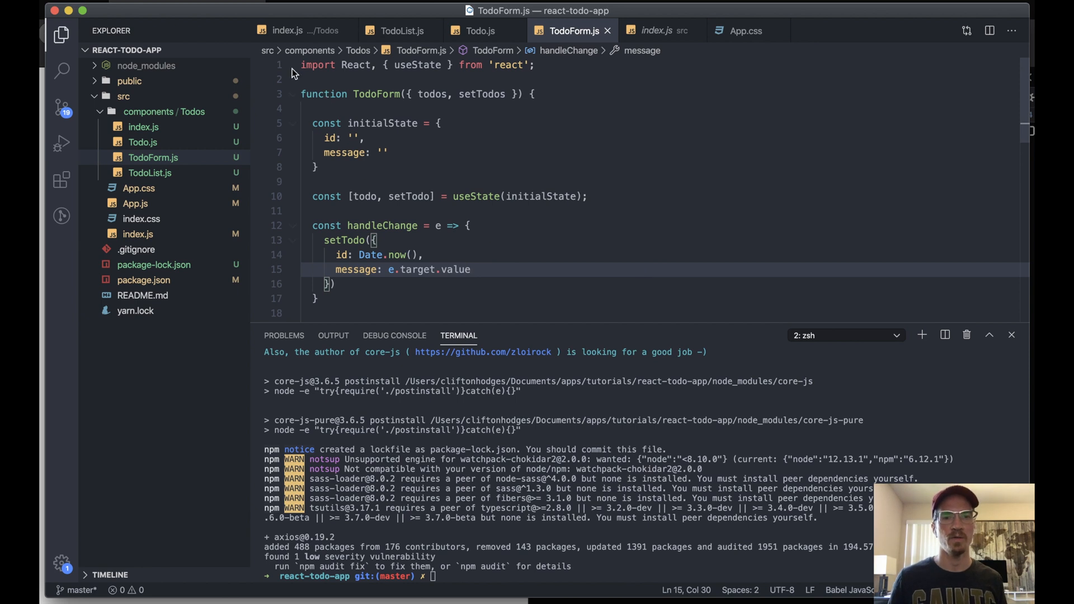
mouse_move(628, 152)
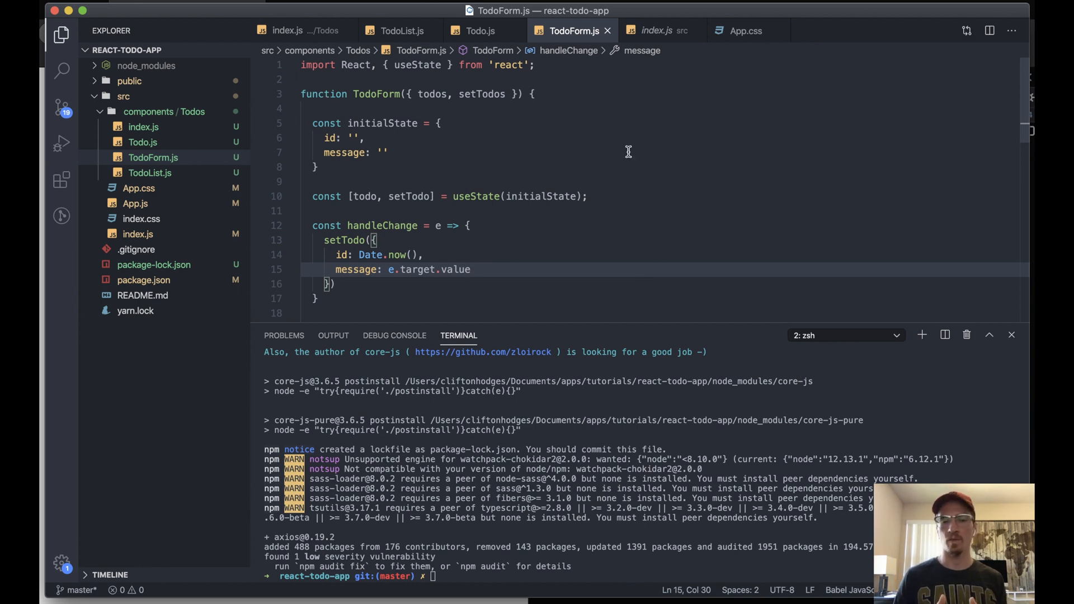
mouse_move(467, 155)
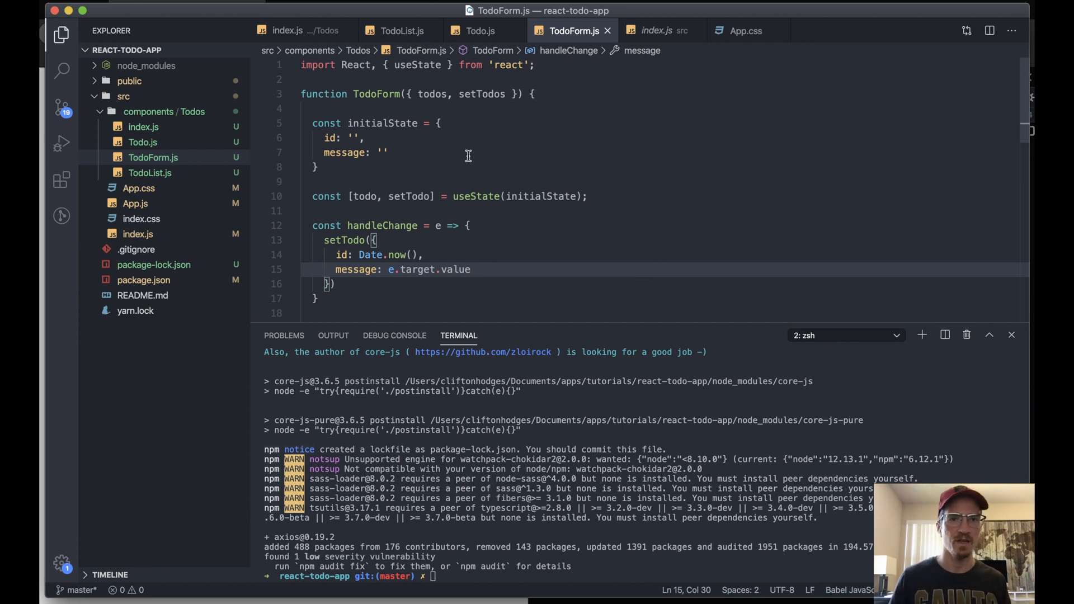
In Todos index.js, add import axios from 'axios' and add useEffect to the React import.
click(291, 30)
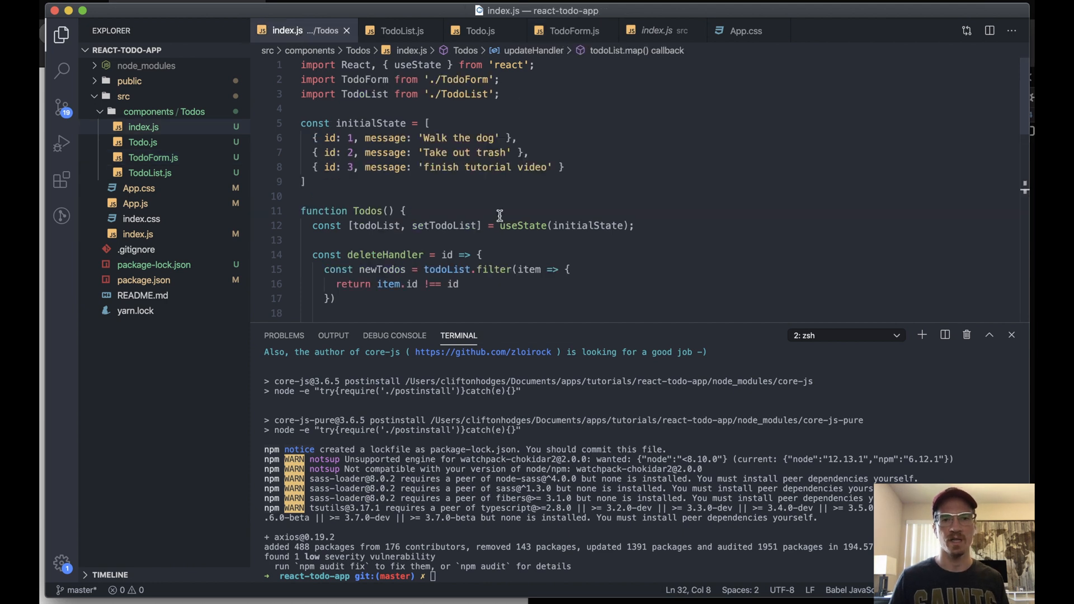
mouse_move(602, 368)
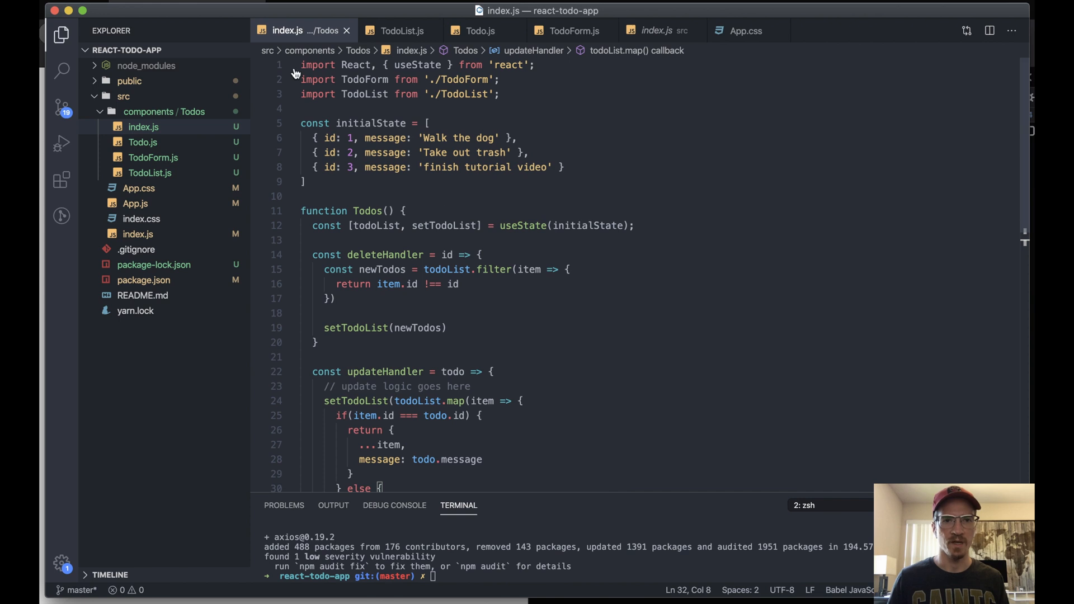
mouse_move(131, 131)
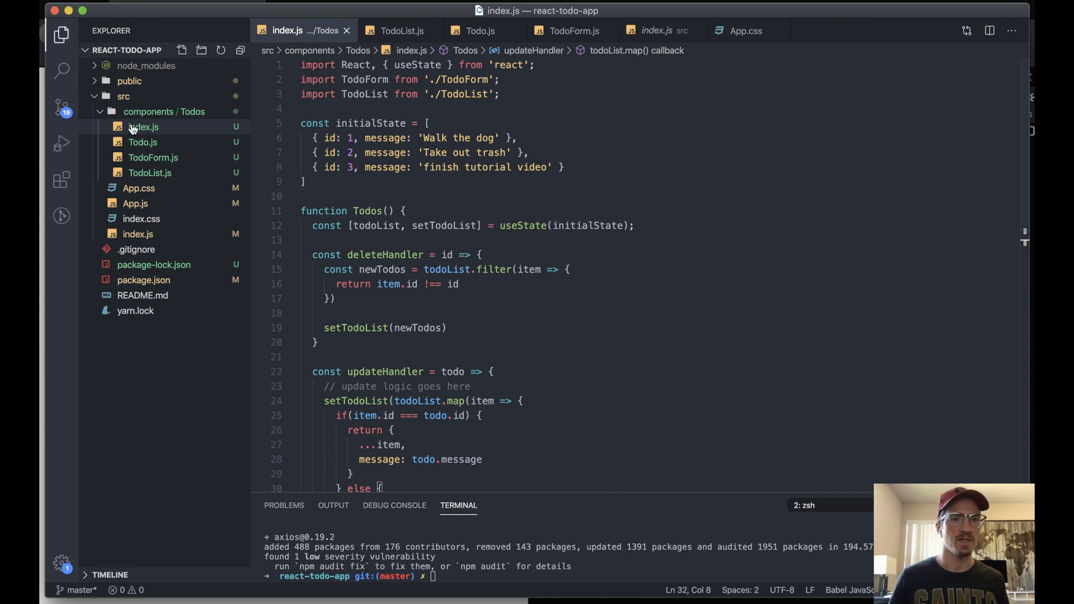
mouse_move(360, 256)
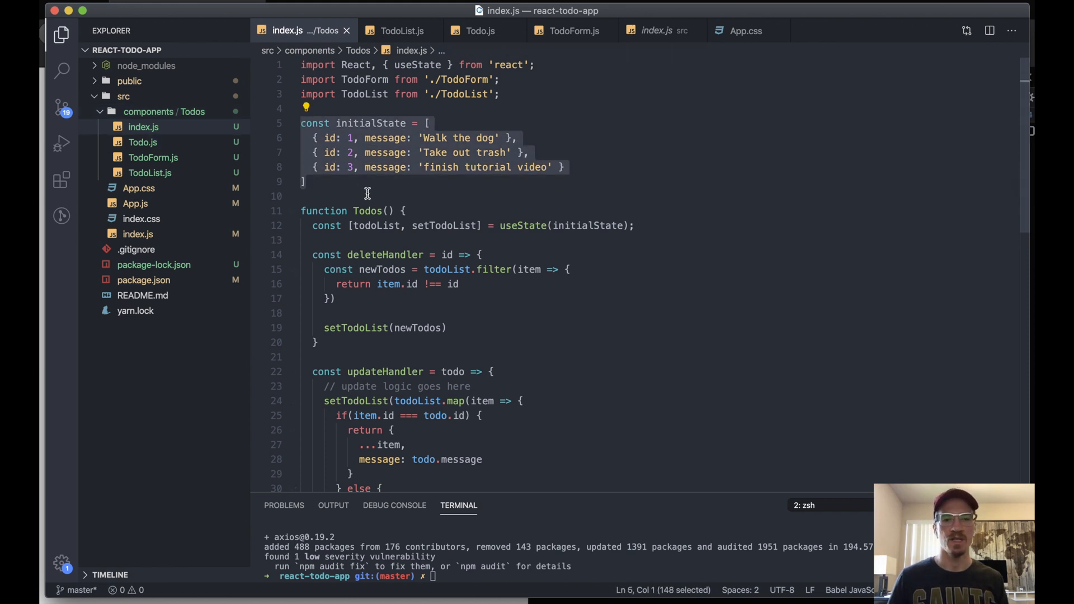
click(304, 182)
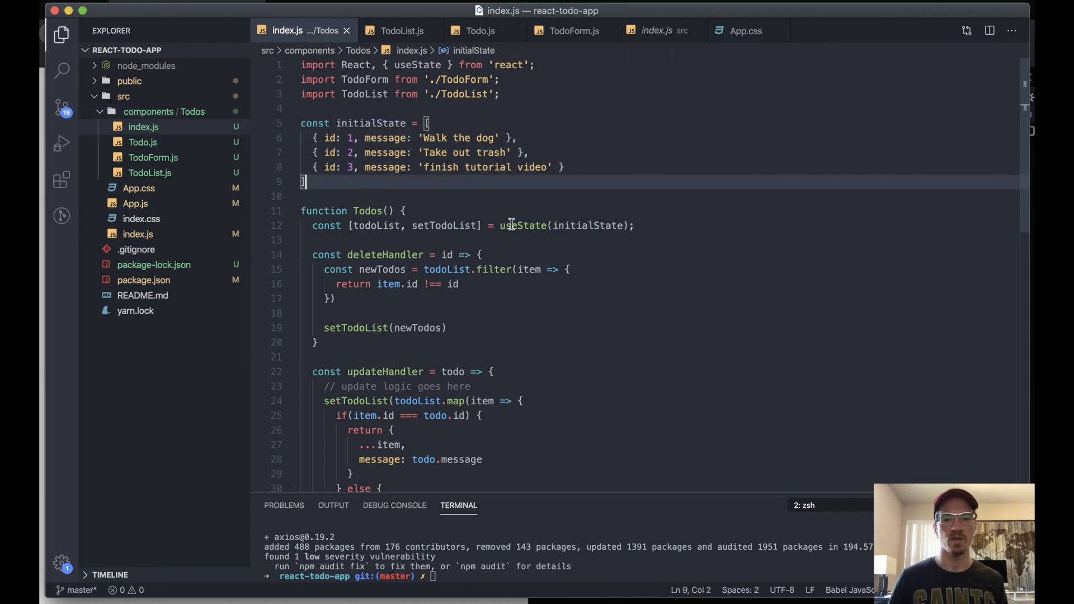
mouse_move(476, 193)
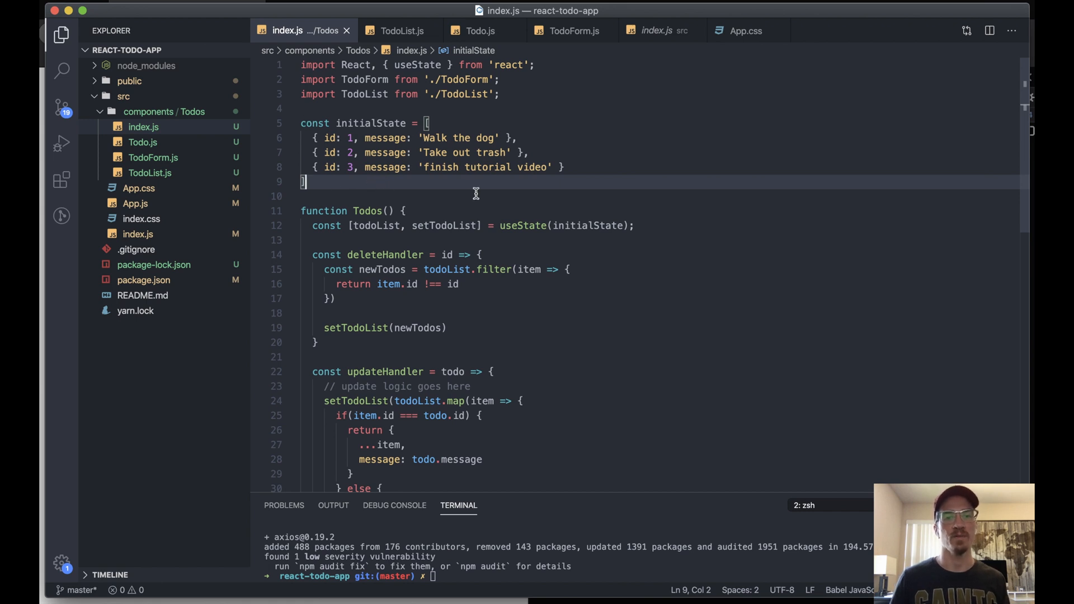
click(500, 94)
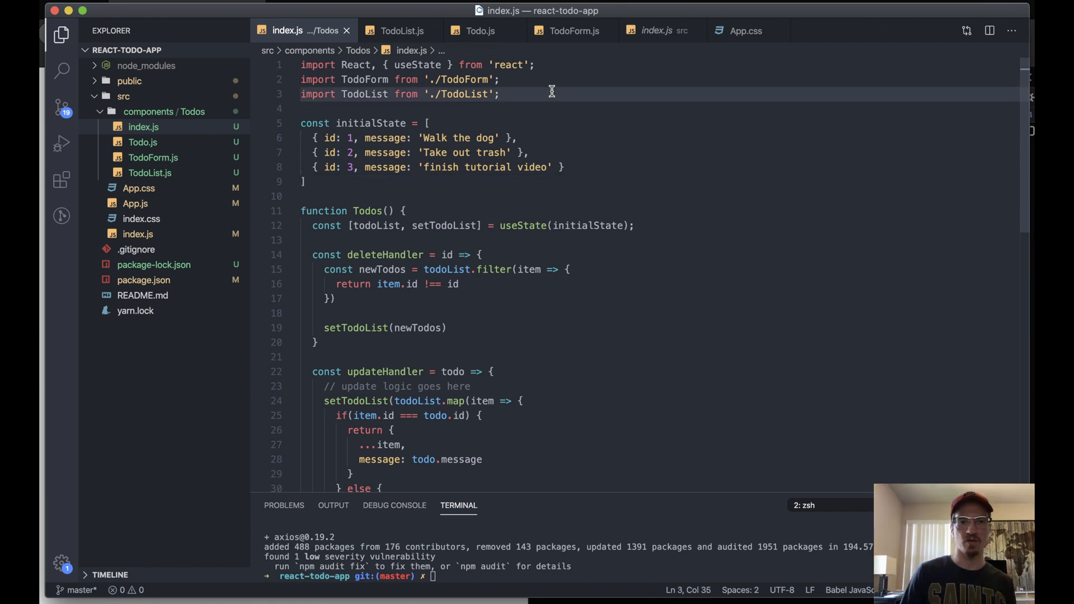
text(import z)
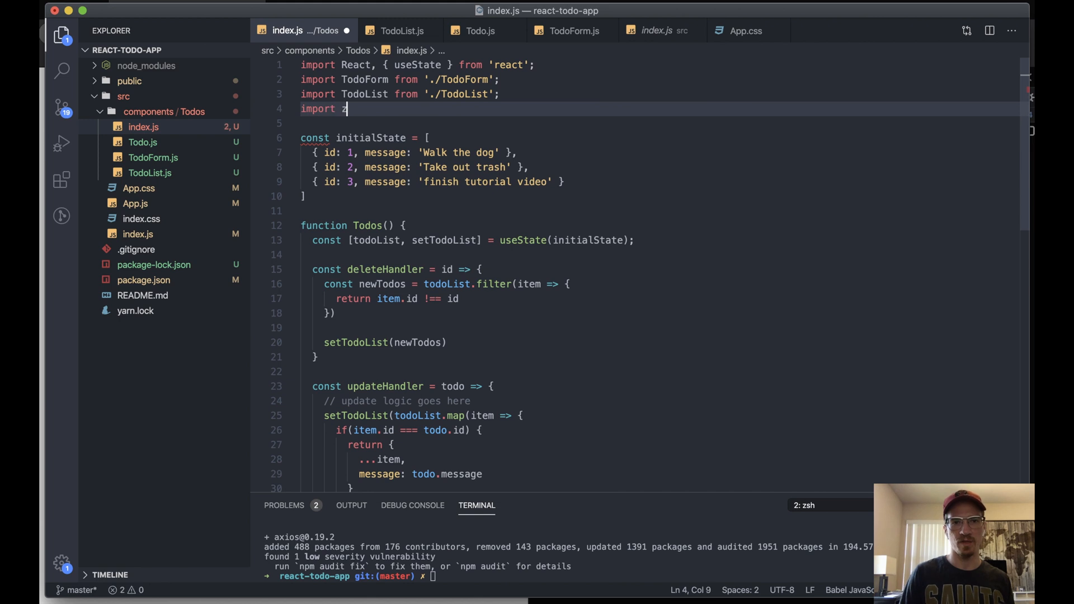
text(axios from)
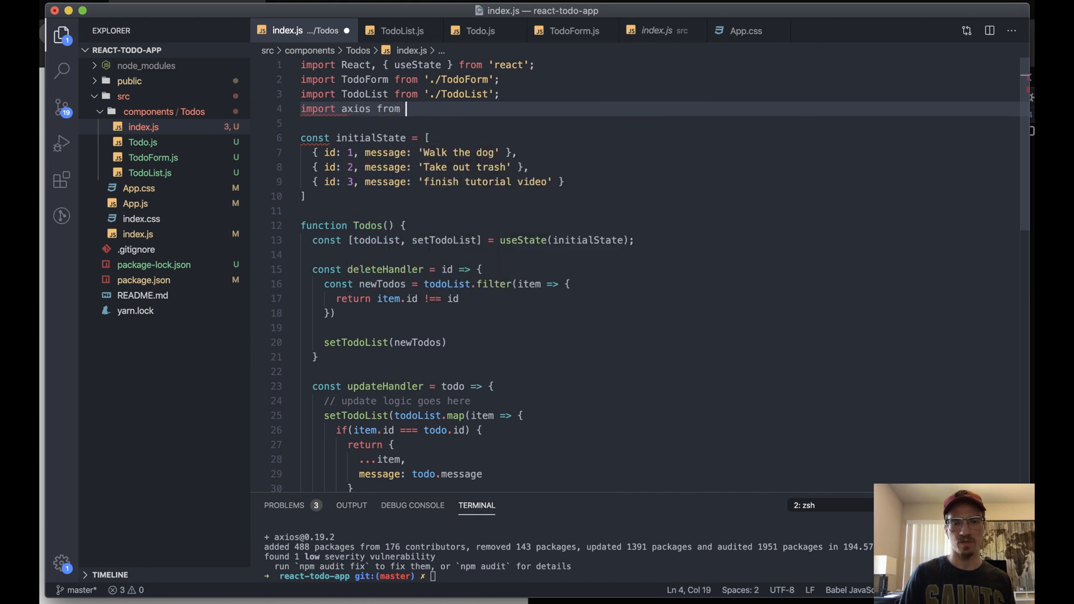
text('axios';)
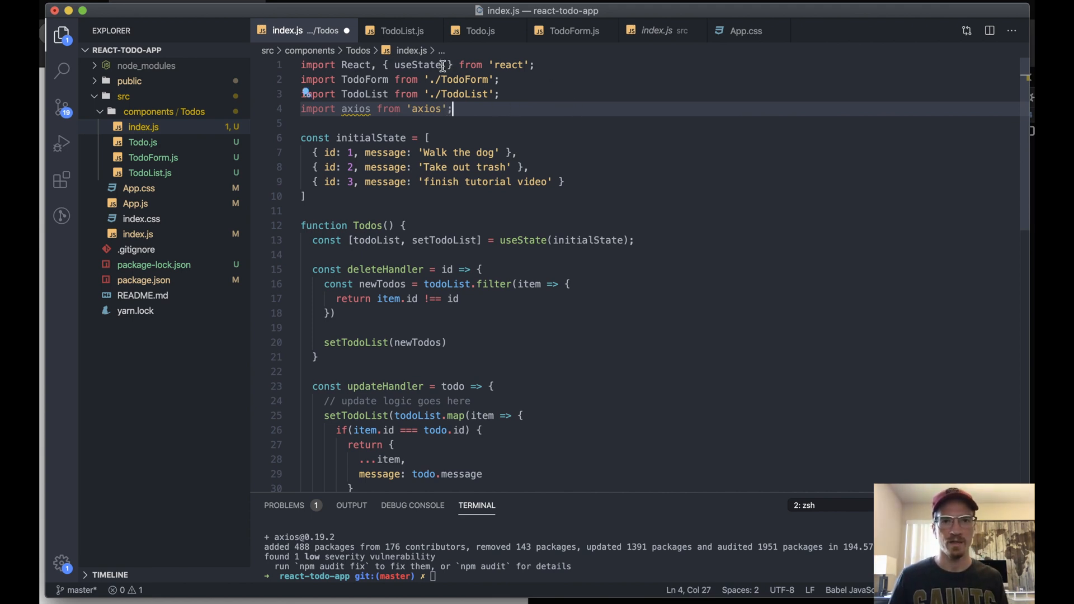
text(useEffect)
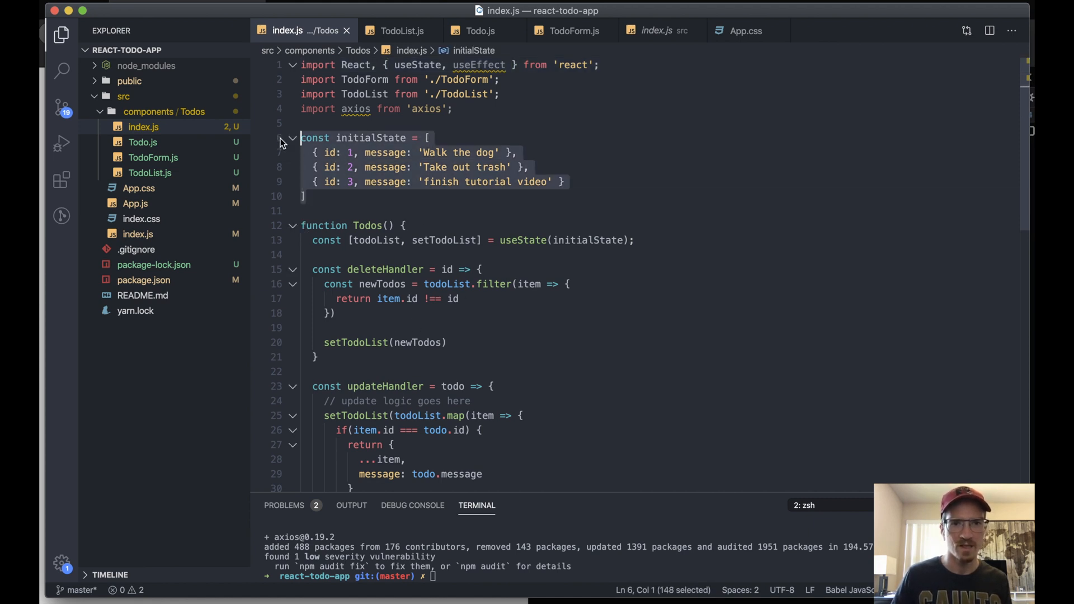
Replace the hard-coded initialState array with a useEffect(() => {}) hook.
key(Backspace)
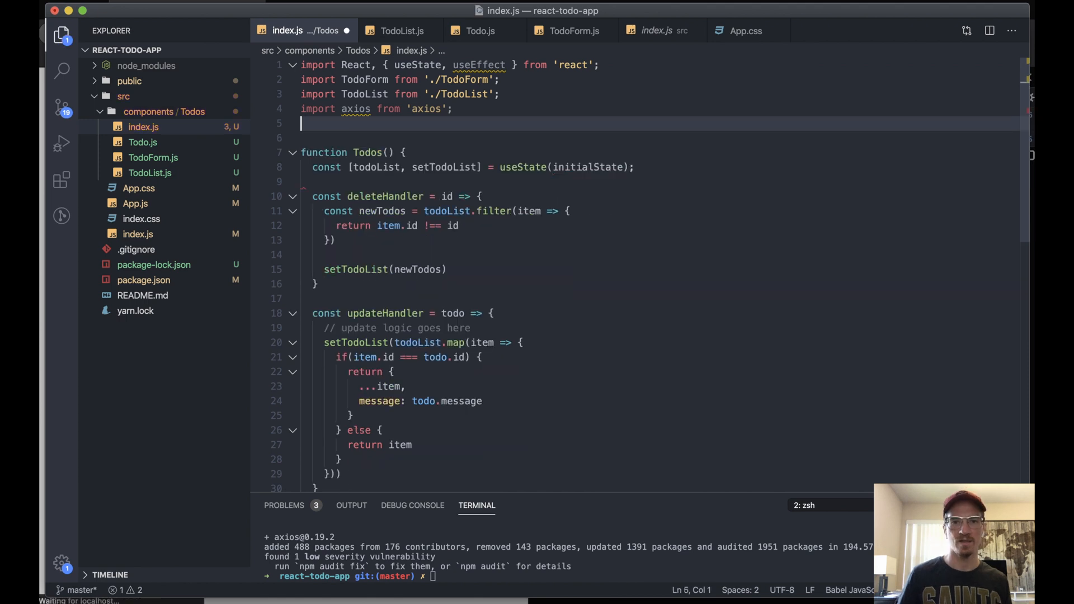
key(Backspace)
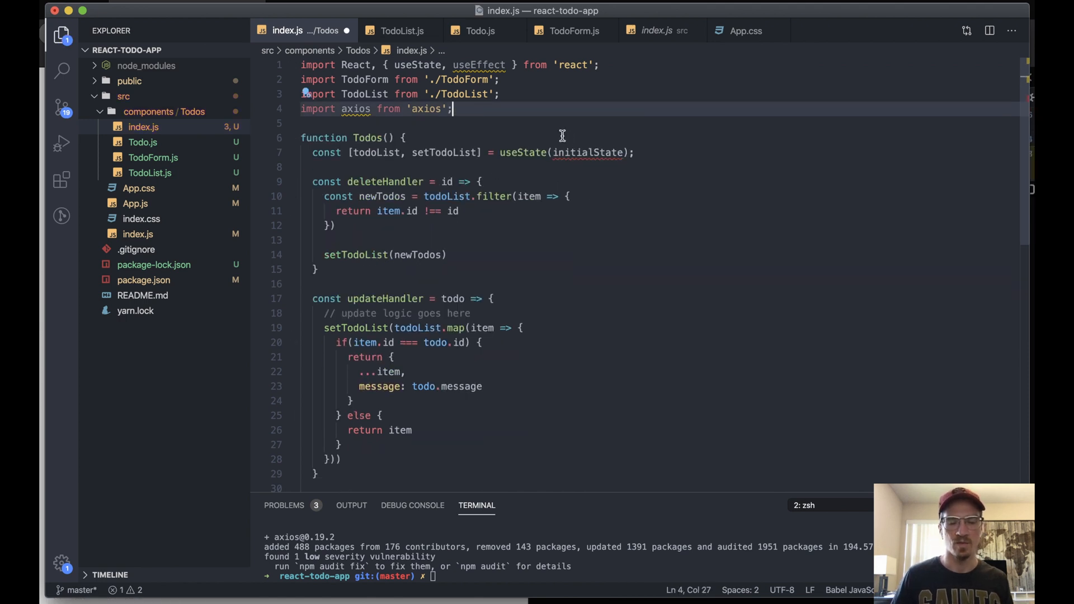
key(Enter)
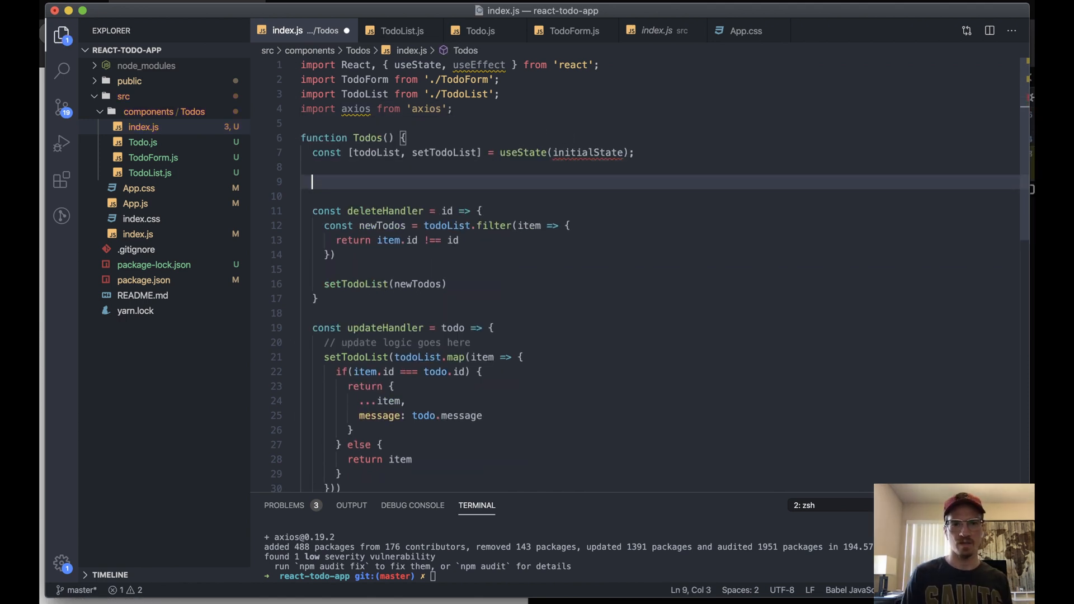
text(useEffect)
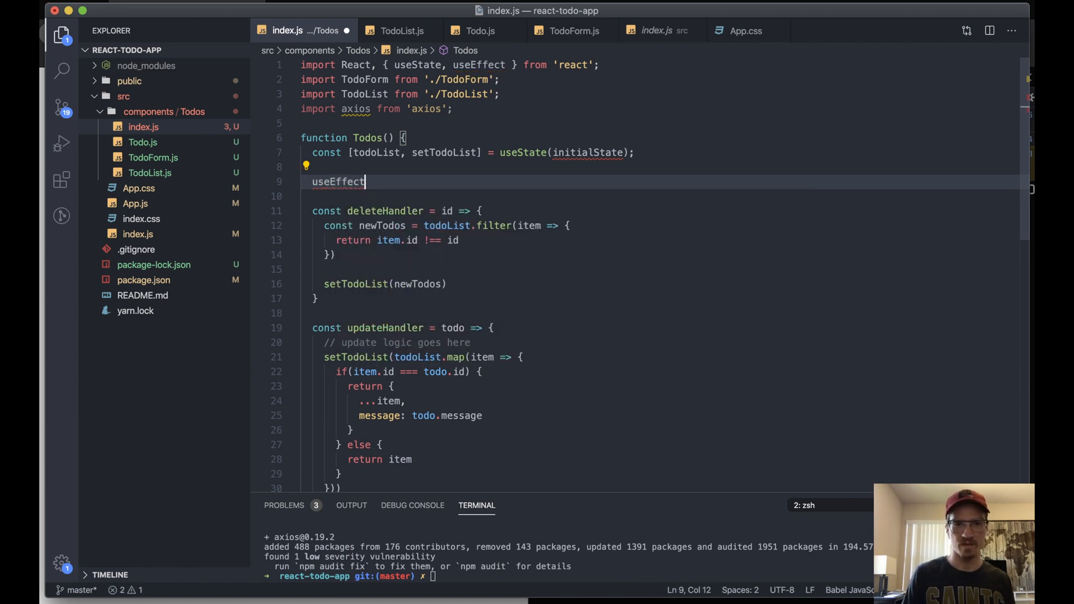
text(()
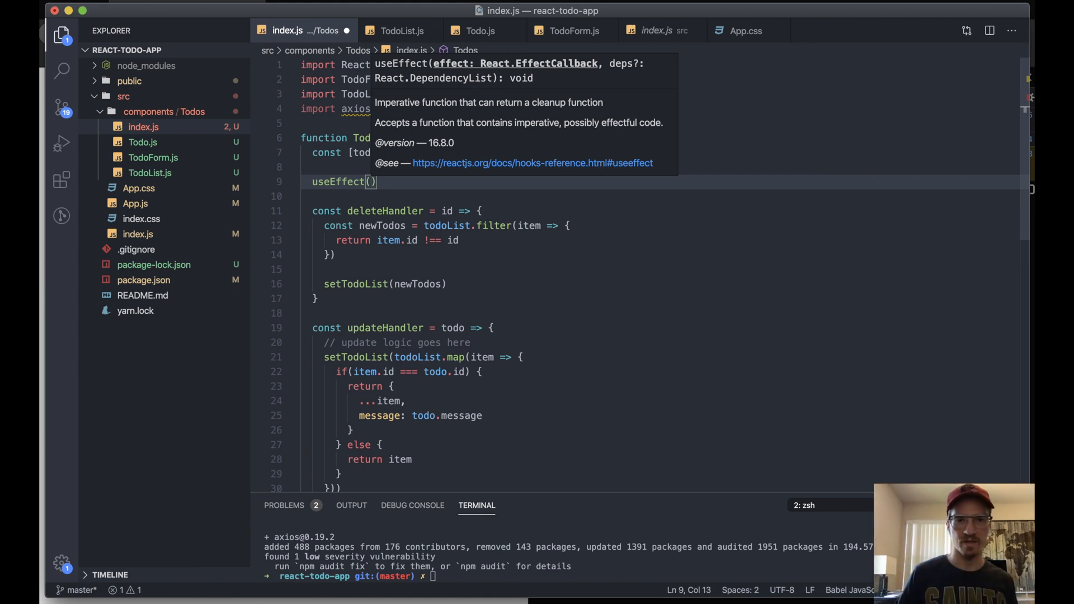
text(())
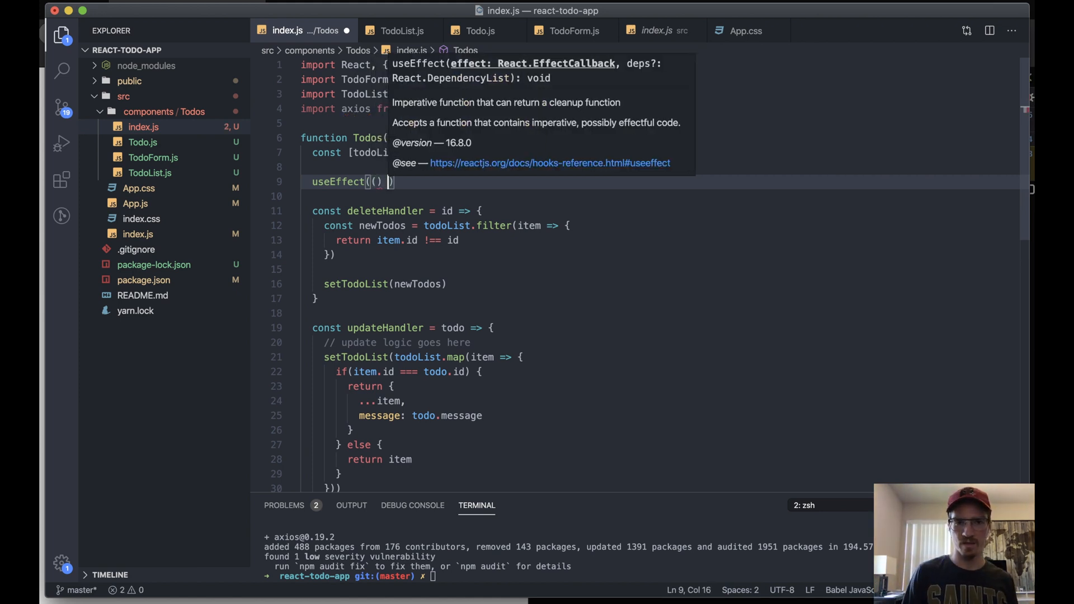
text(=>)
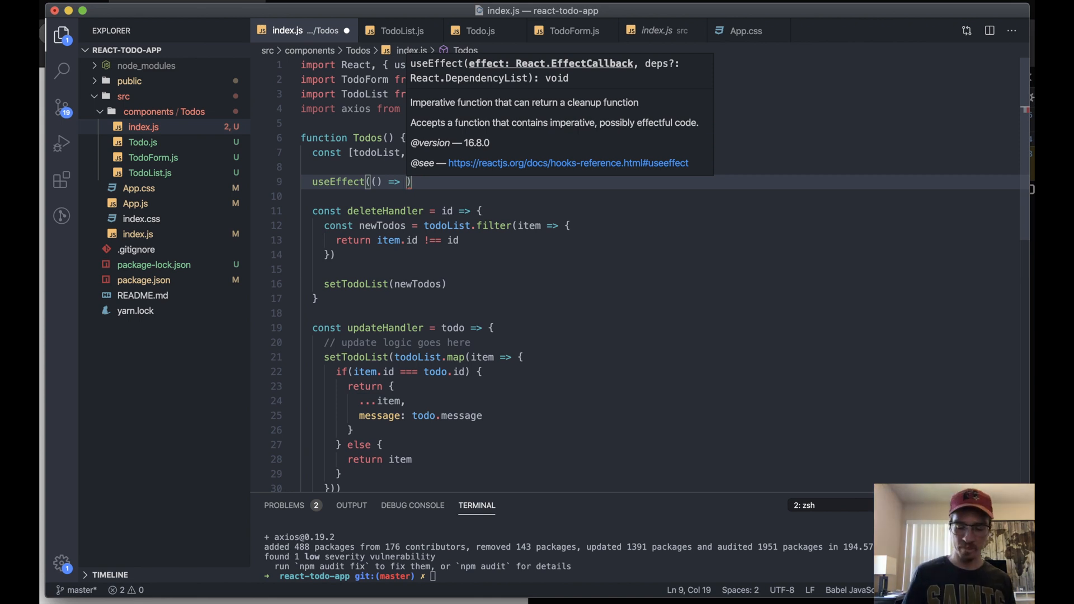
text({},)
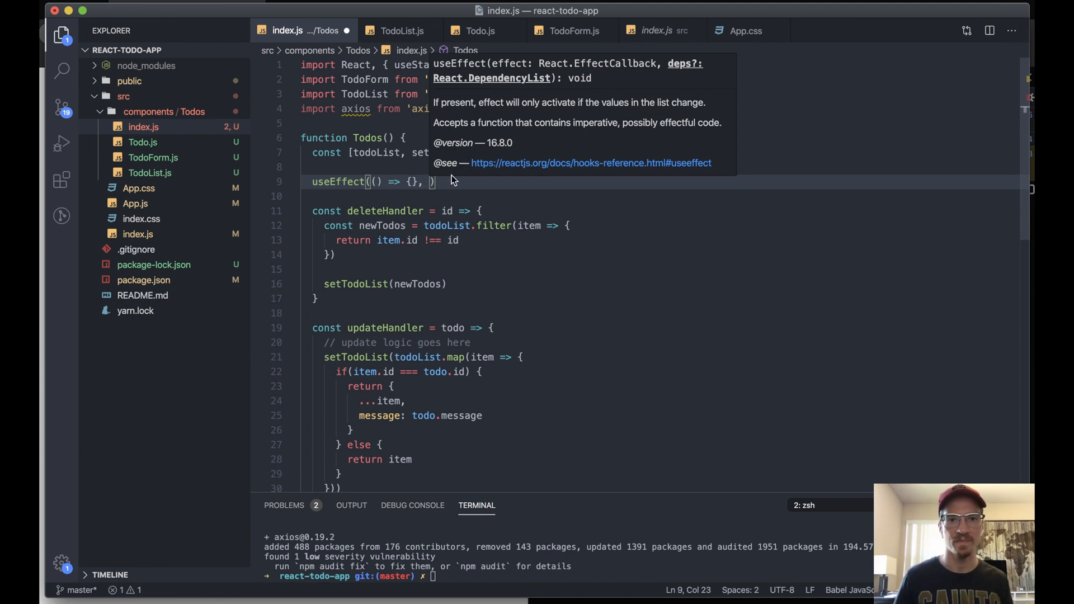
mouse_move(460, 185)
text([])
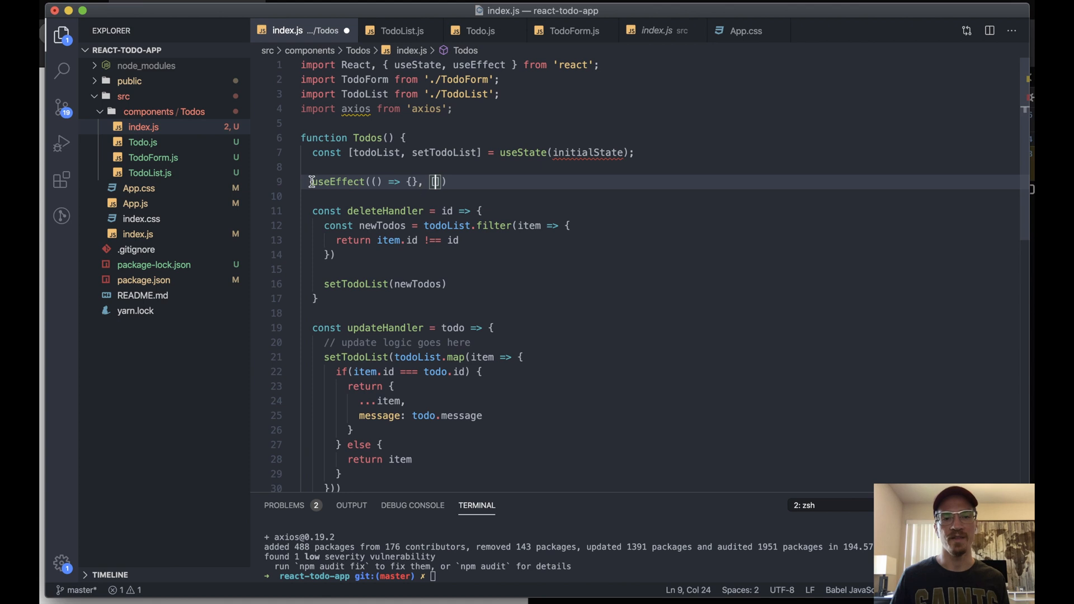
mouse_move(565, 189)
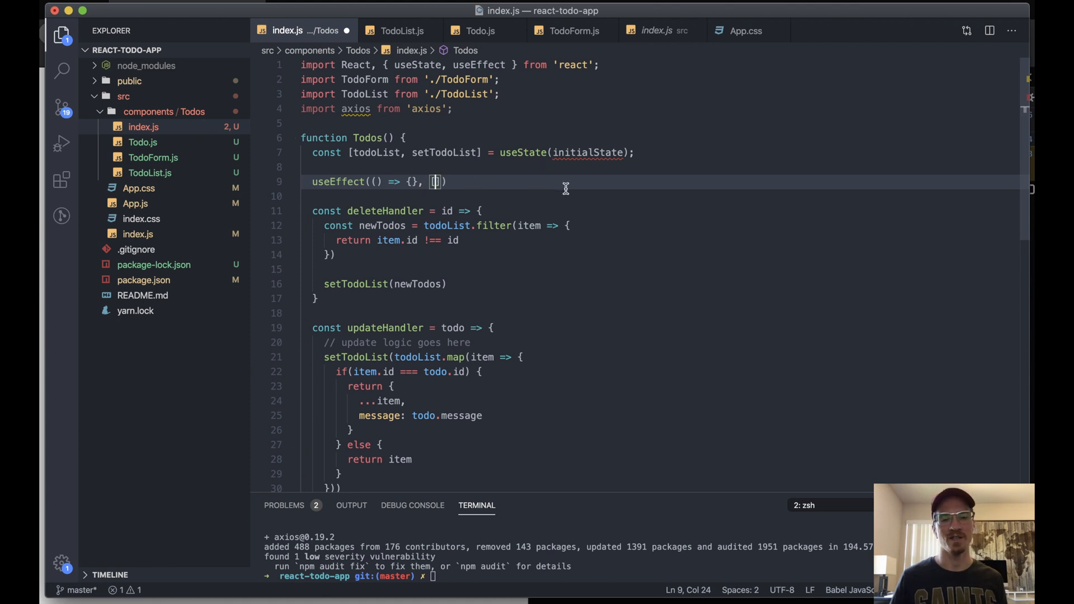
mouse_move(455, 177)
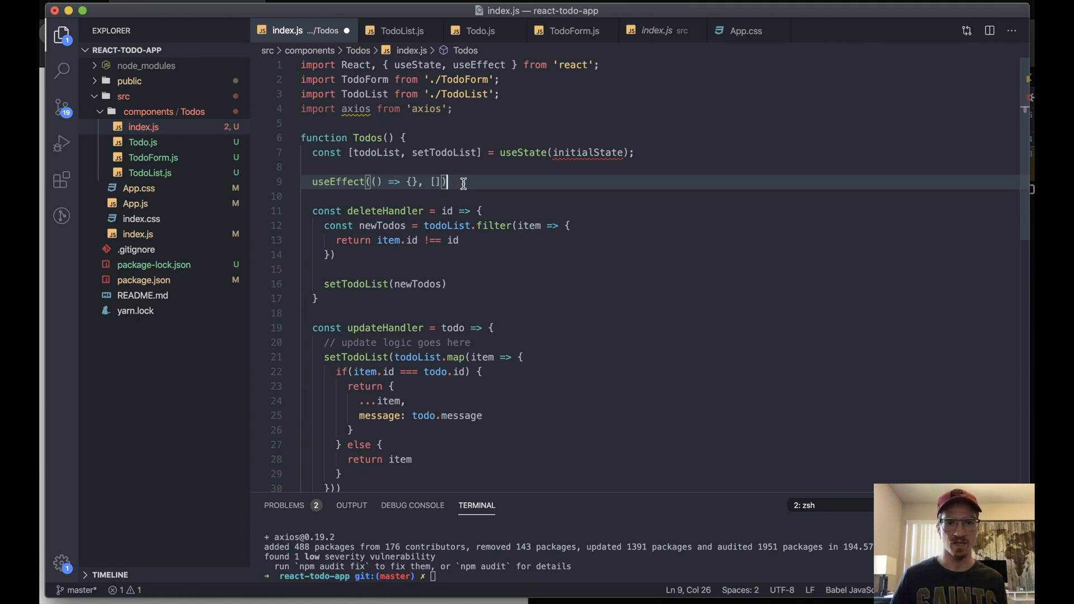
click(410, 181)
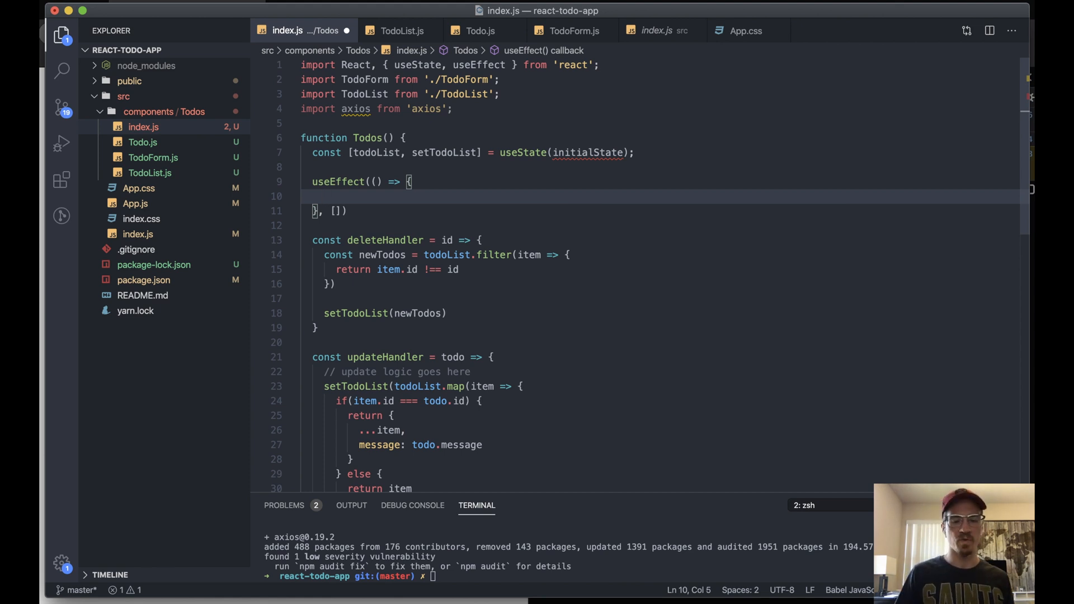
text(axios.get(')
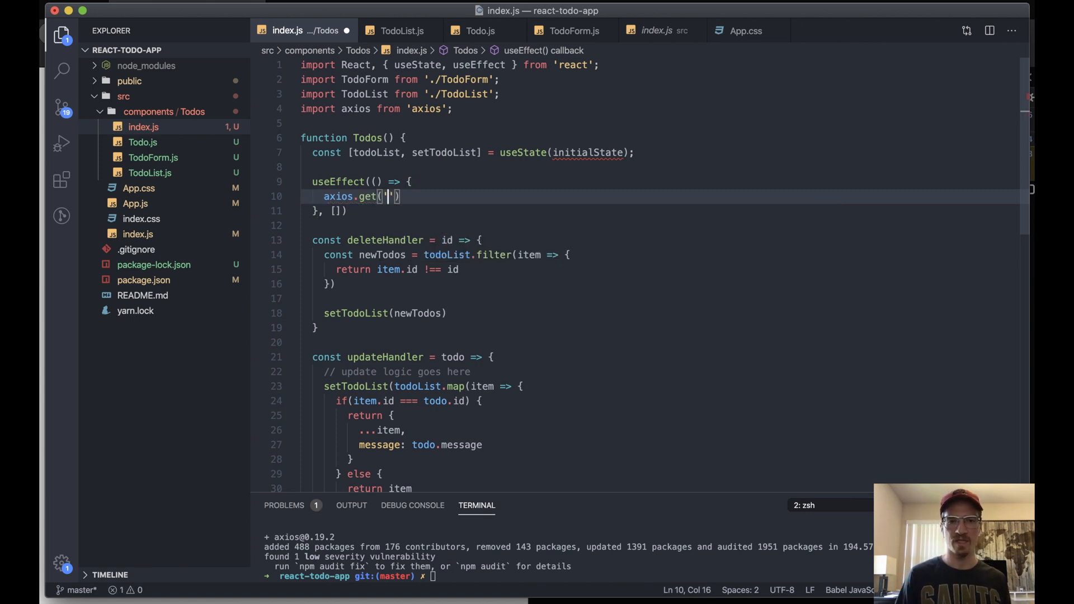
click(388, 197)
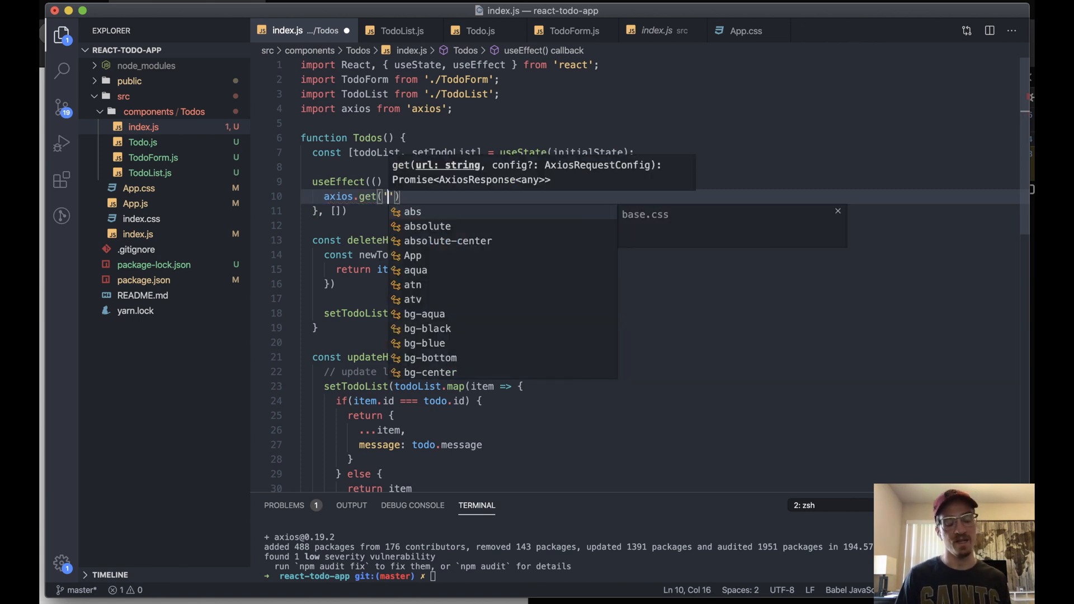
text(http)
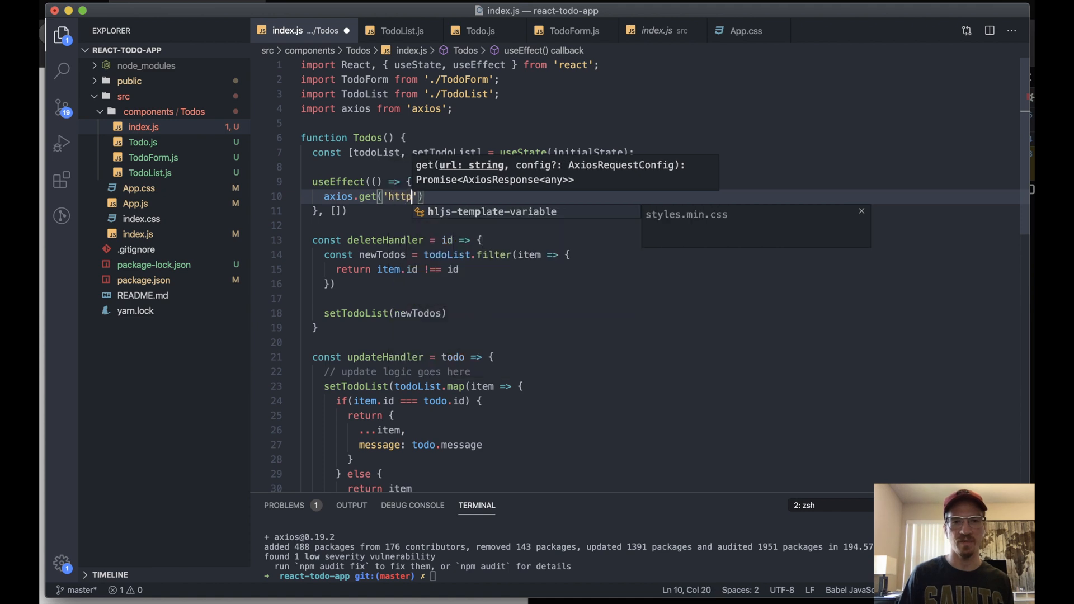
text(://)
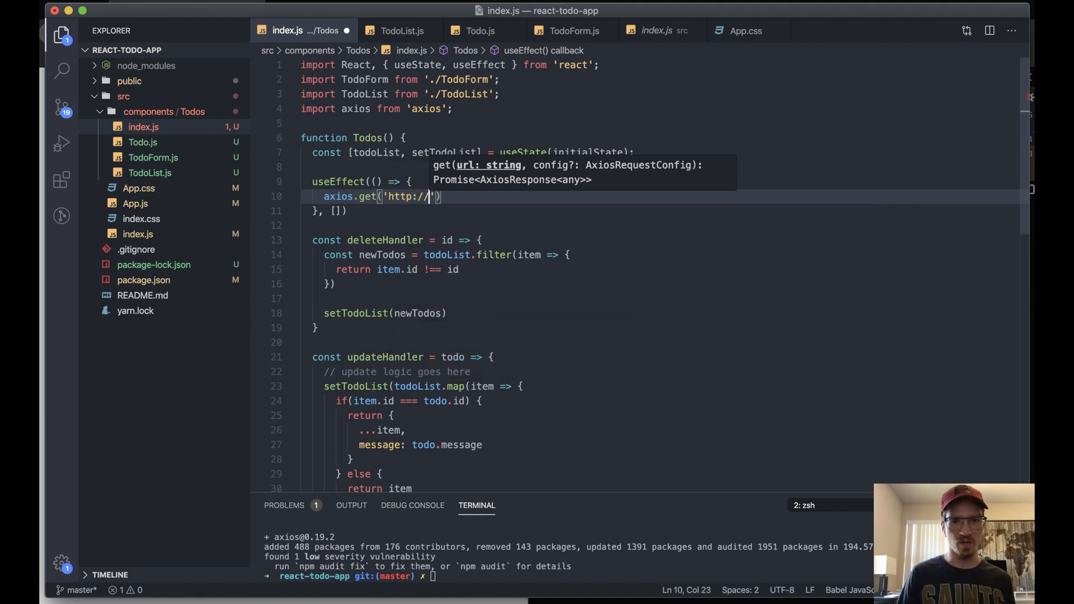
text(localhost)
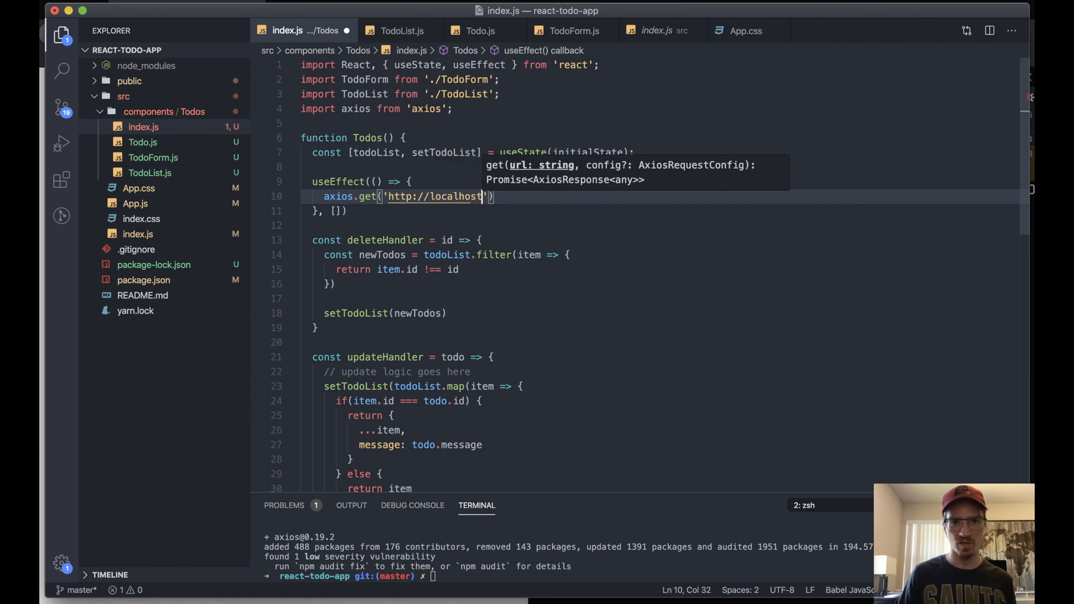
text(:)
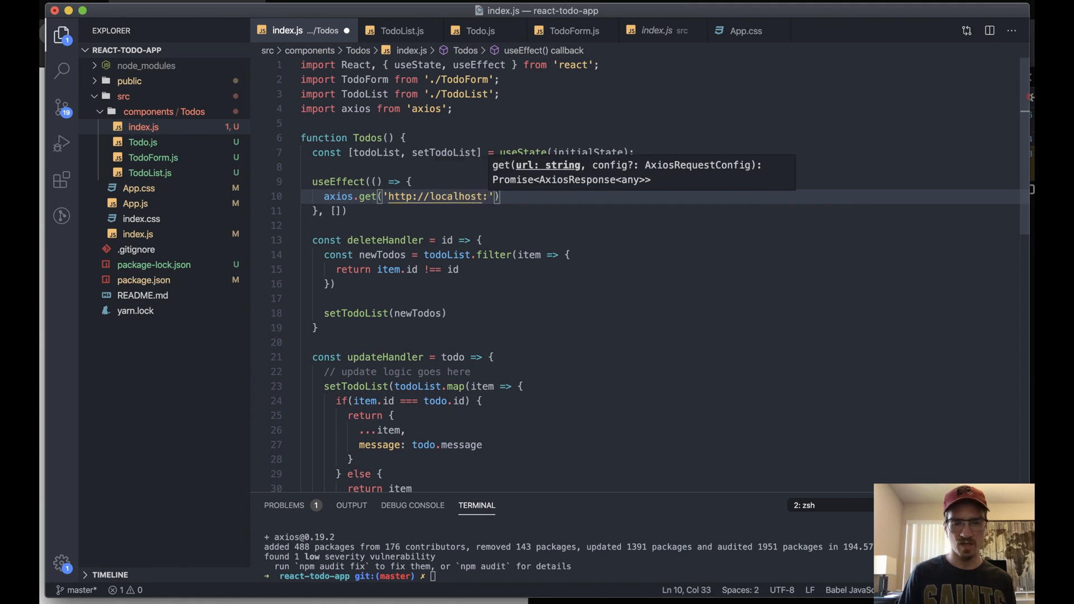
text(8888)
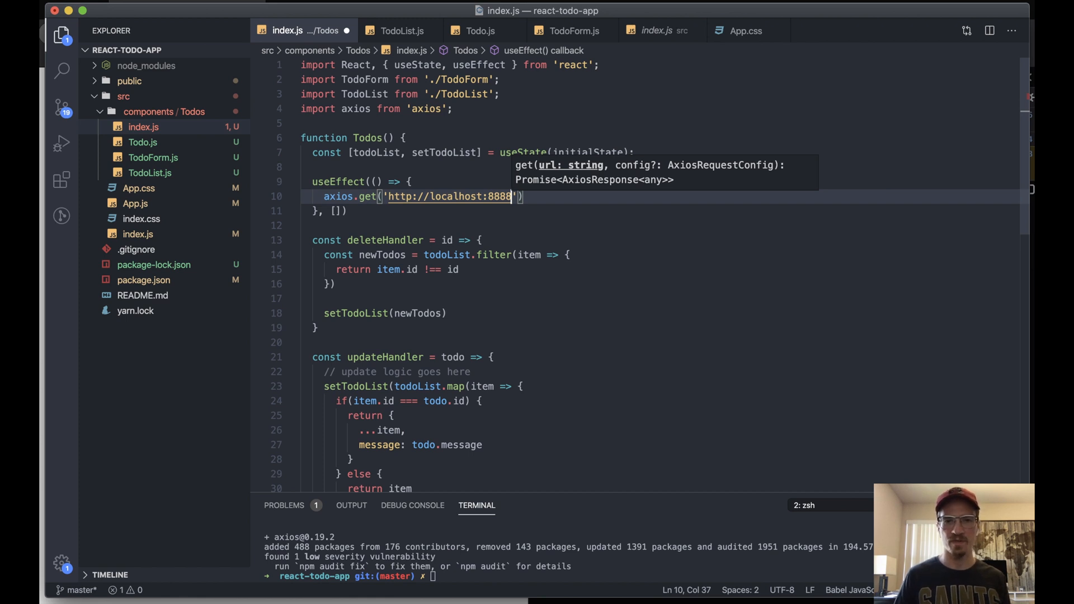
text(/todo)
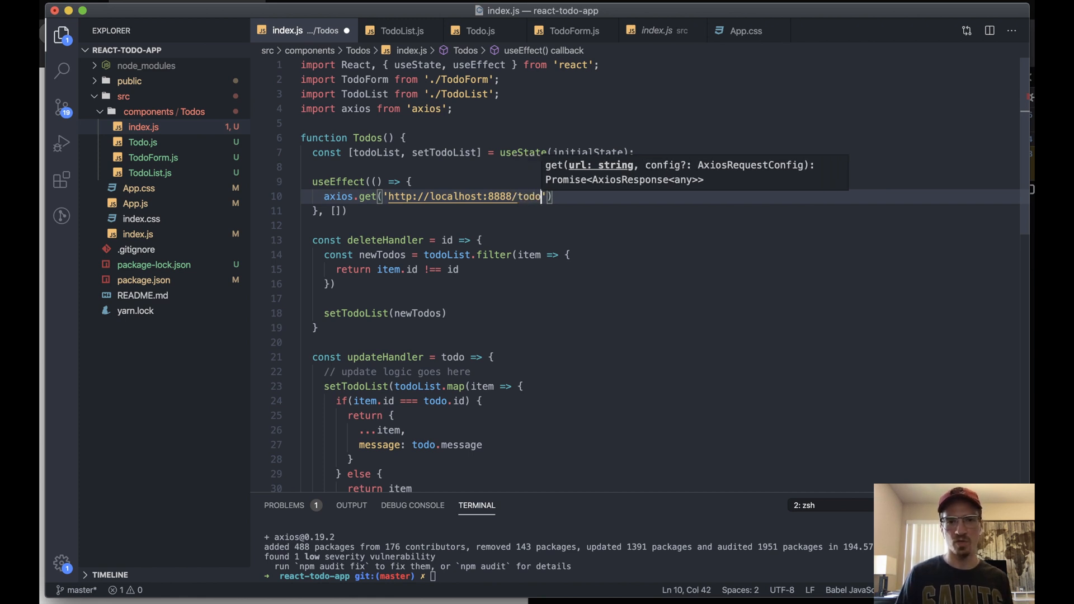
text(s)
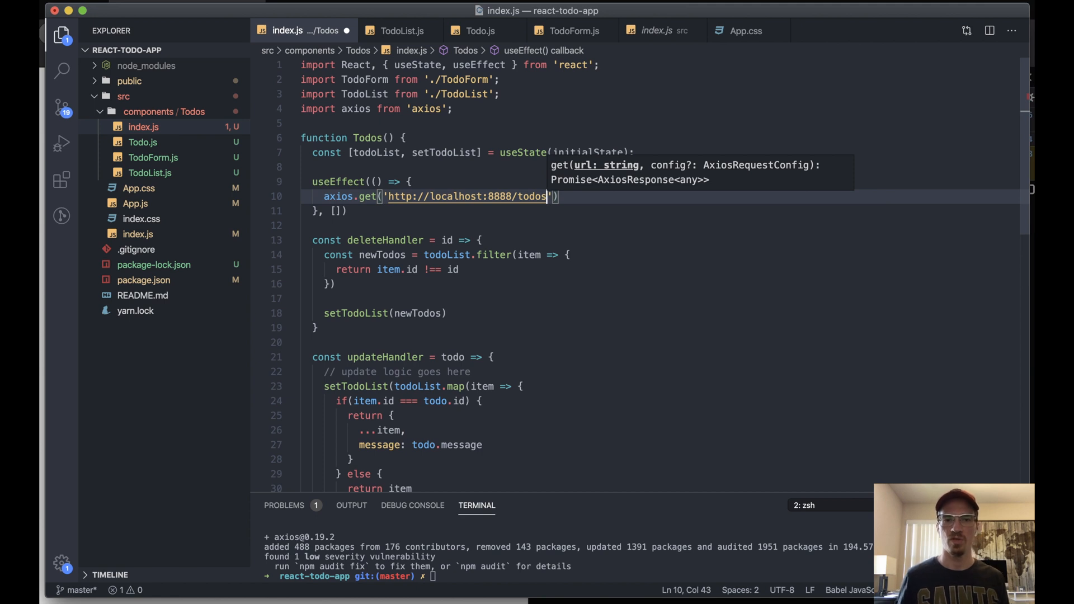
text(", ")
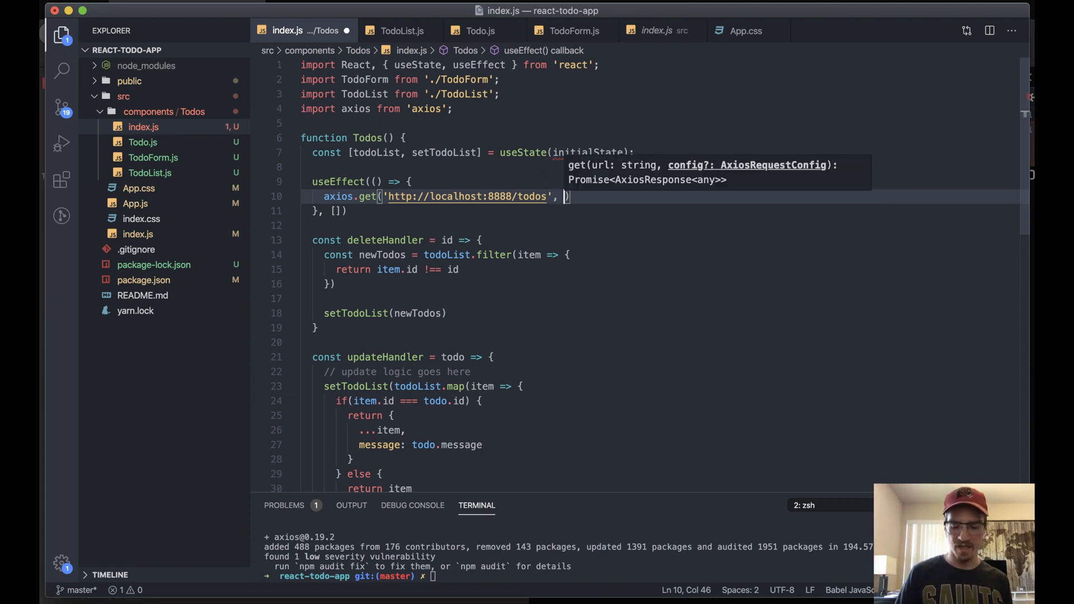
text({})
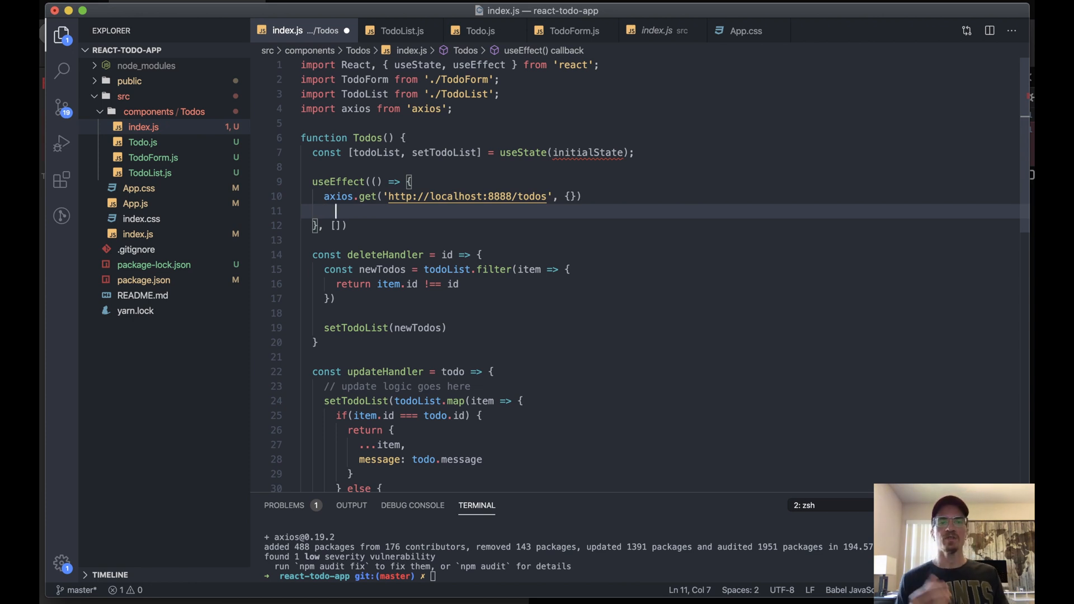
Chain .then logging res and .catch logging err onto the axios.get request, and save.
text(.then()
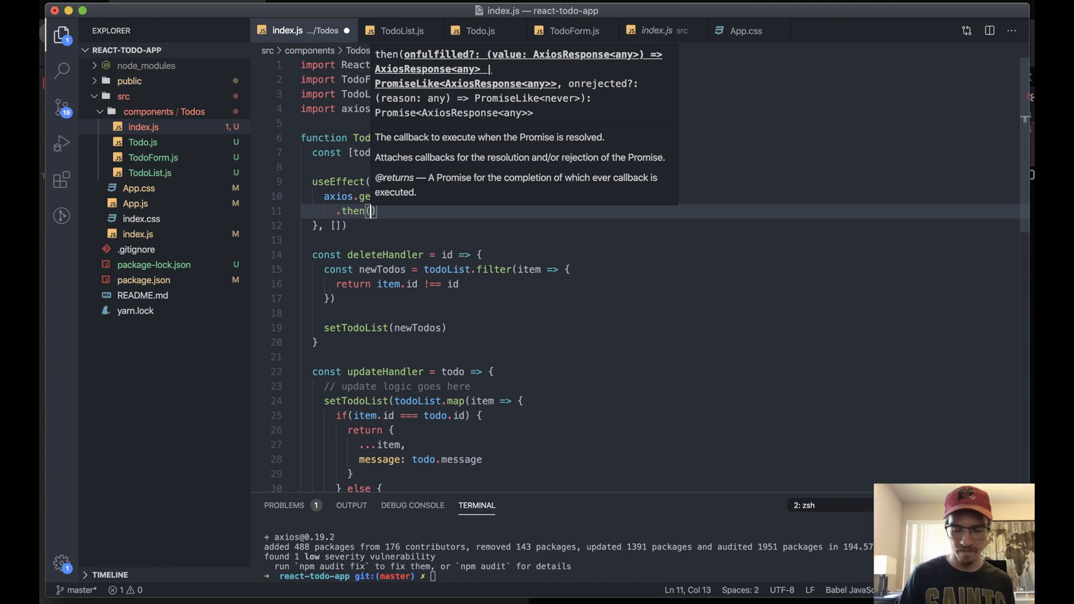
text(res => {)
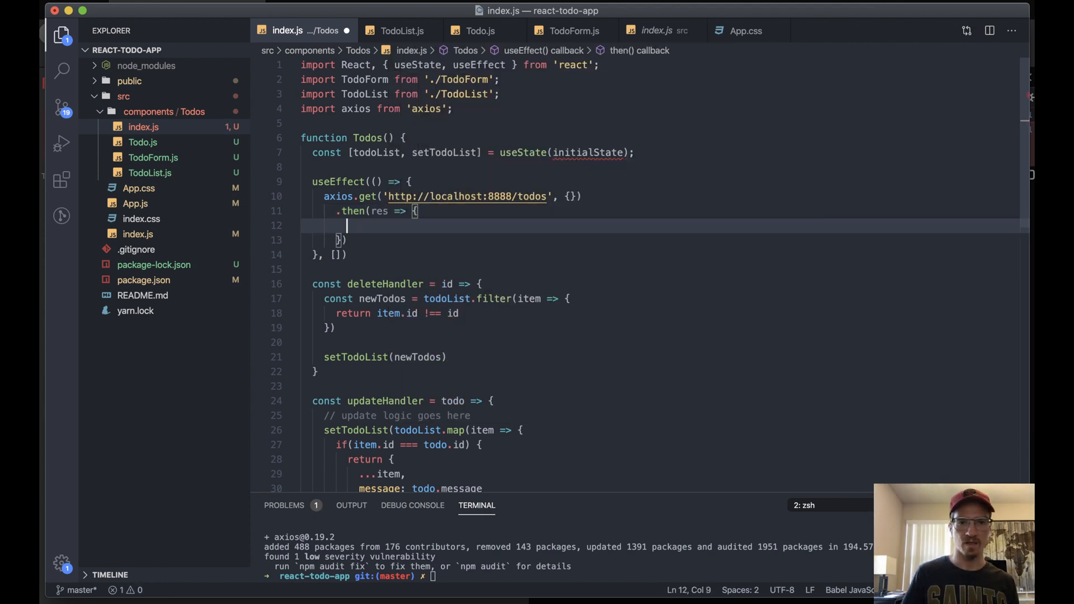
text(console.log(res)
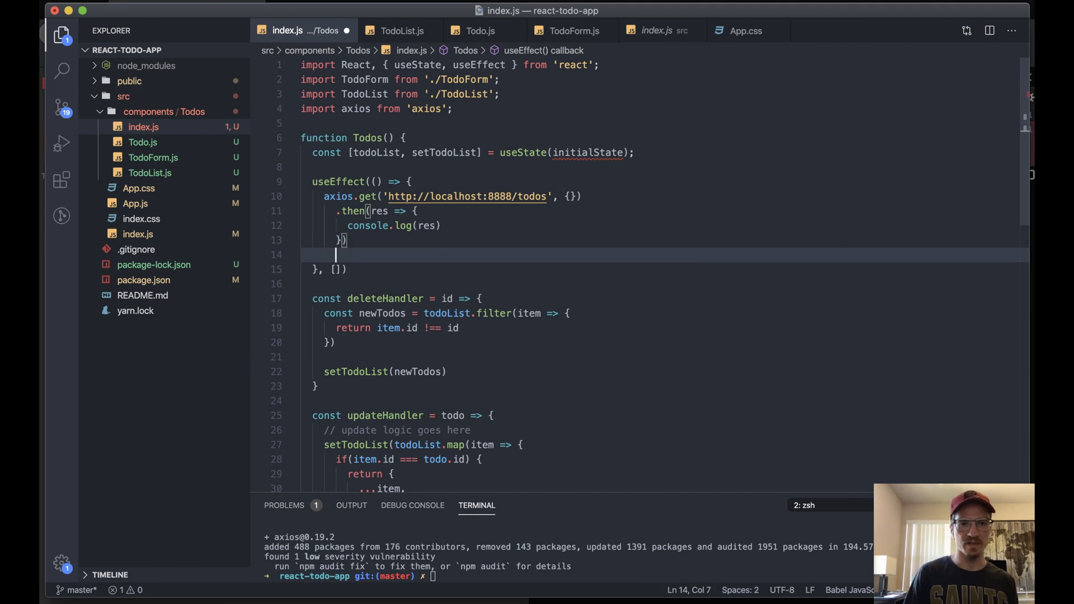
text(.catch)
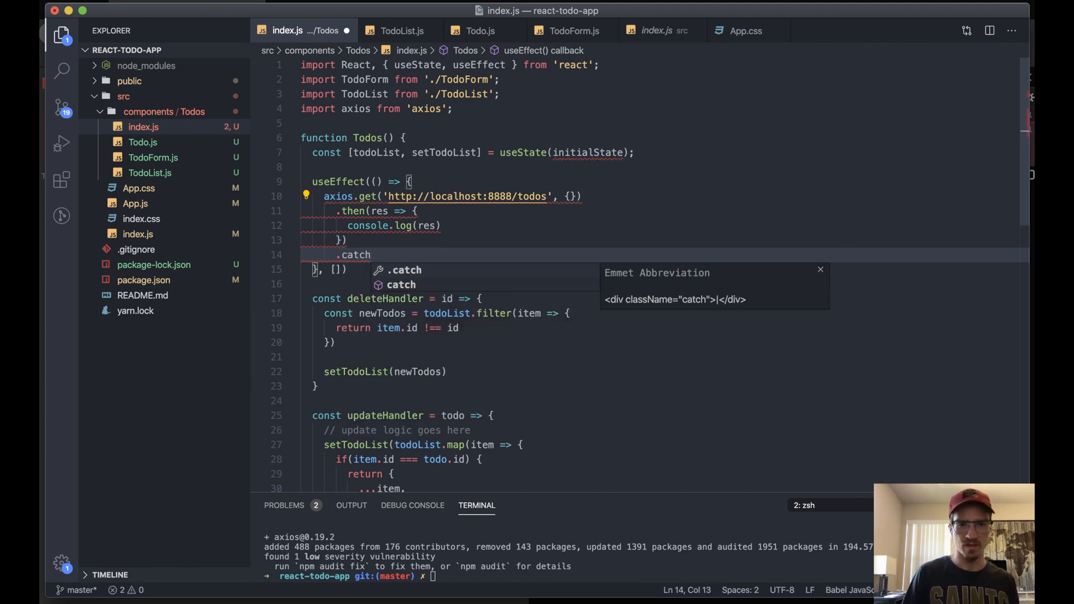
text((err => {)
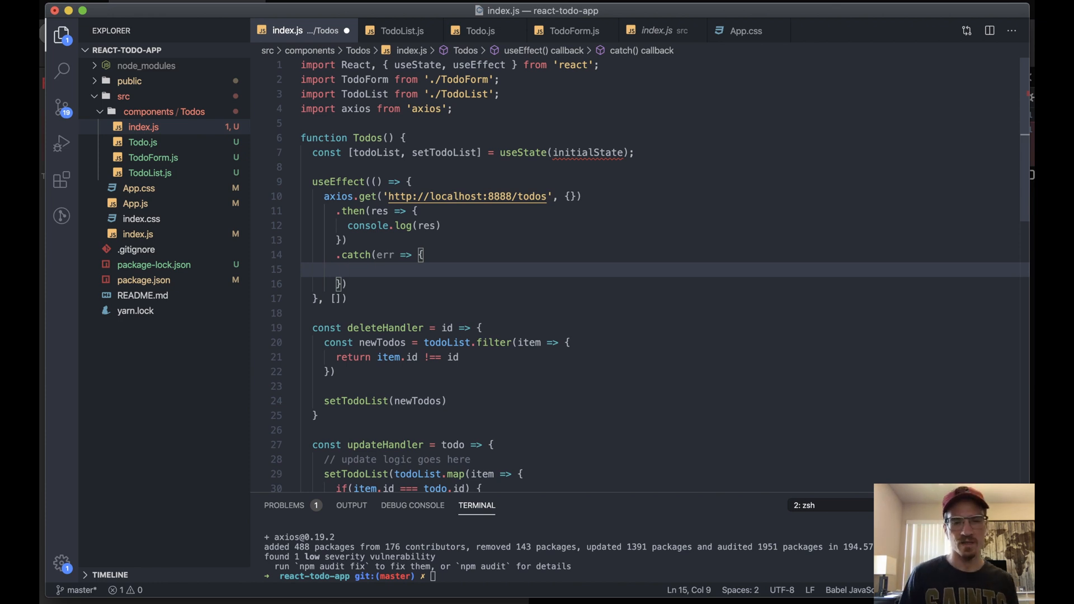
text(console.log(err)
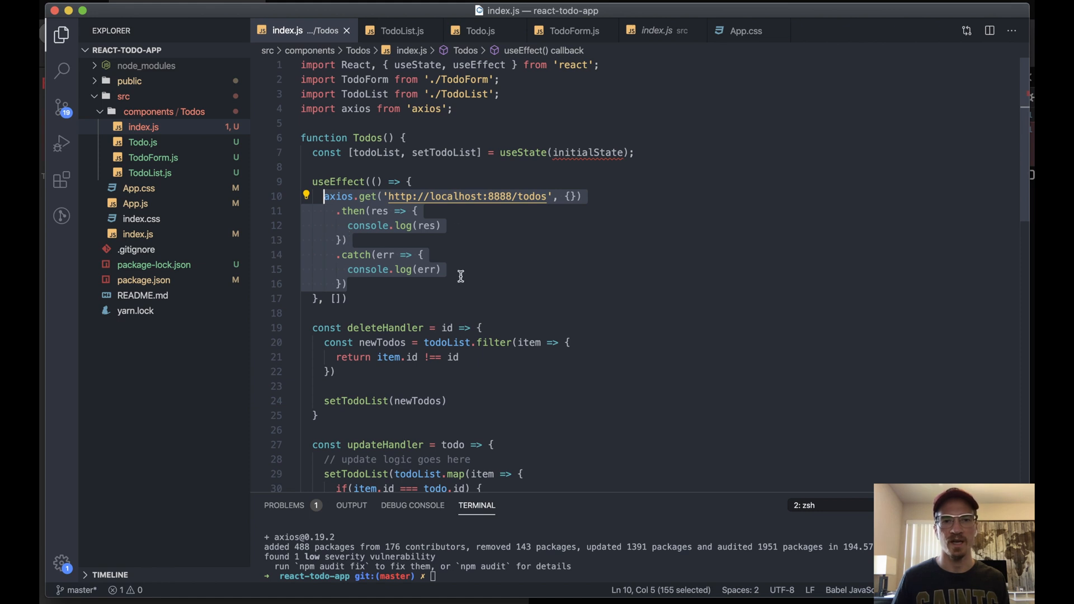
click(442, 269)
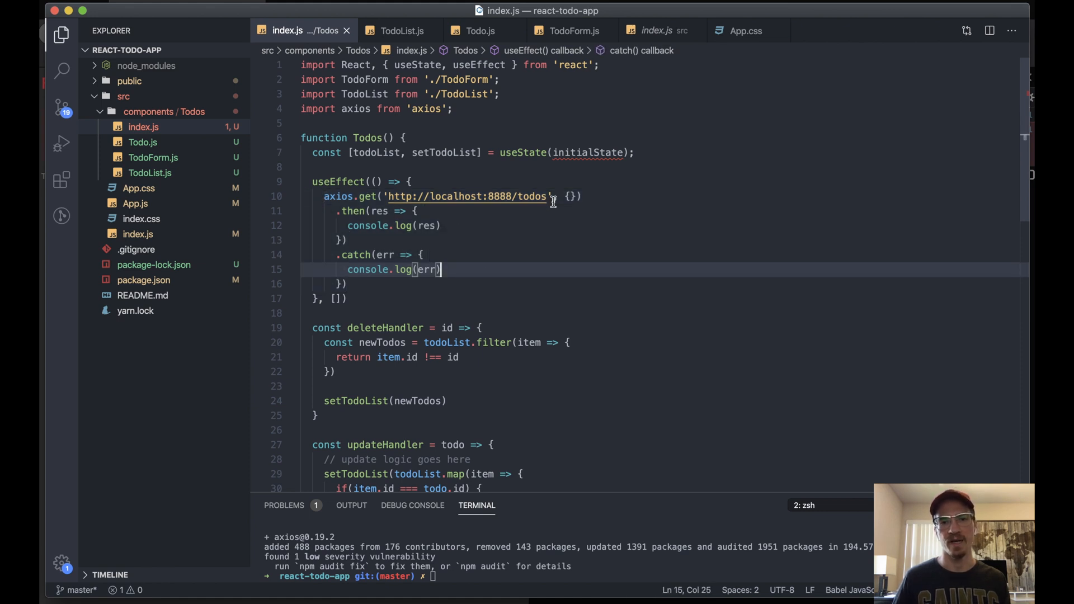
click(443, 226)
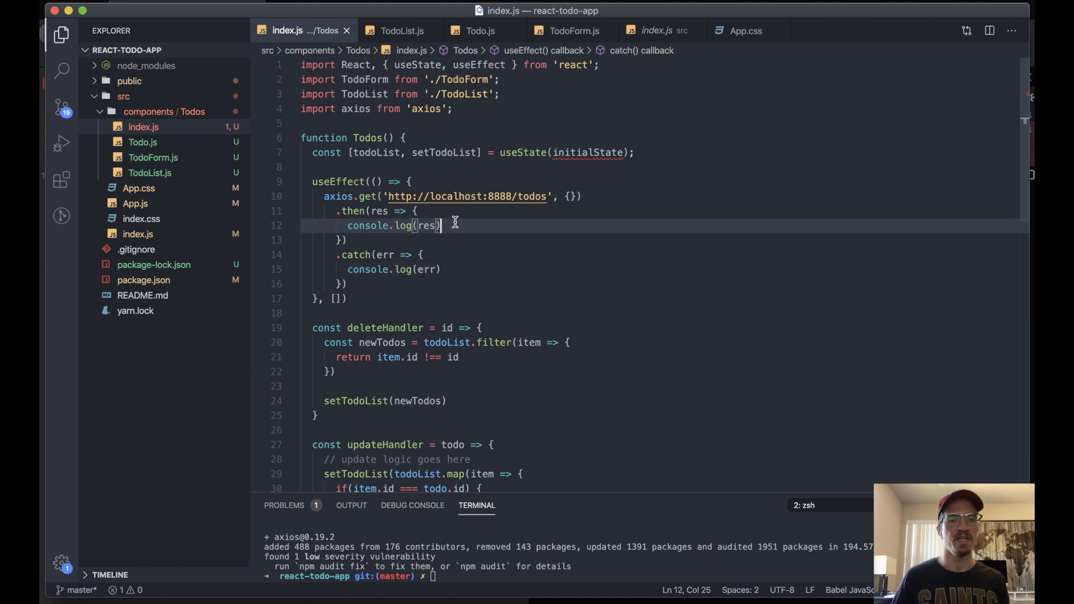
mouse_move(370, 225)
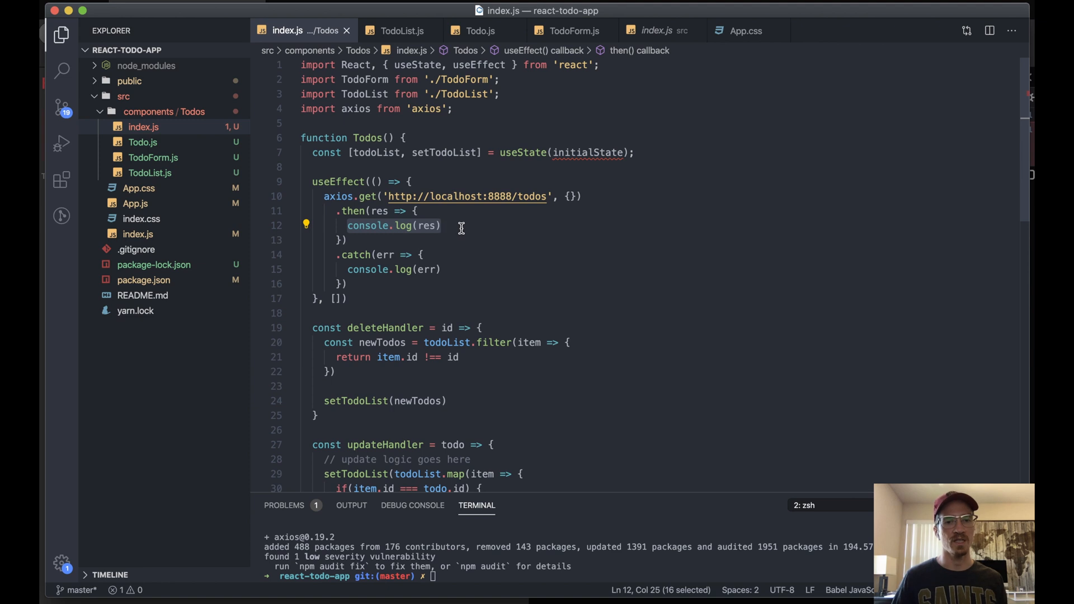
click(472, 225)
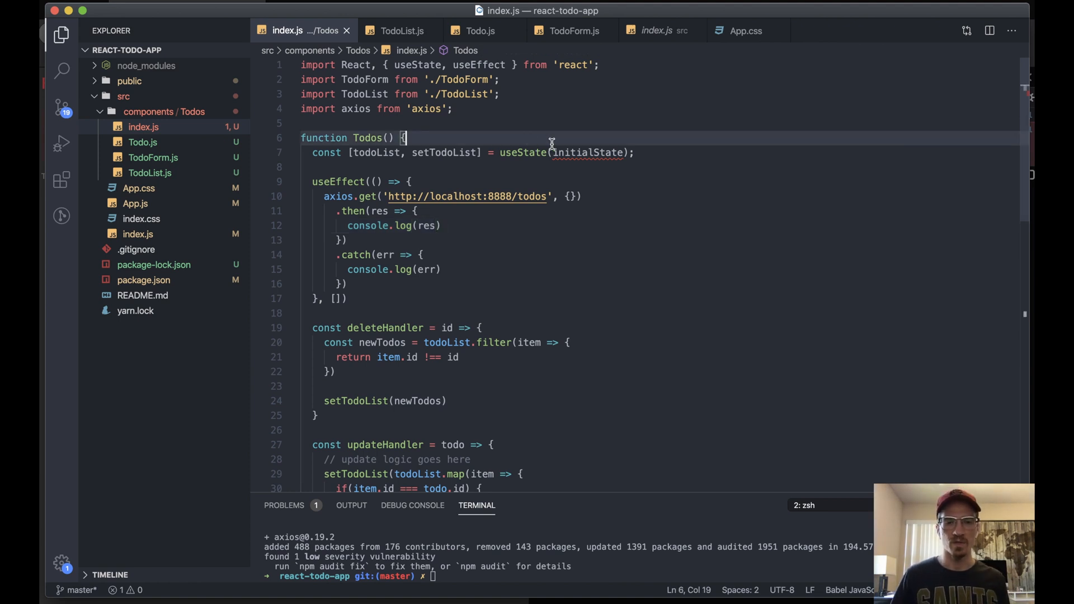
Change useState's initial value from initialState to [] and check the dev server compiled.
double_click(586, 152)
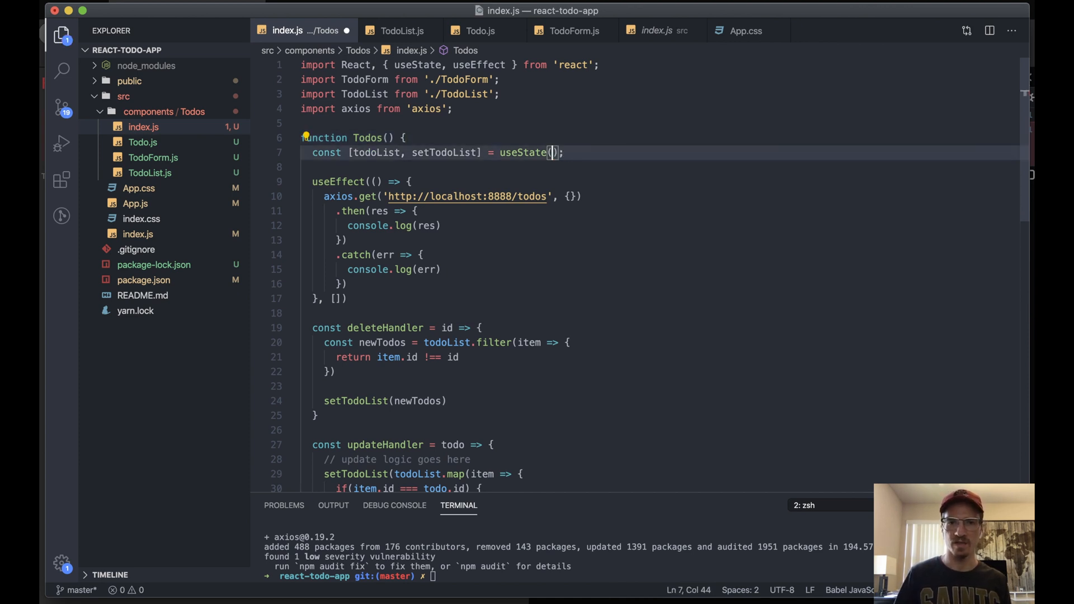
text({})
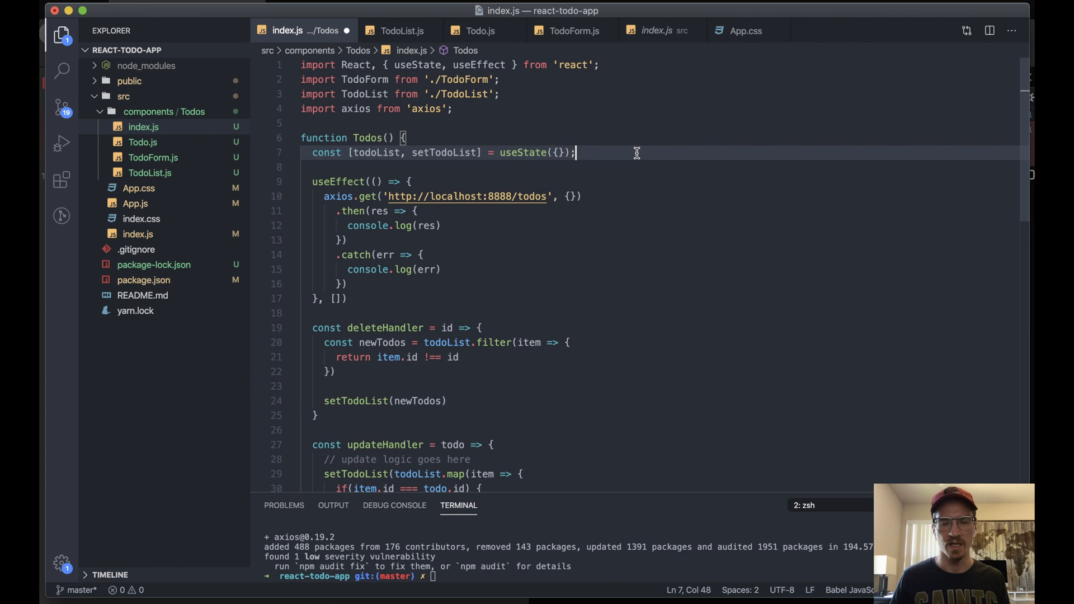
mouse_move(624, 302)
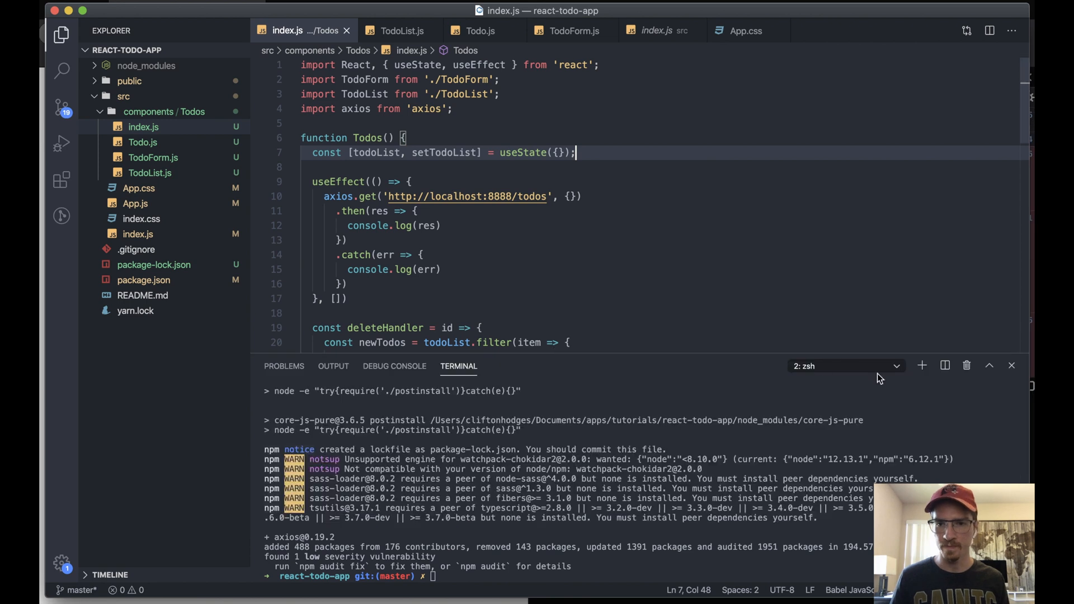
click(844, 366)
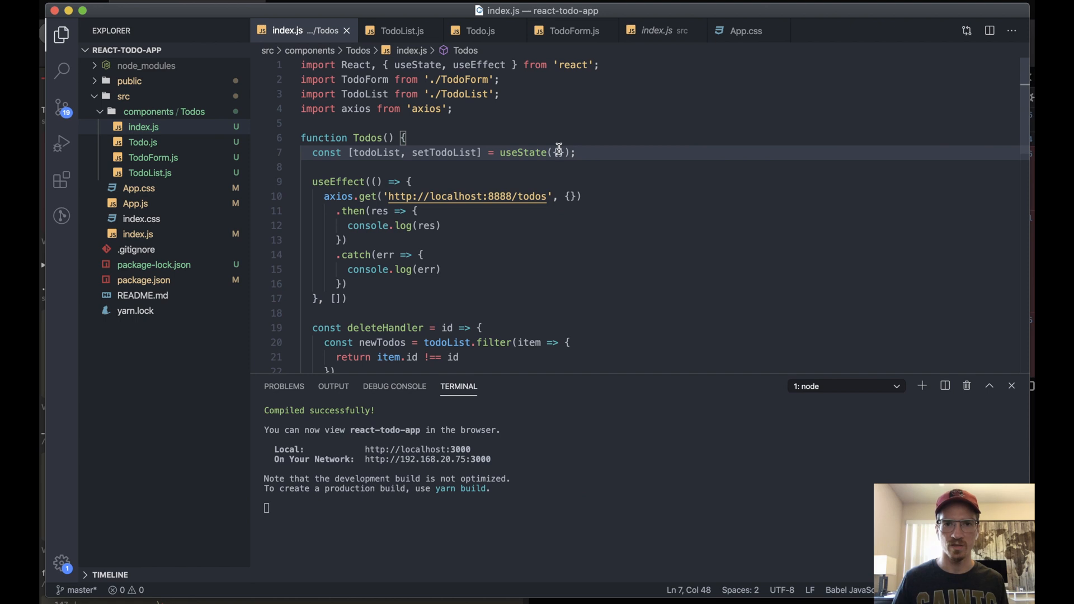
key(Backspace)
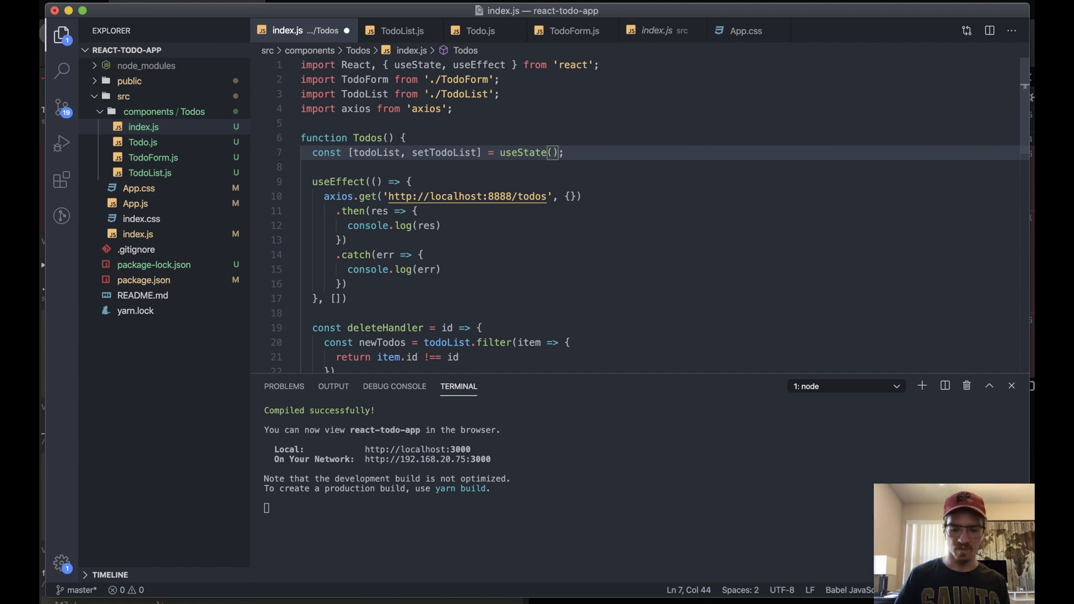
text([])
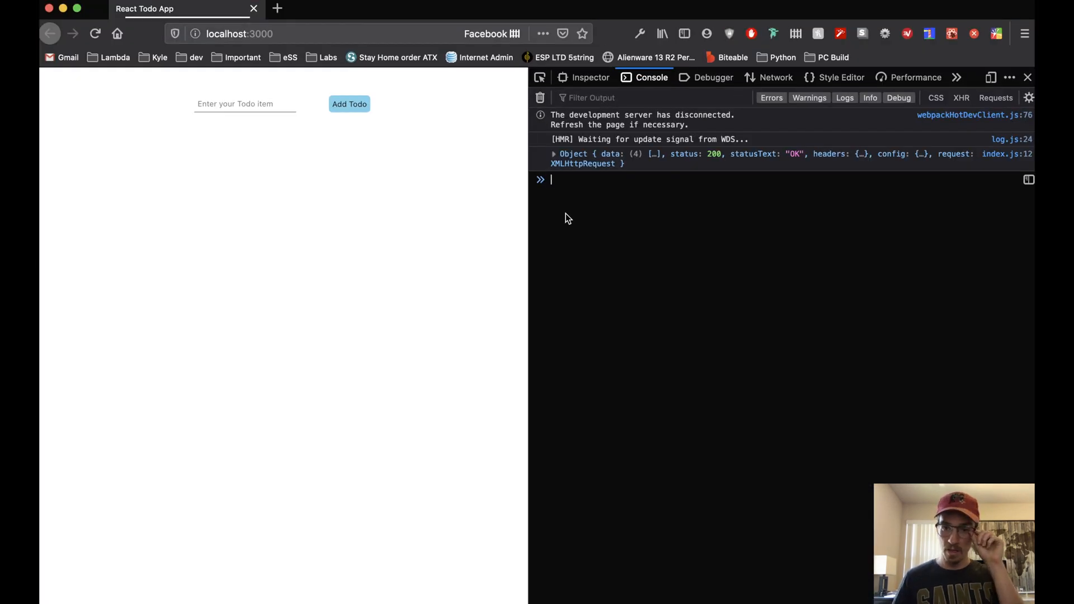
mouse_move(493, 149)
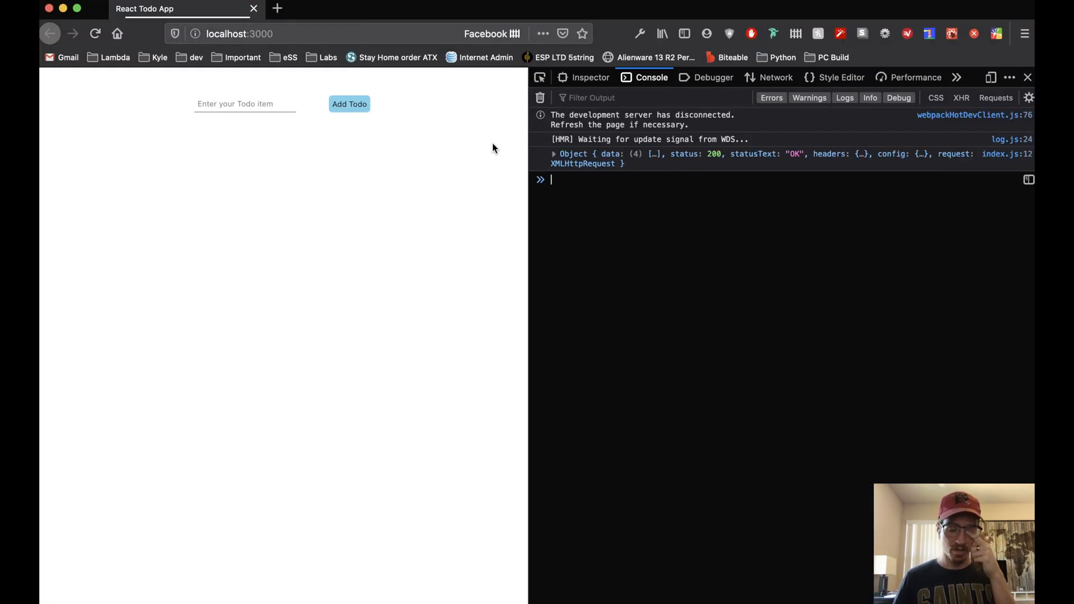
mouse_move(497, 178)
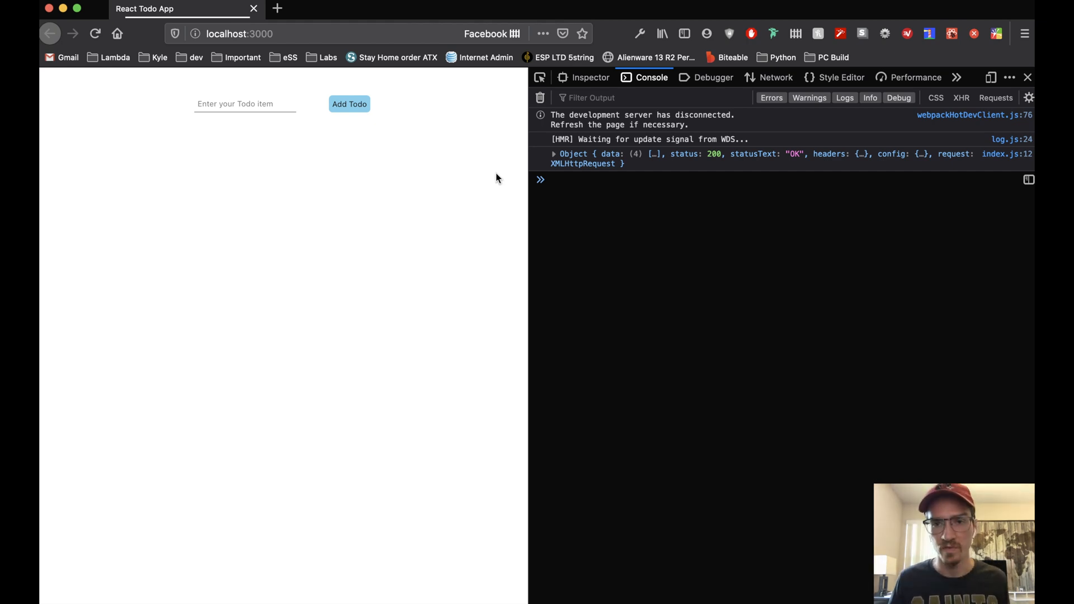
Expand the logged response Object and its data array in the Firefox console.
click(553, 153)
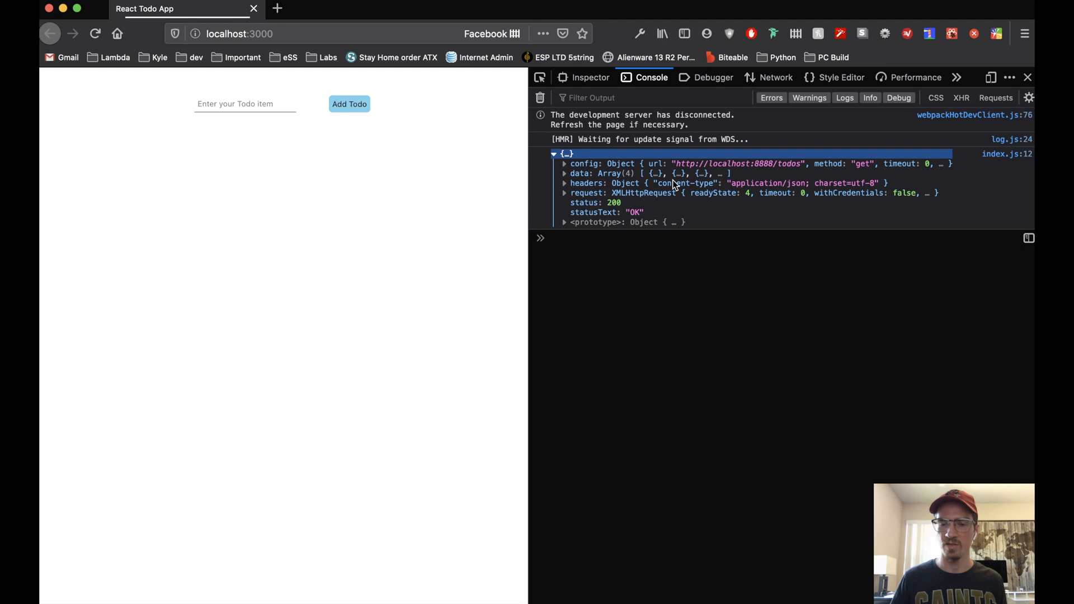
click(565, 174)
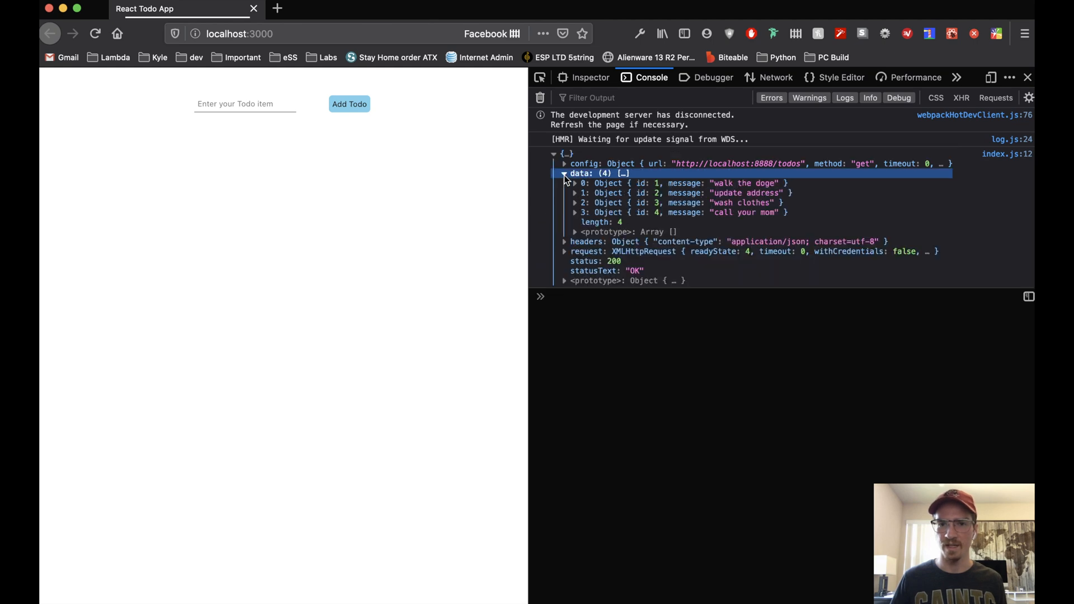
mouse_move(642, 205)
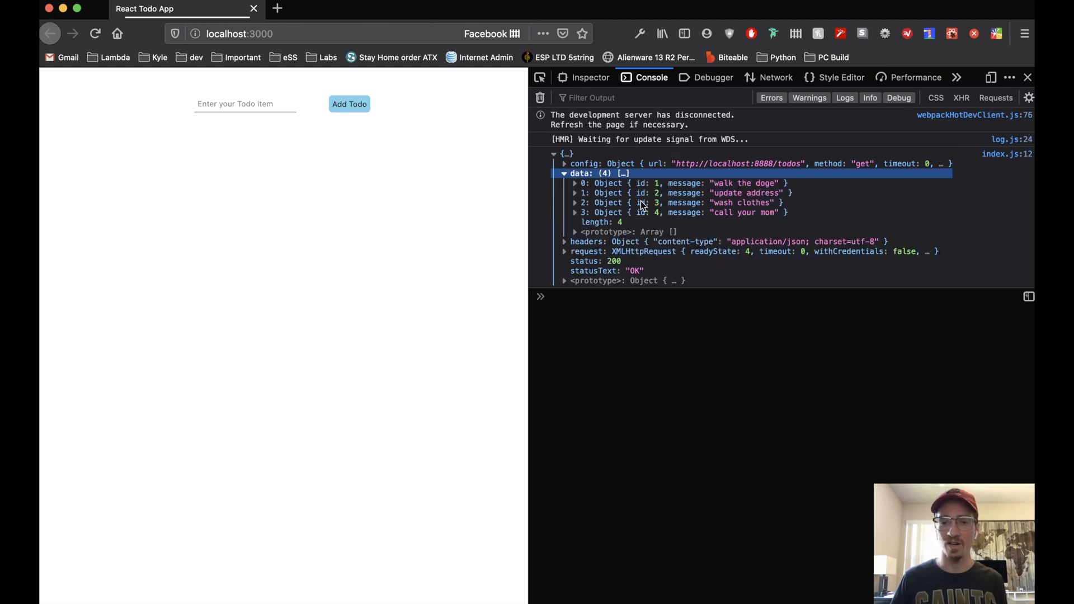
mouse_move(788, 217)
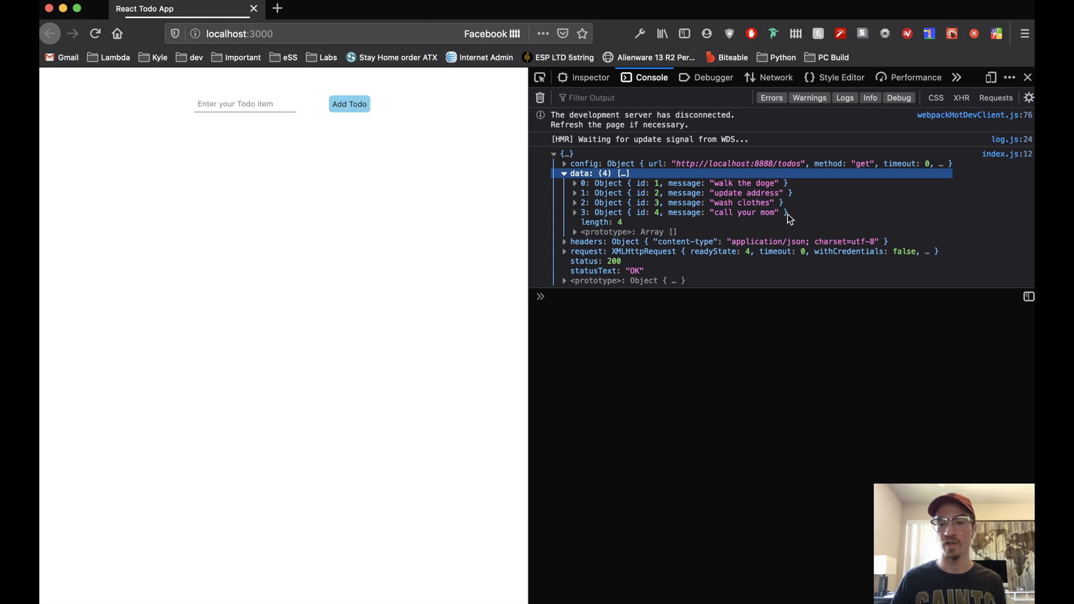
mouse_move(618, 219)
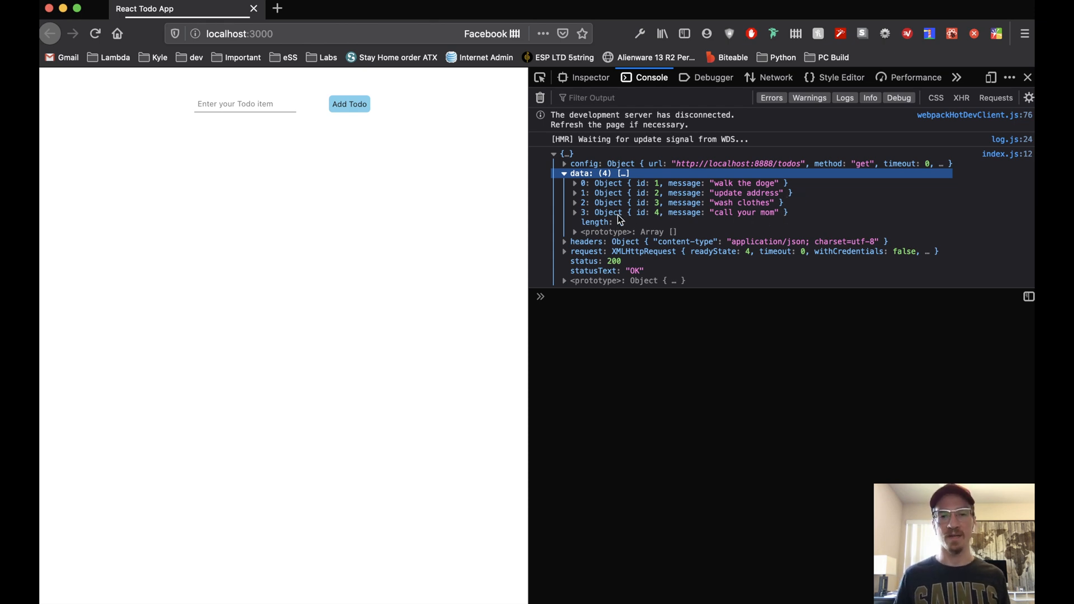
mouse_move(615, 140)
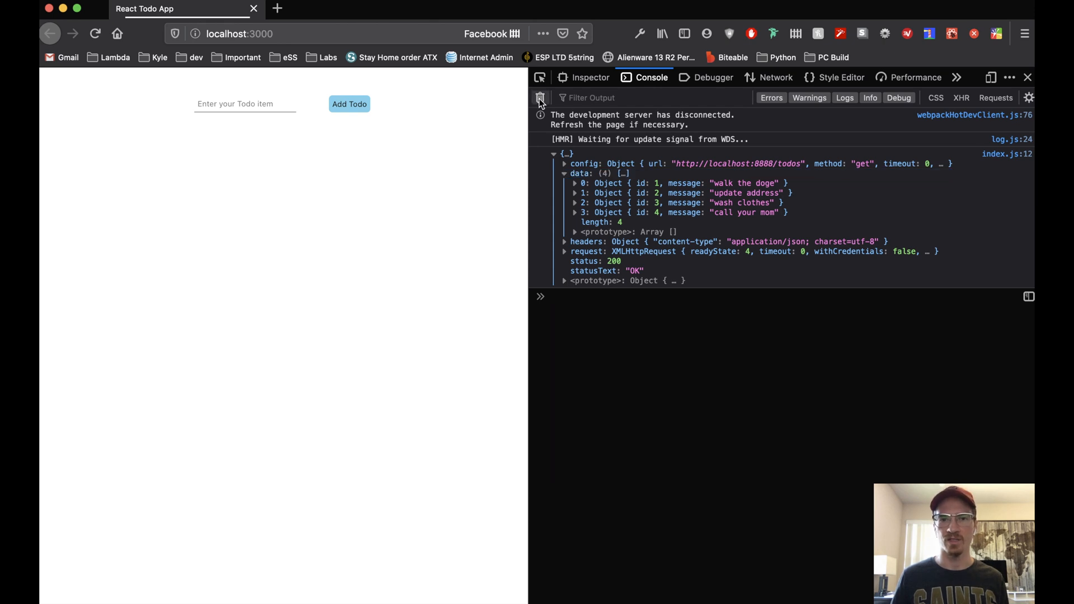
Show the network requests and select the localhost:8888/todos request to view its headers.
click(775, 76)
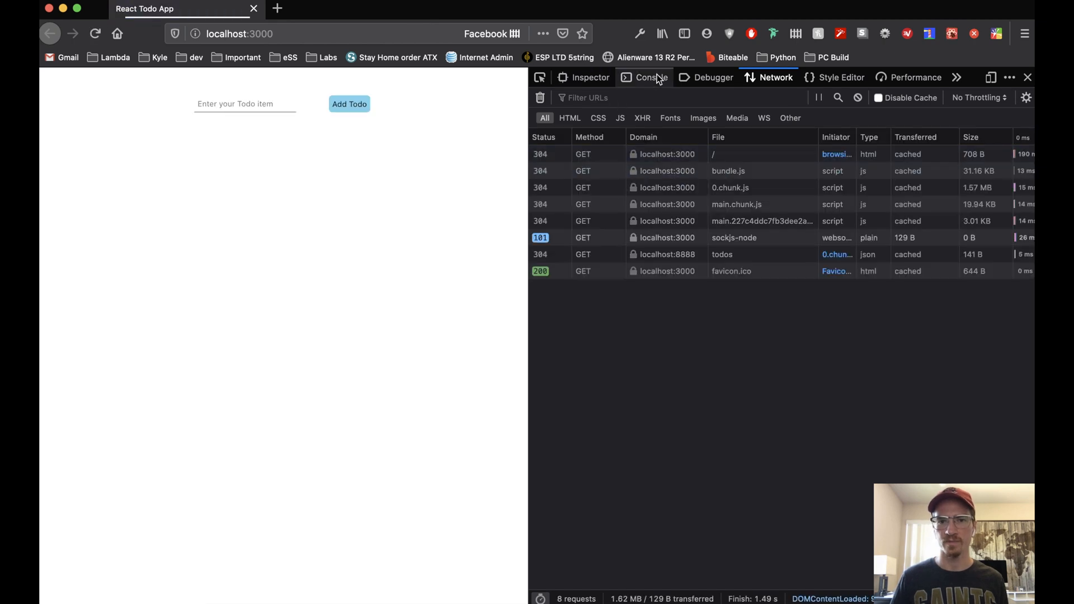
click(650, 77)
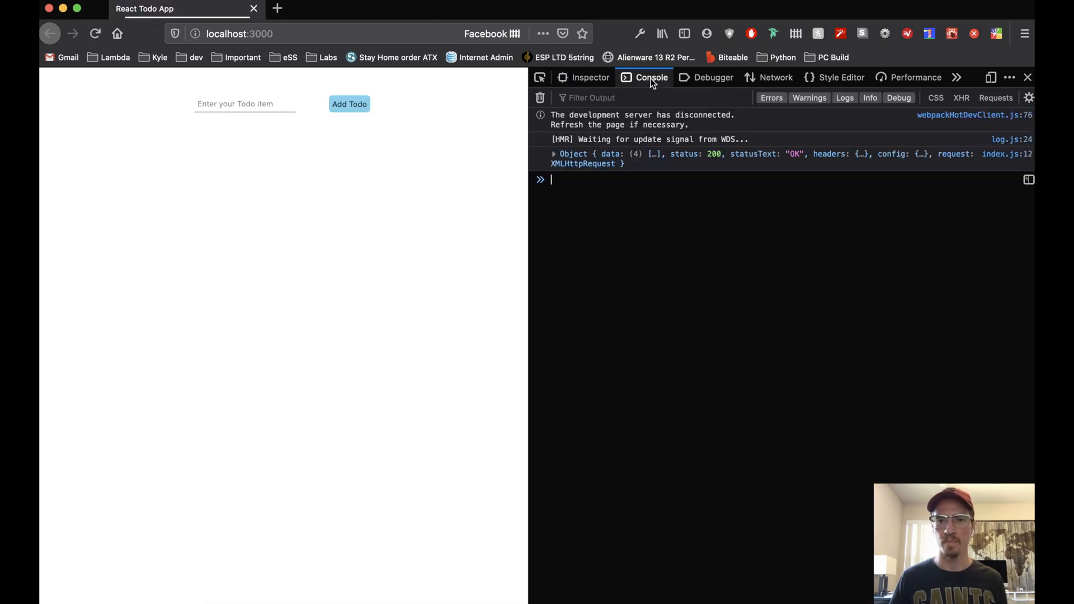
mouse_move(714, 77)
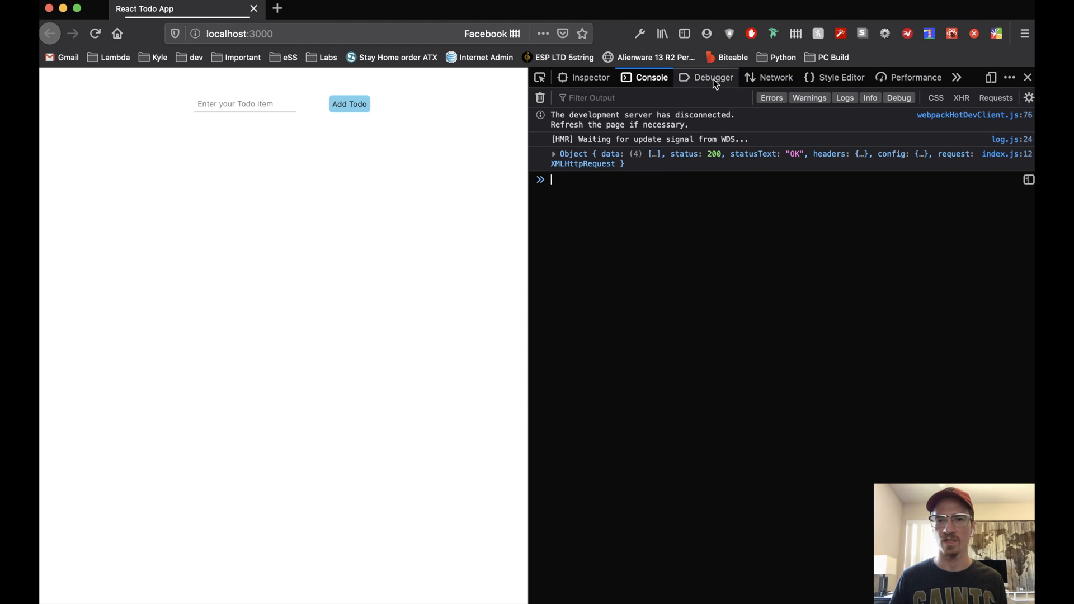
click(775, 76)
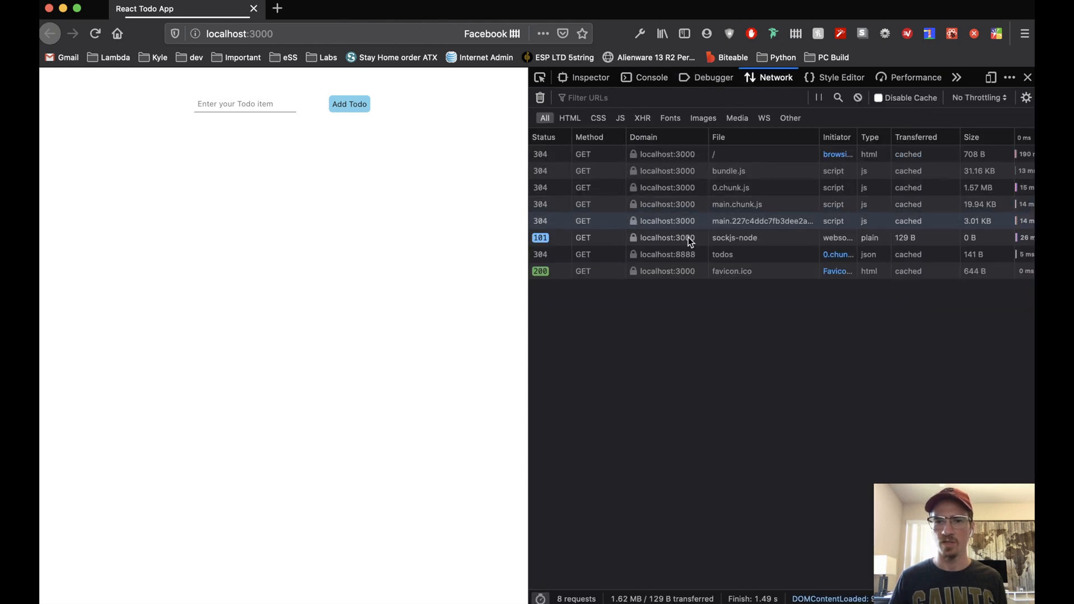
click(723, 254)
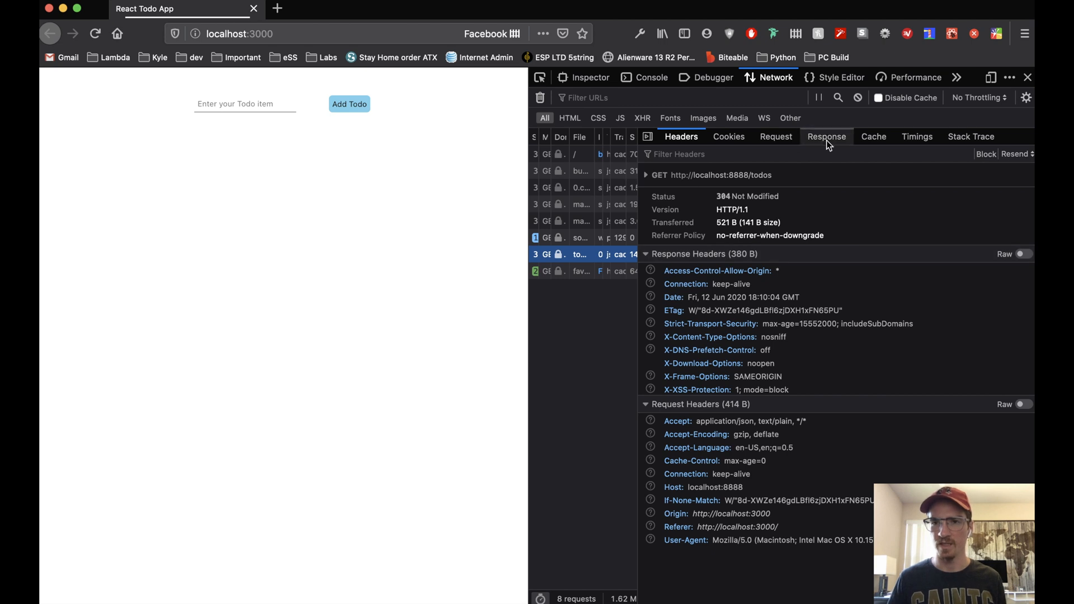
View the todos response JSON, add a 'hello' todo, and return to the Console.
click(827, 136)
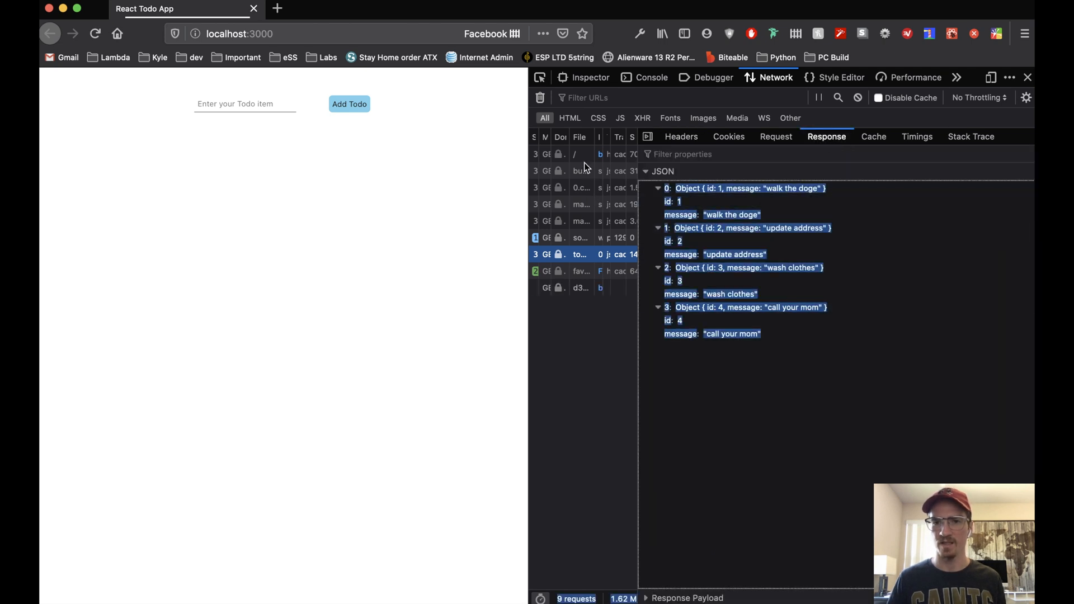
click(244, 104)
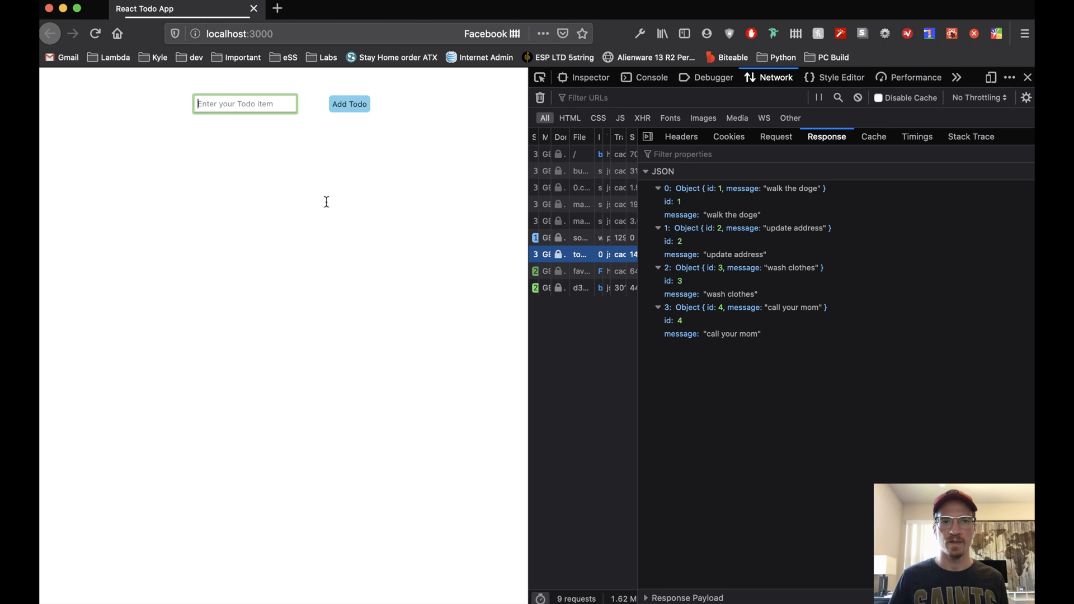
text(hello)
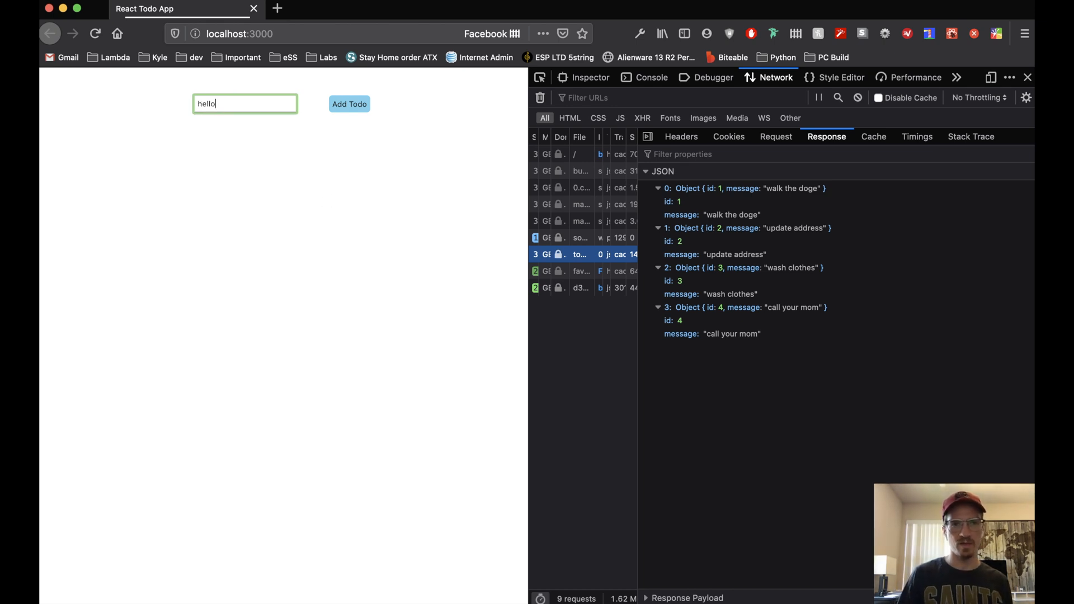
click(349, 104)
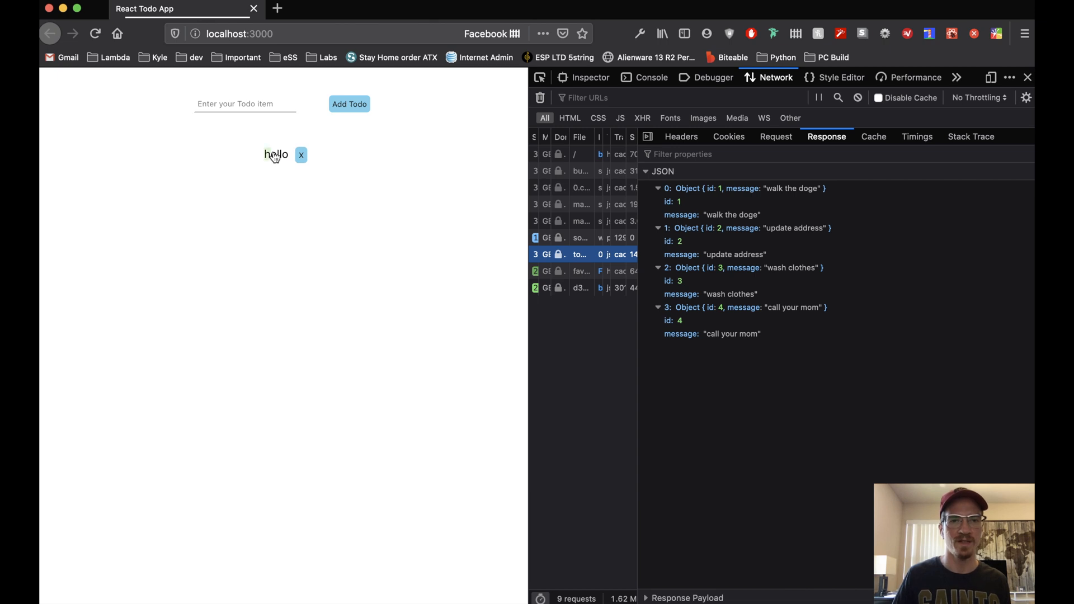
mouse_move(769, 281)
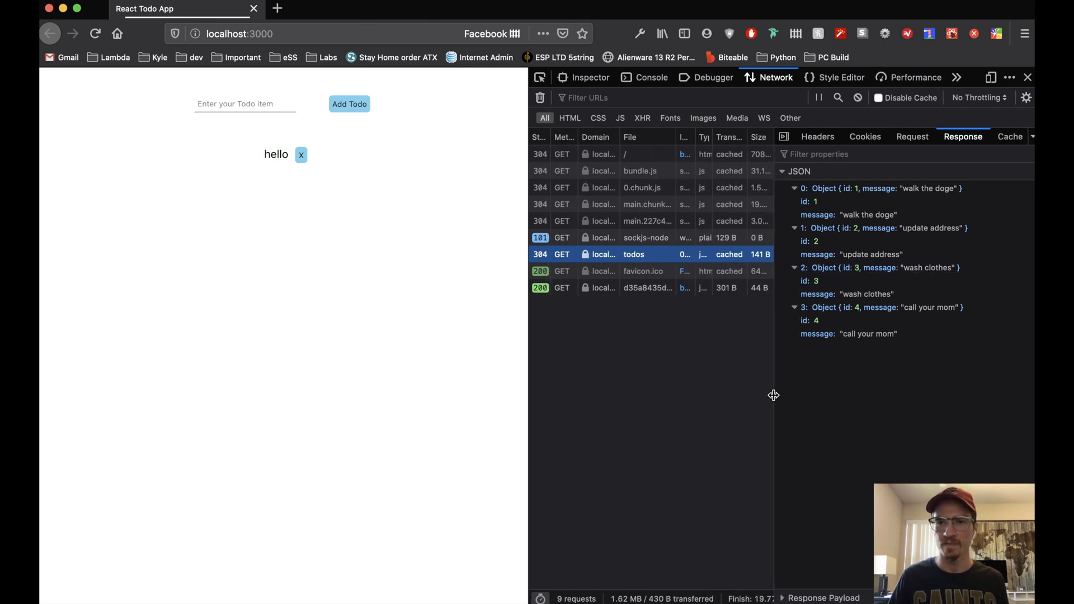
click(651, 77)
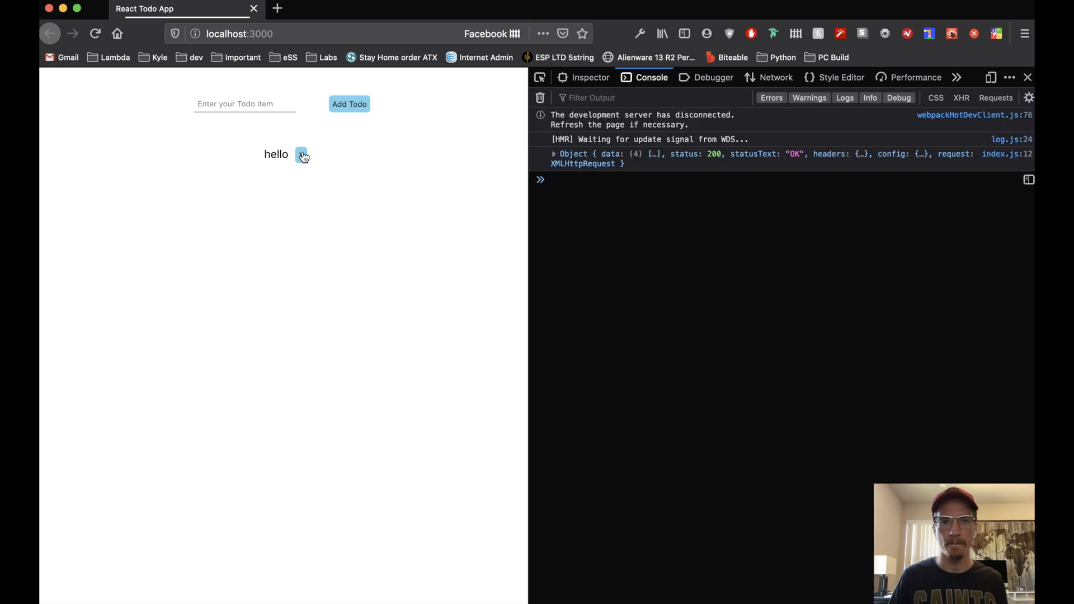
Replace console.log(res) in the todos fetch's .then with setTodoList(res).
click(301, 155)
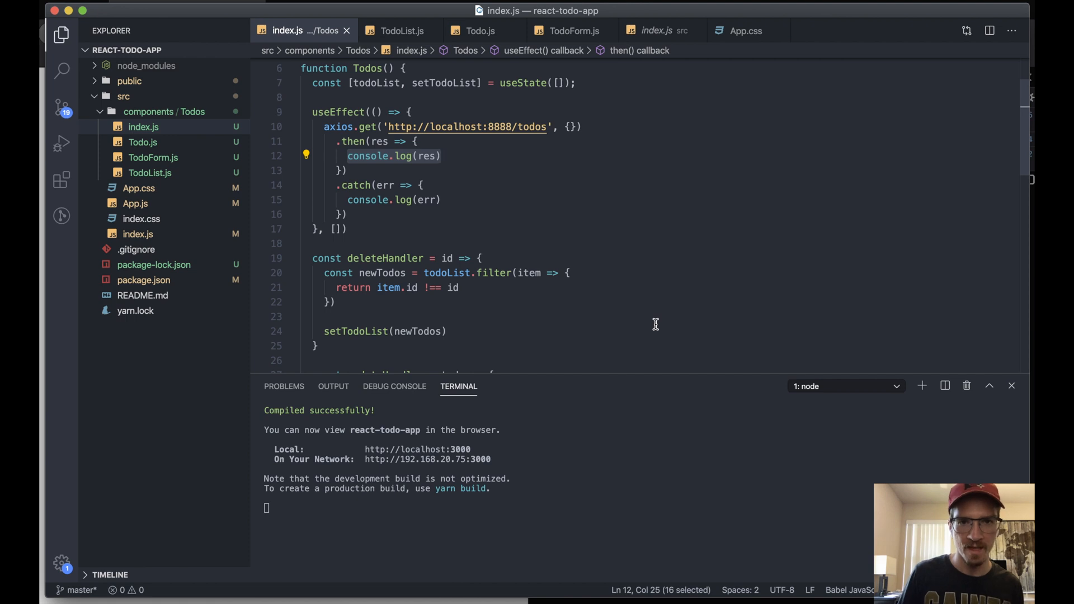
text(setTodoList)
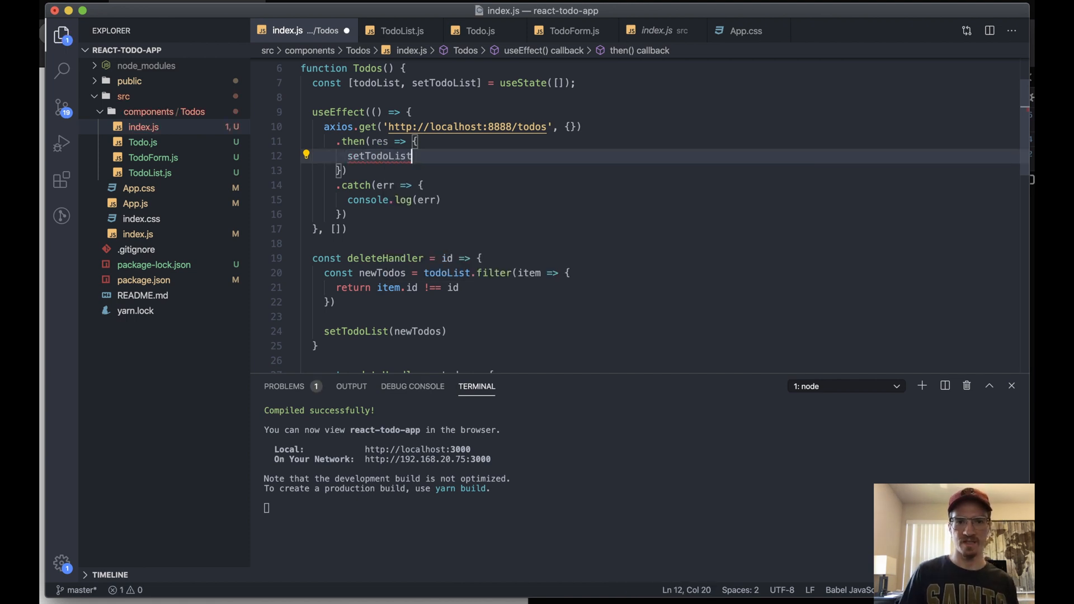
text((res)
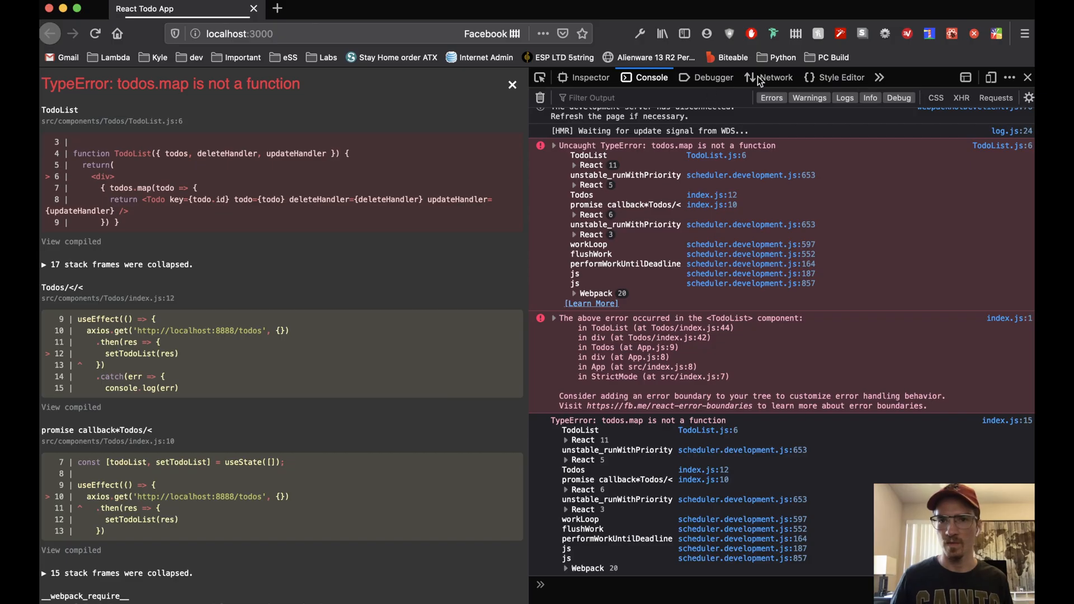
Open the Network panel listing the reloaded requests, including localhost:8888 todos.
click(775, 76)
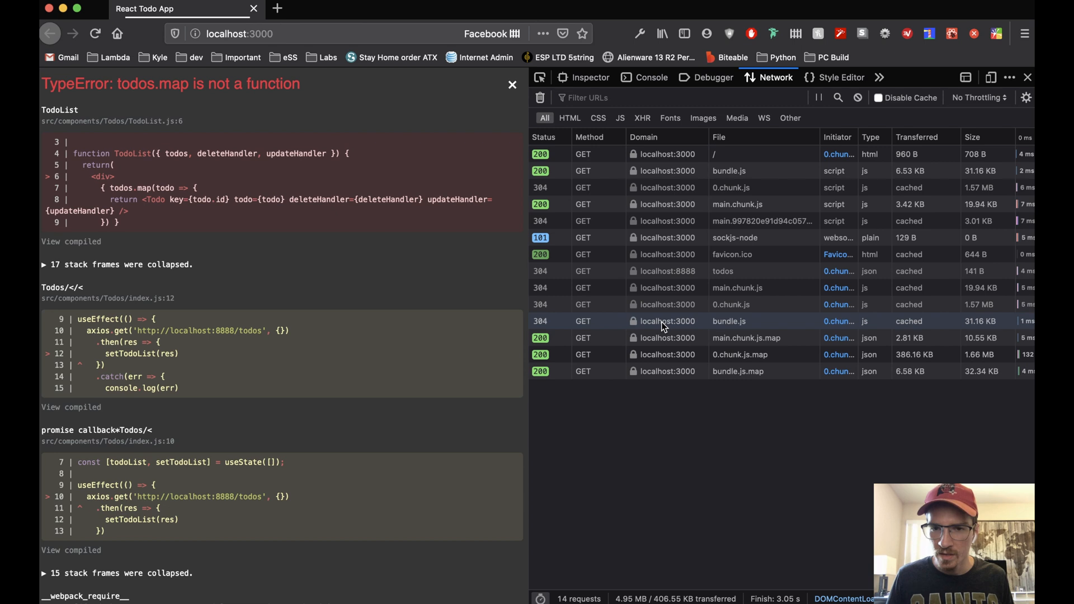
mouse_move(726, 324)
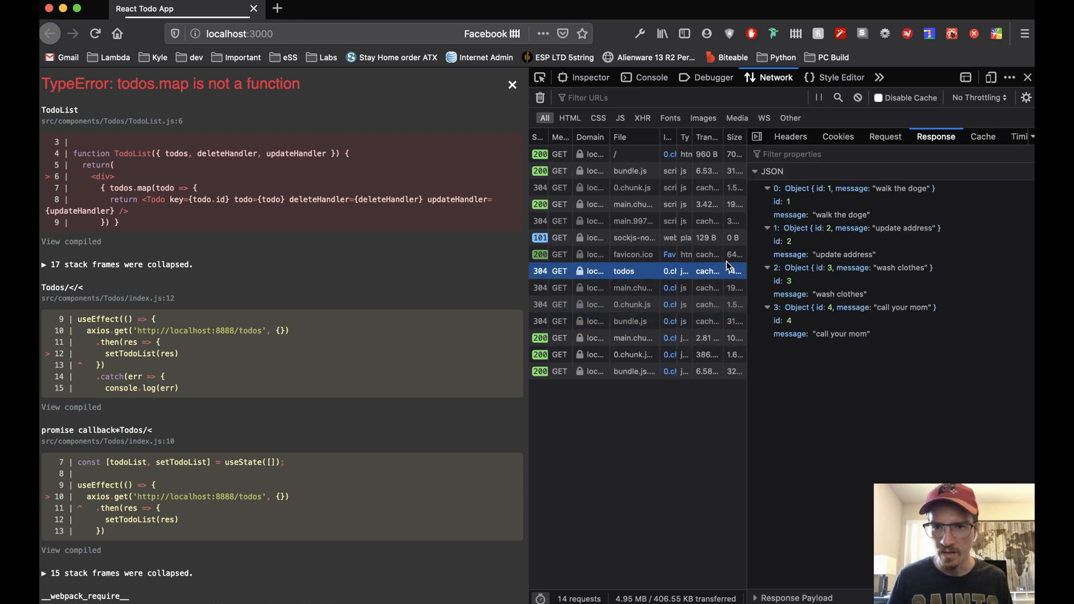
mouse_move(746, 433)
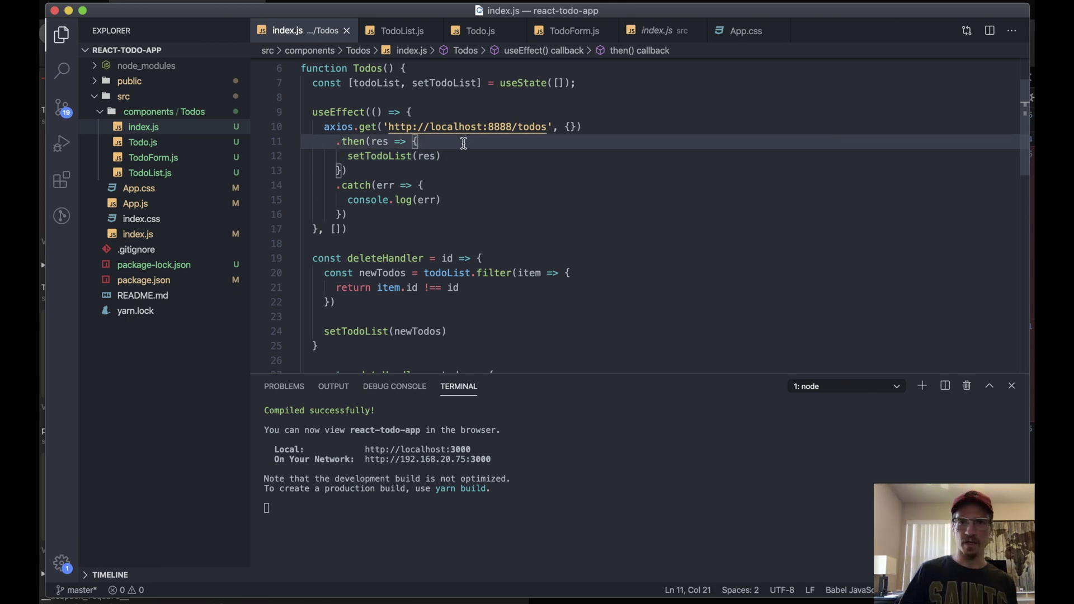
Add console.log(res) above setTodoList(res) in the fetch callback.
text(console.log(re)
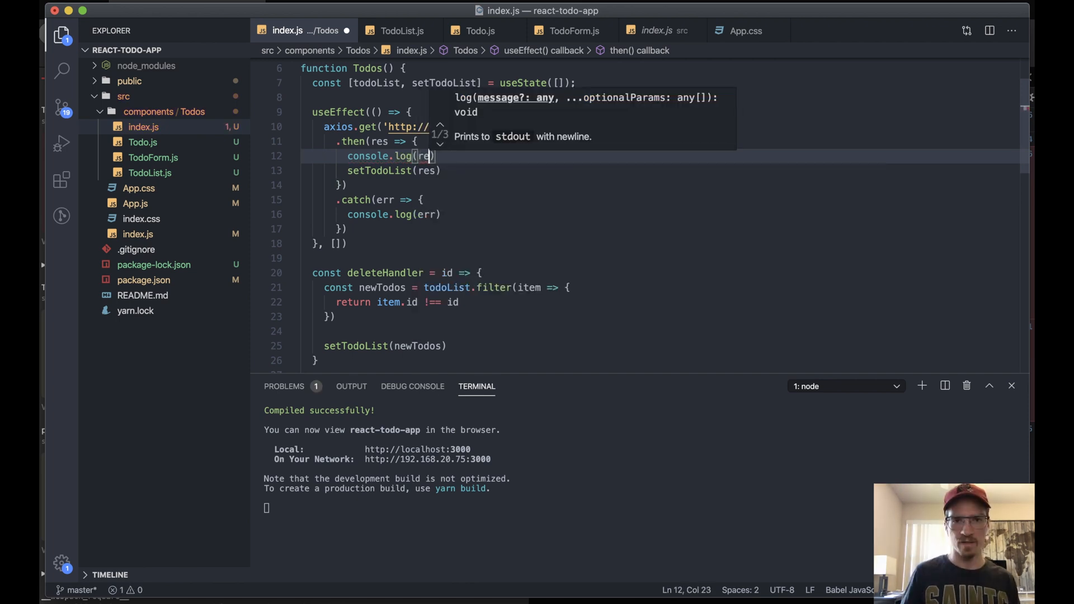
text(s)
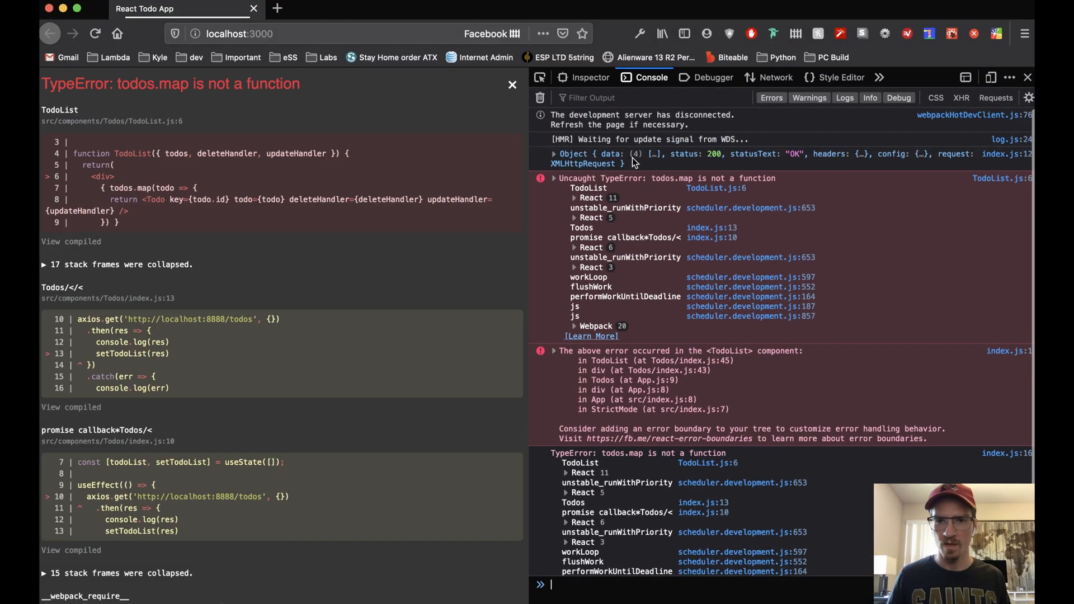
Expand the logged response object to see config, four-item data, headers and status 200.
click(553, 153)
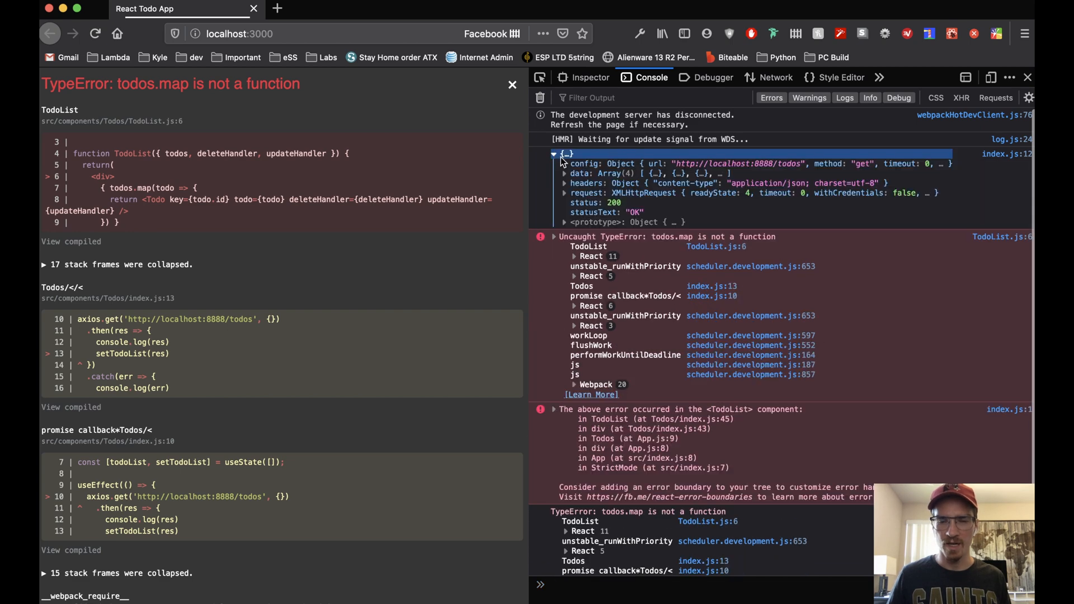
mouse_move(565, 177)
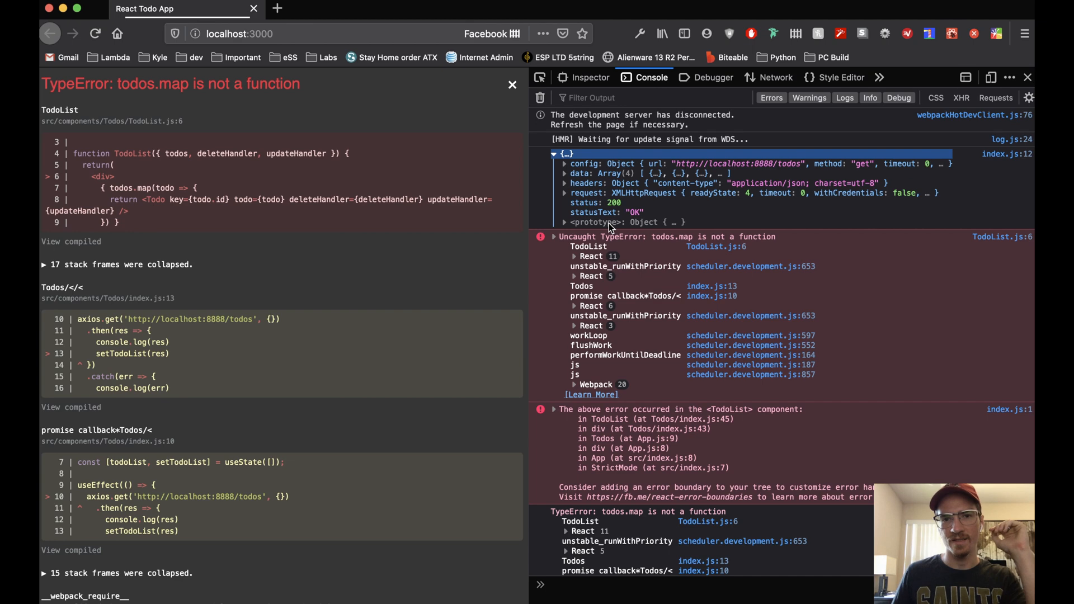
mouse_move(562, 178)
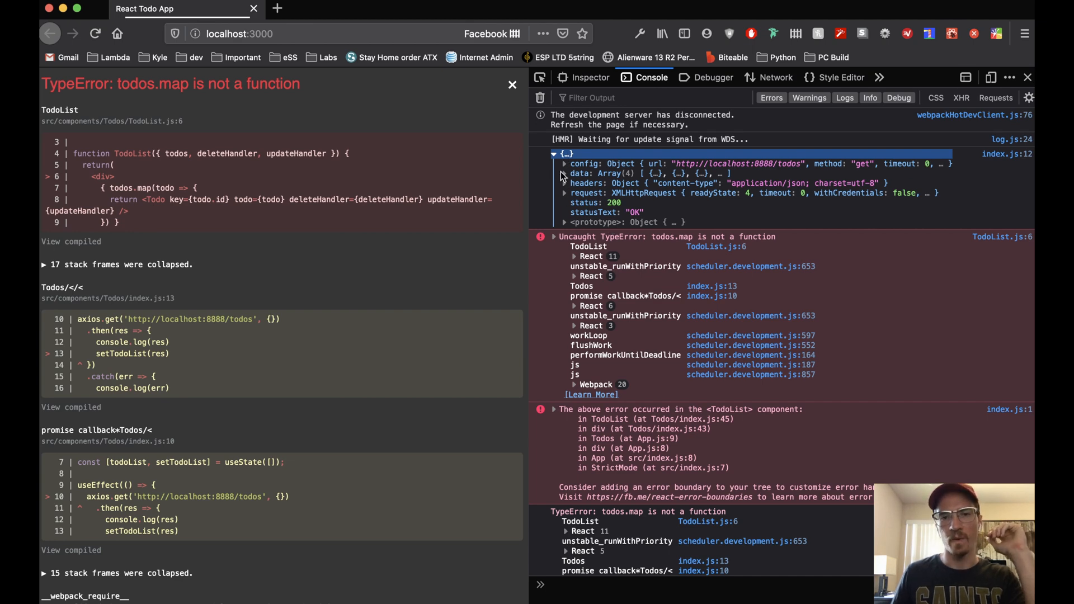
mouse_move(599, 176)
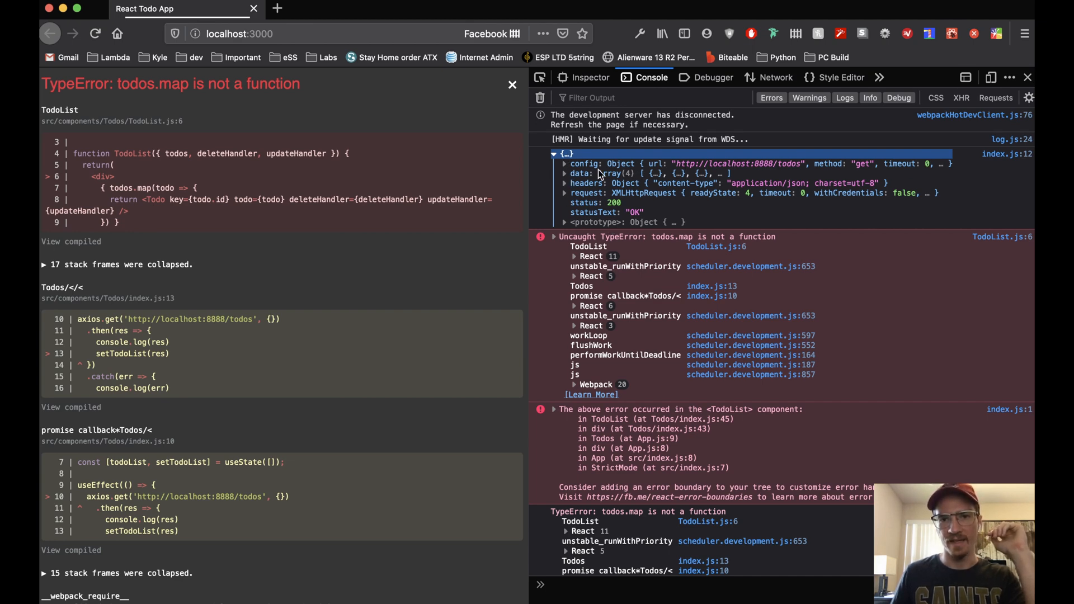
click(565, 174)
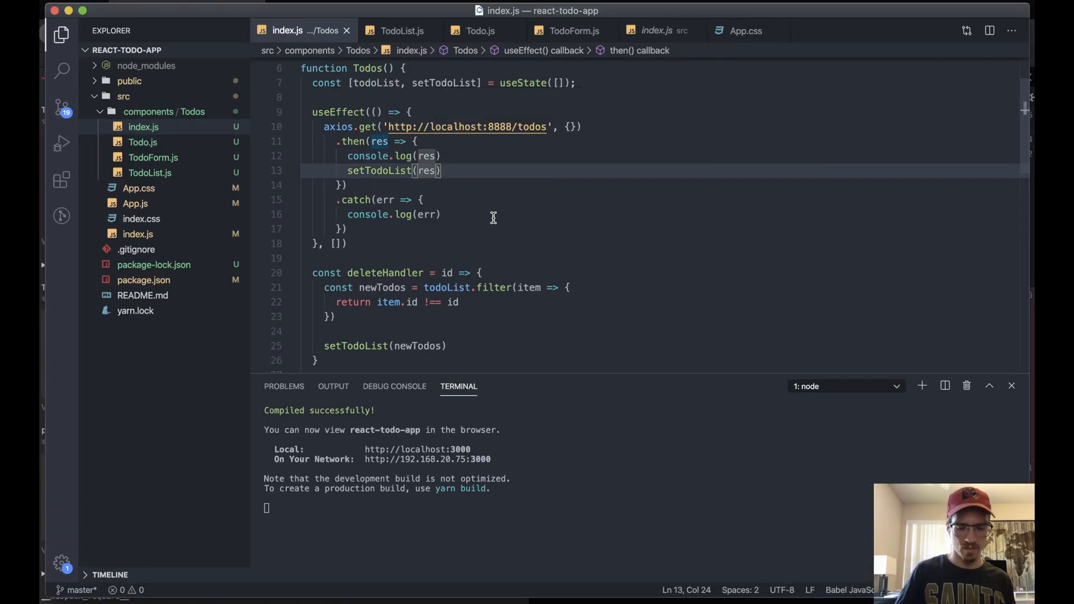
Change setTodoList(res) to setTodoList(res.data) so the four fetched todos render.
text(.datt)
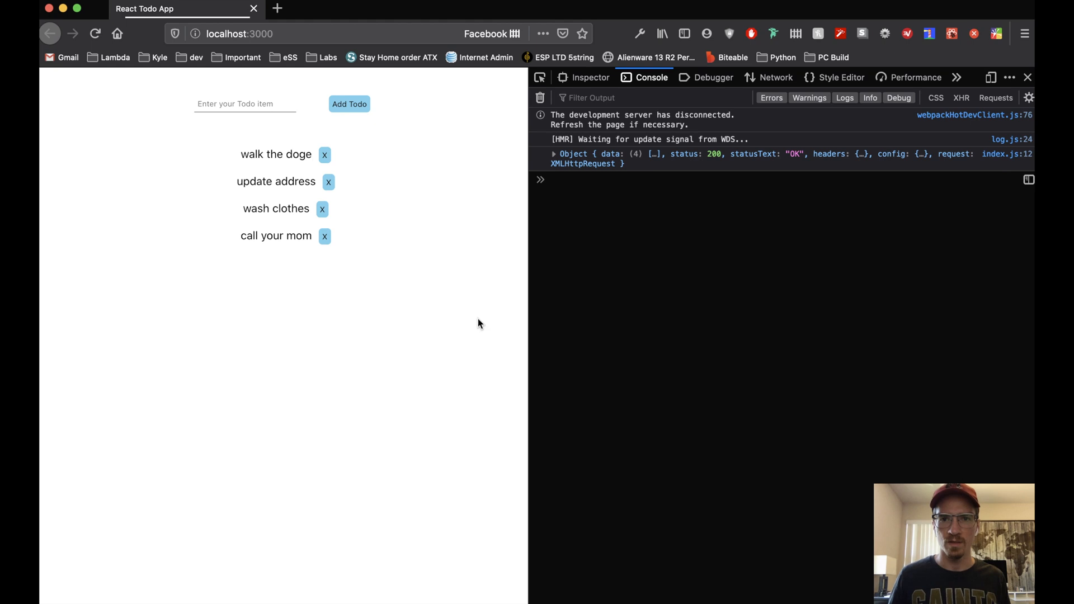
mouse_move(243, 238)
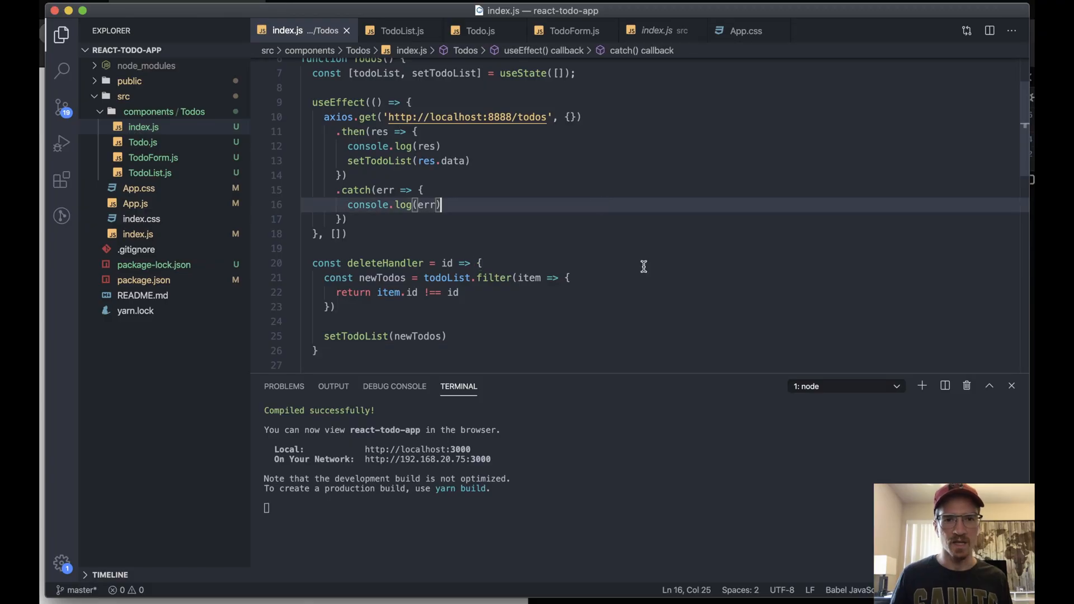
Replace deleteHandler's filter logic with axios.delete to localhost:8888/todos/${id}, logging the response.
scroll(down, 3)
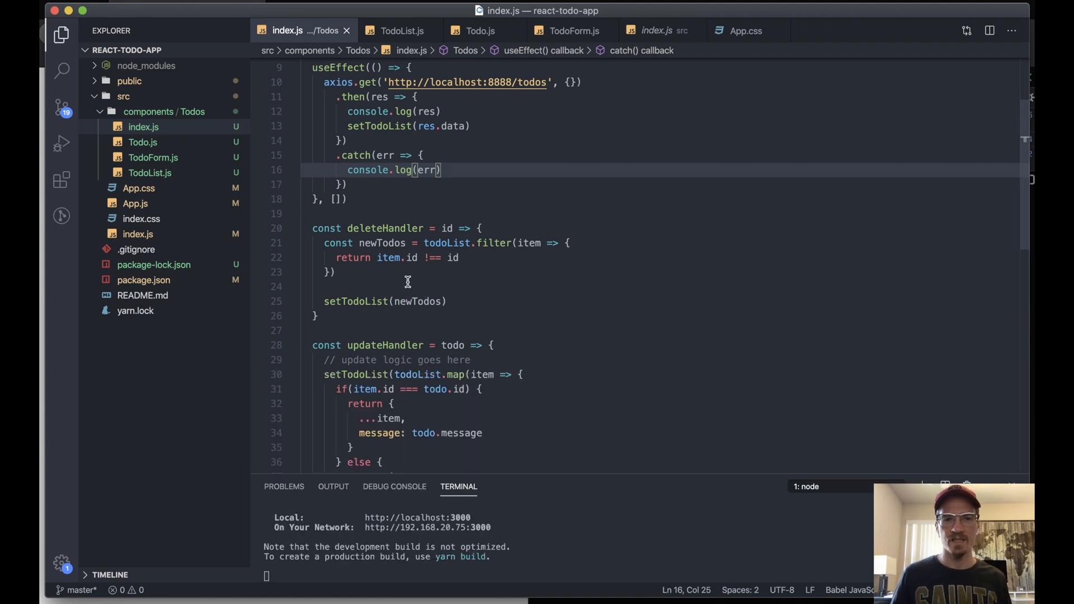
click(333, 272)
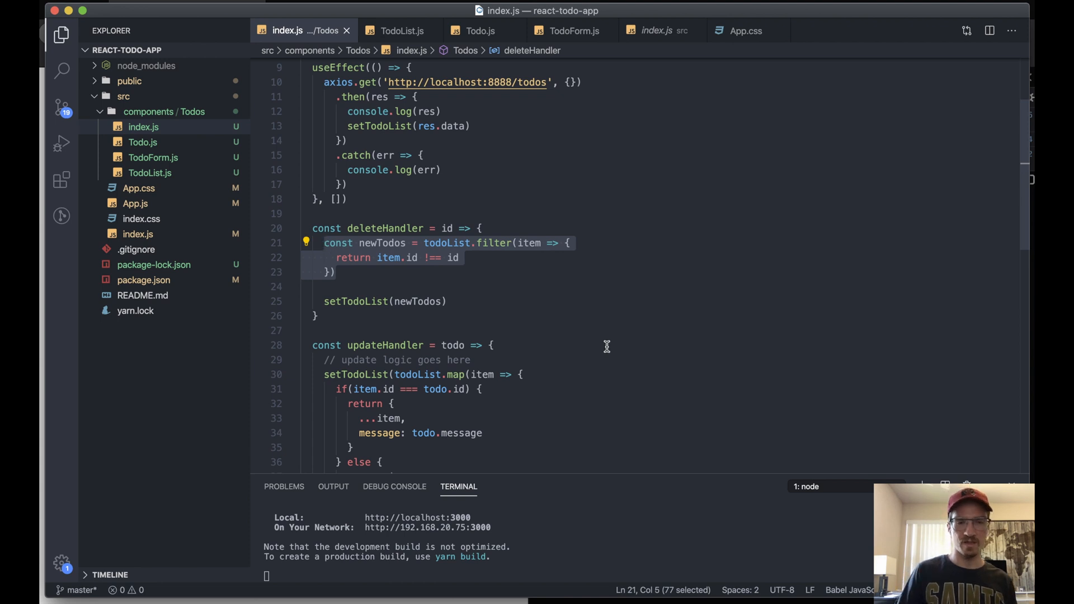
text(axios.delete()
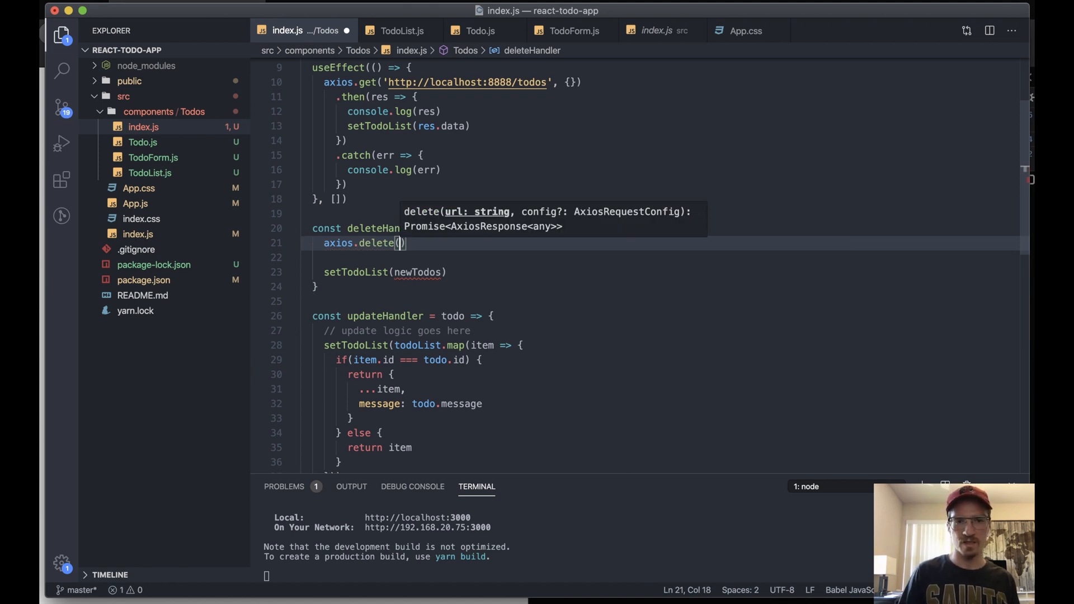
mouse_move(382, 82)
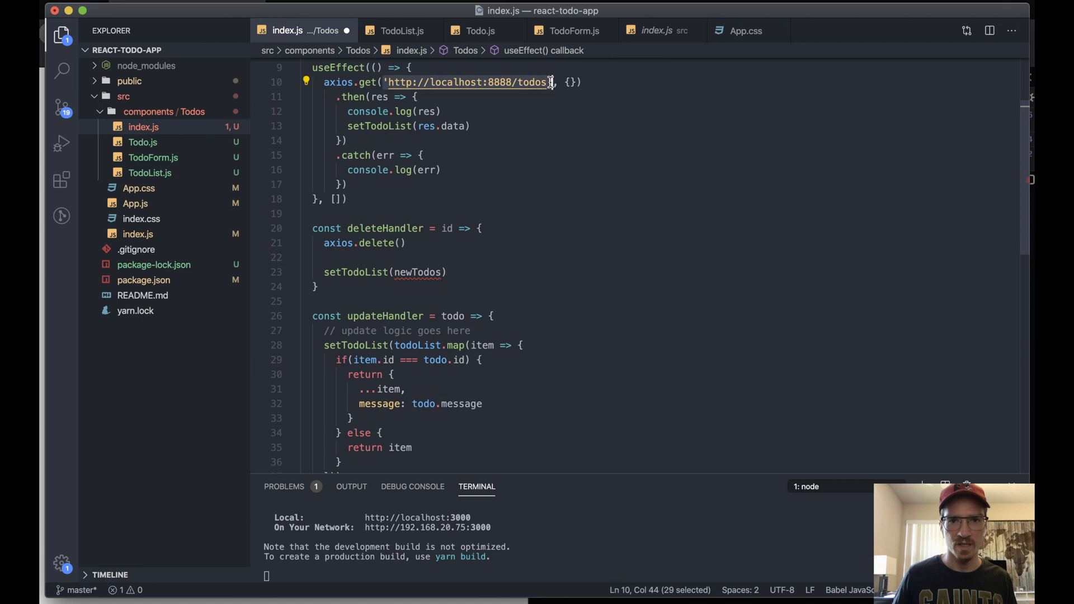
mouse_move(577, 162)
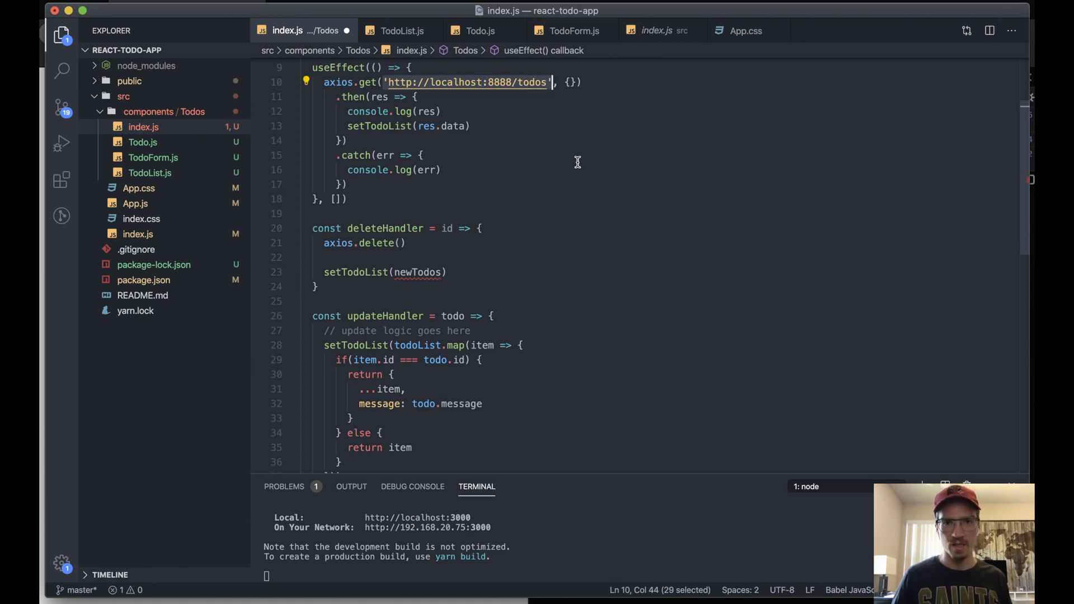
mouse_move(374, 242)
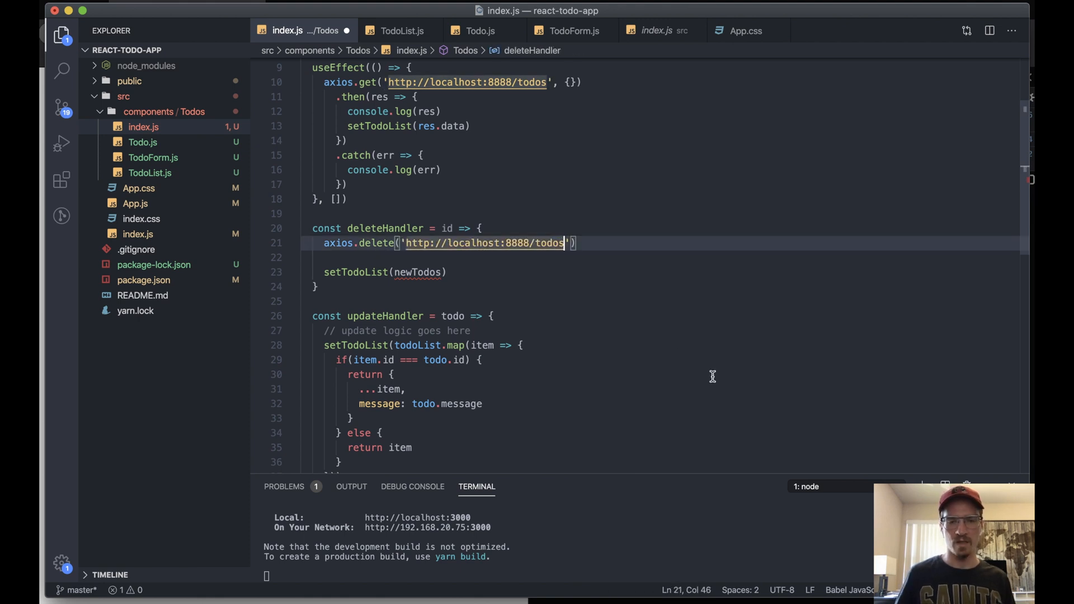
text(/)
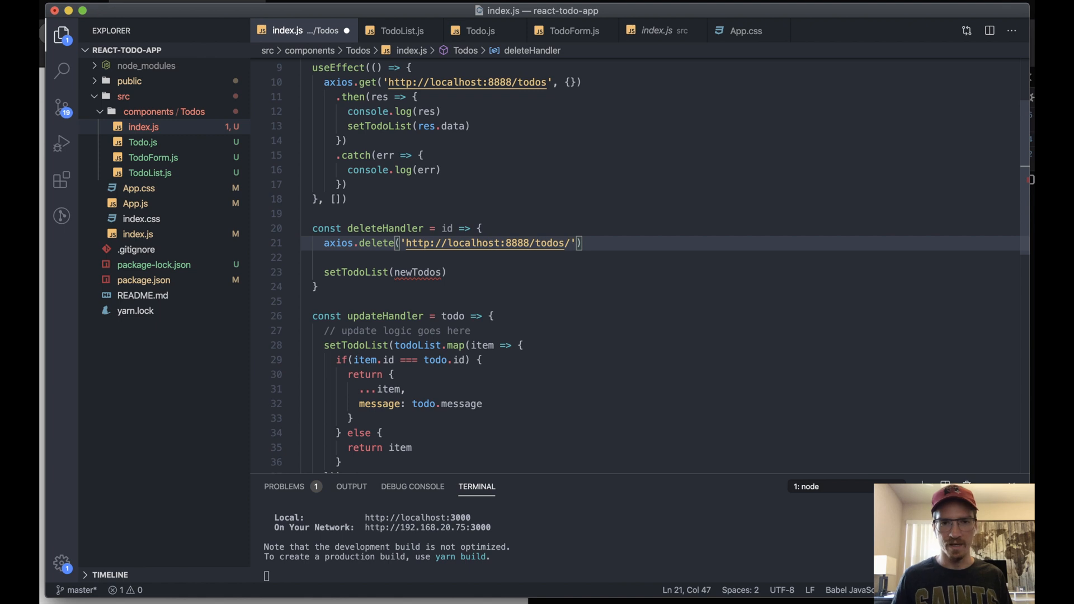
mouse_move(402, 247)
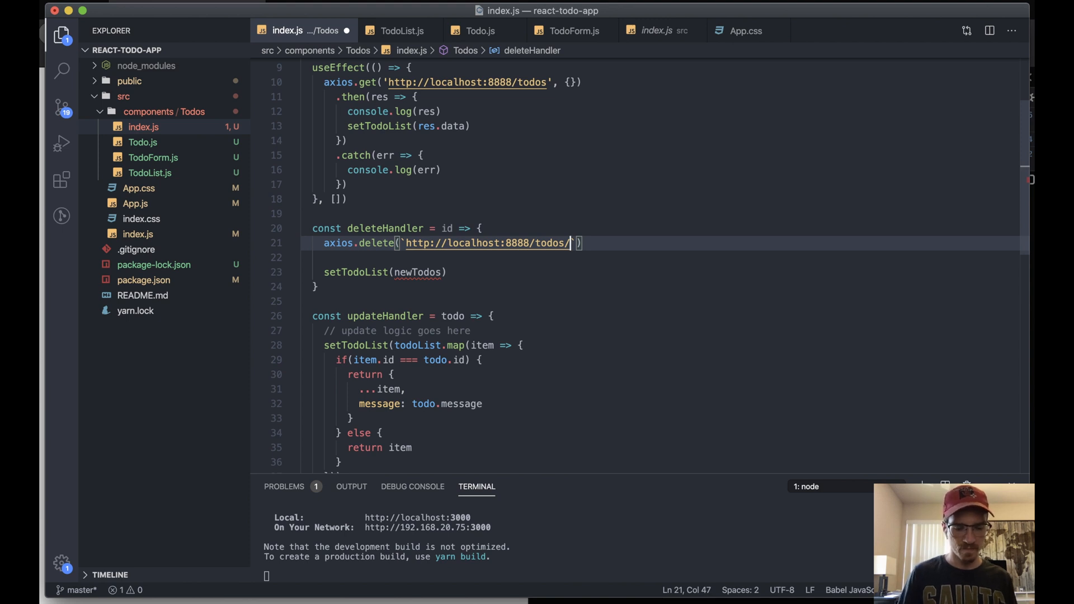
text(${})
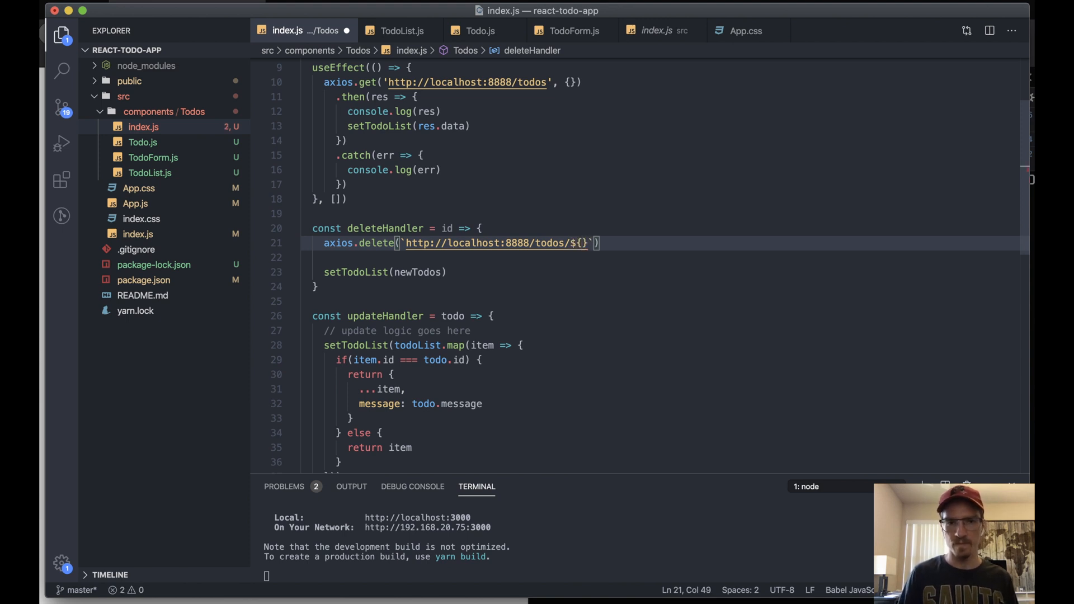
text(id)
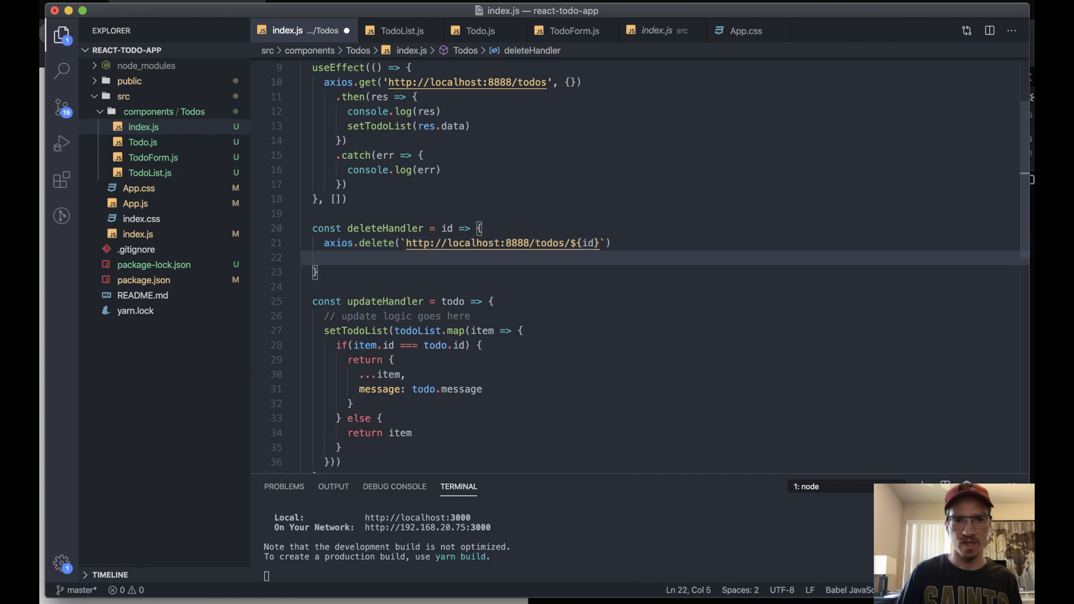
text(.then())
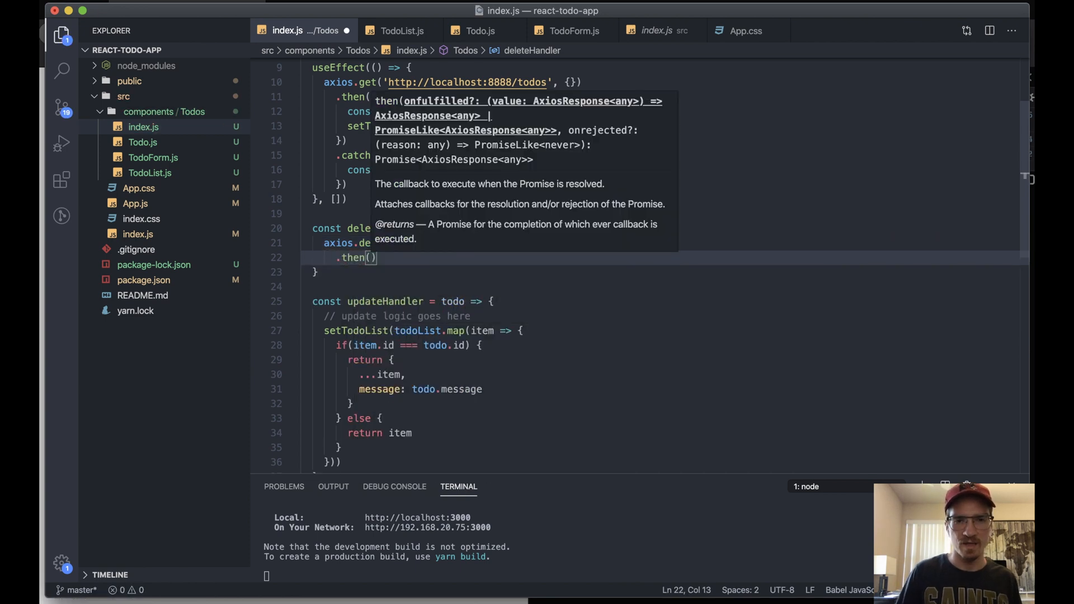
text(res =)
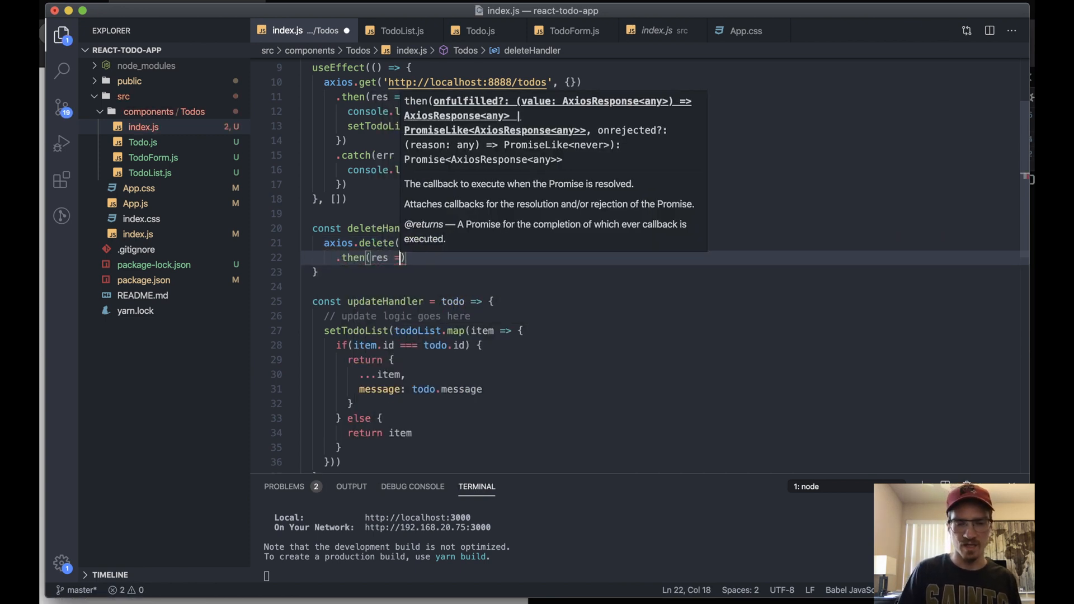
text(console.log(res)
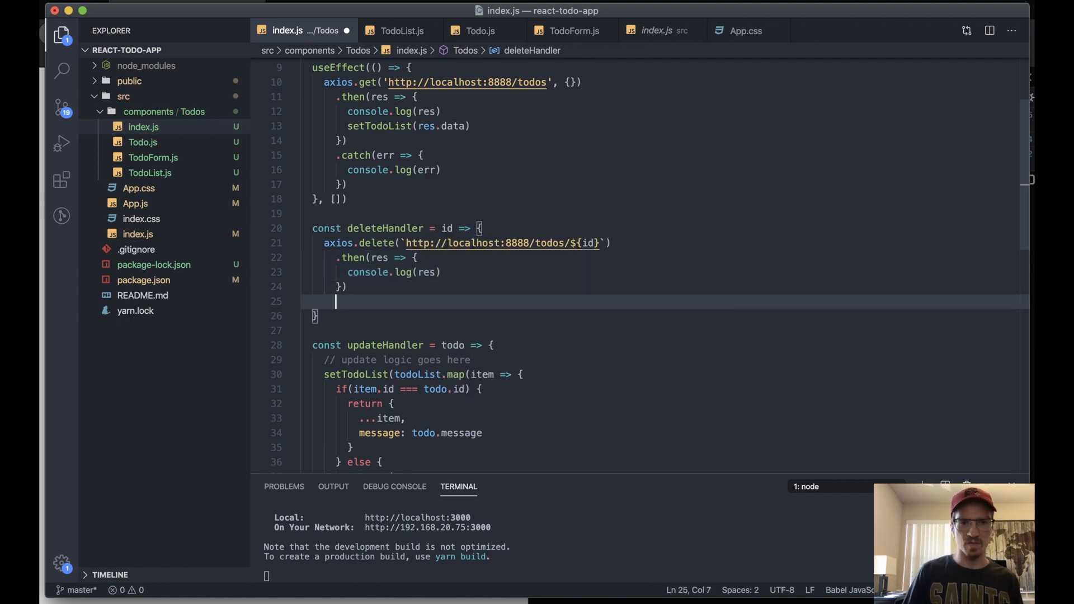
text(.catch()
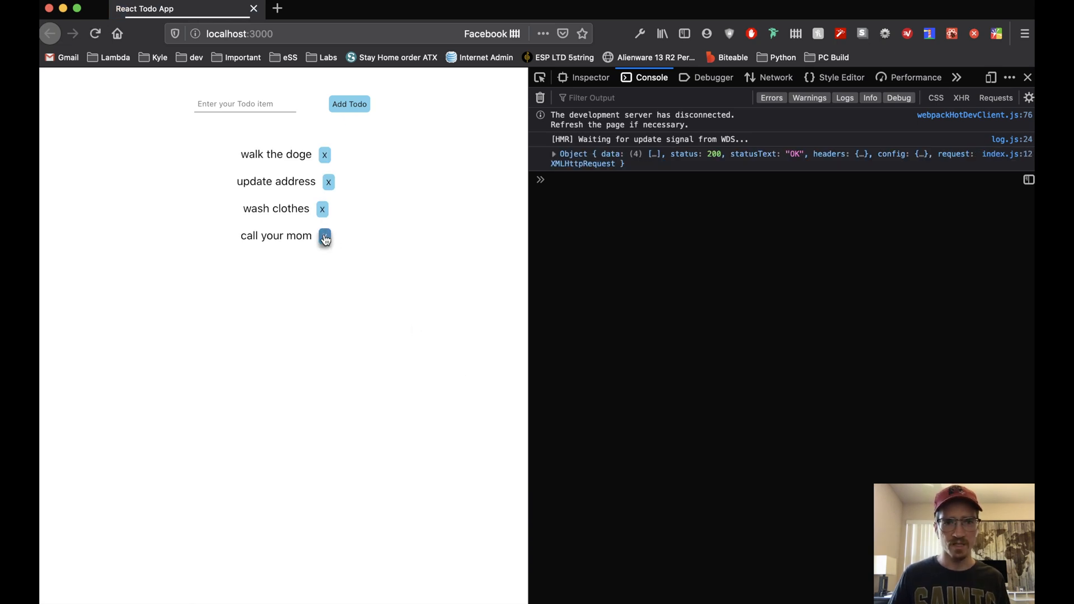
Delete the 'call your mom' todo and confirm the console logs 'Delete Successful!' with status 200.
click(324, 236)
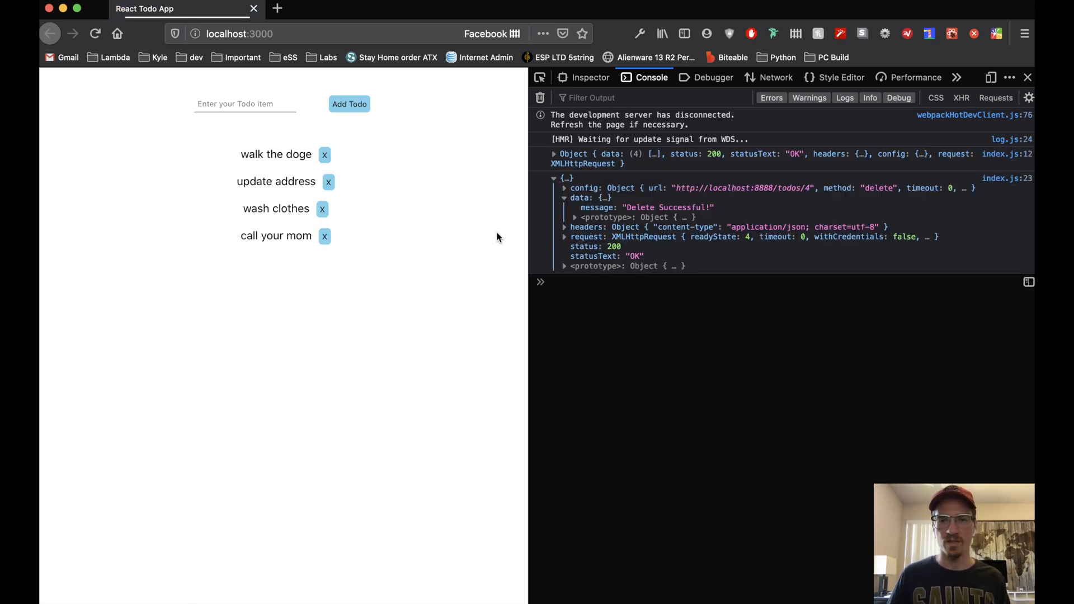
mouse_move(285, 367)
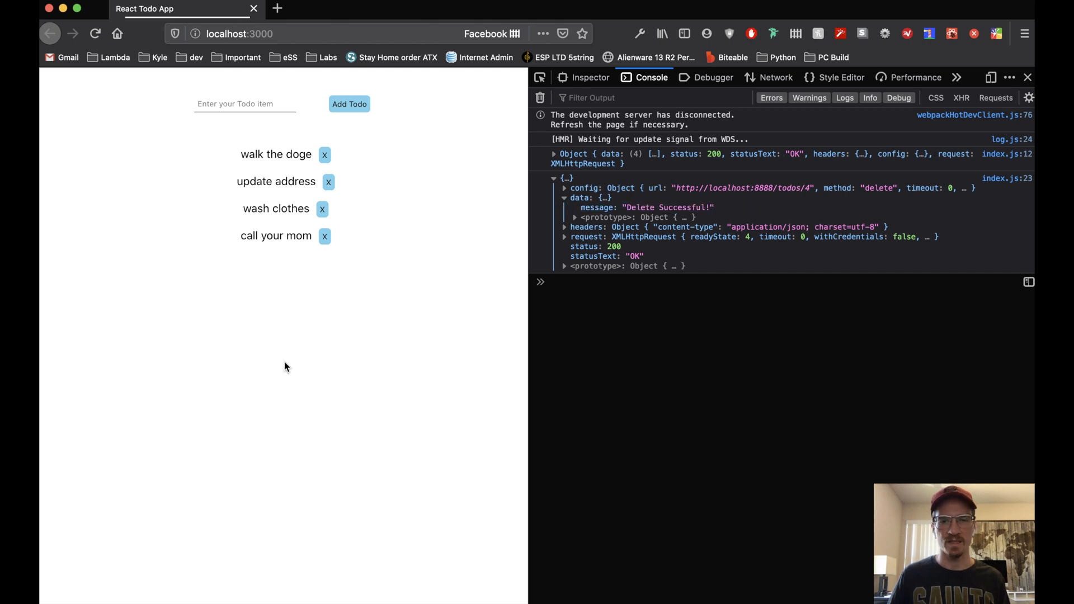
mouse_move(94, 70)
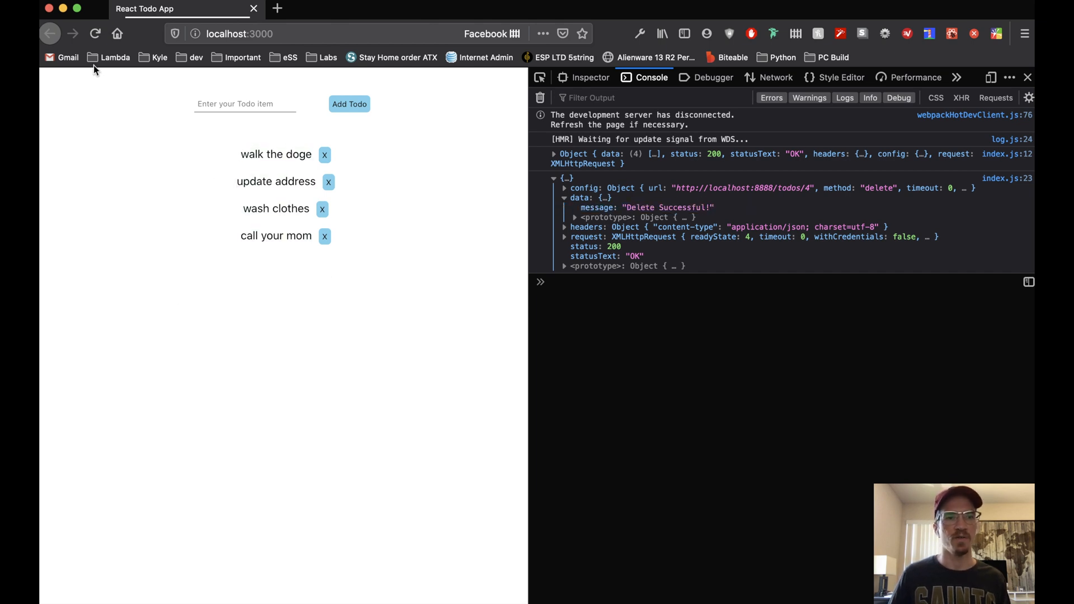
click(324, 236)
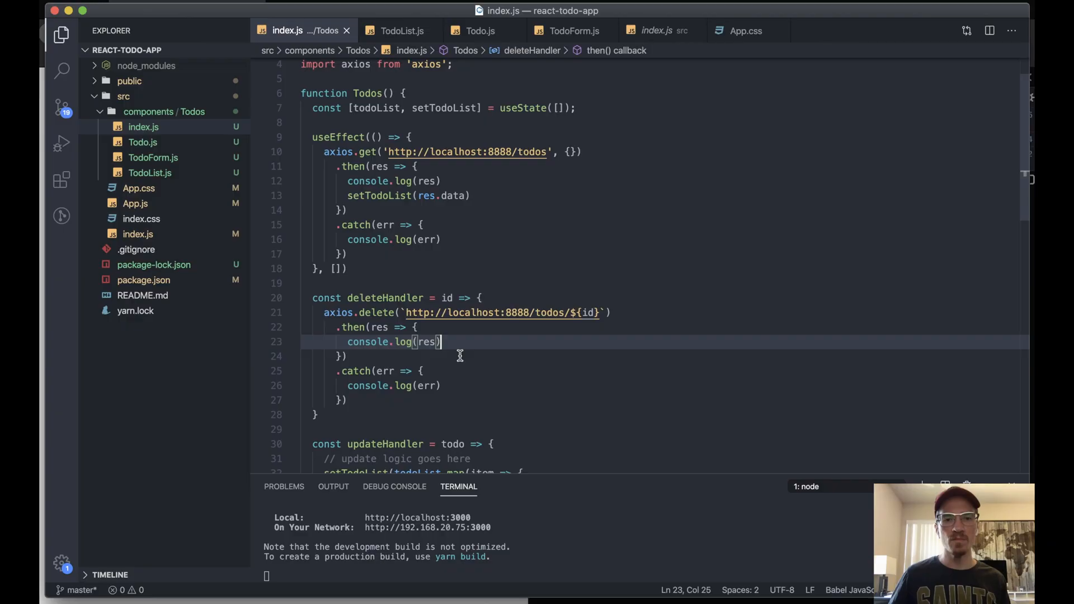
mouse_move(479, 366)
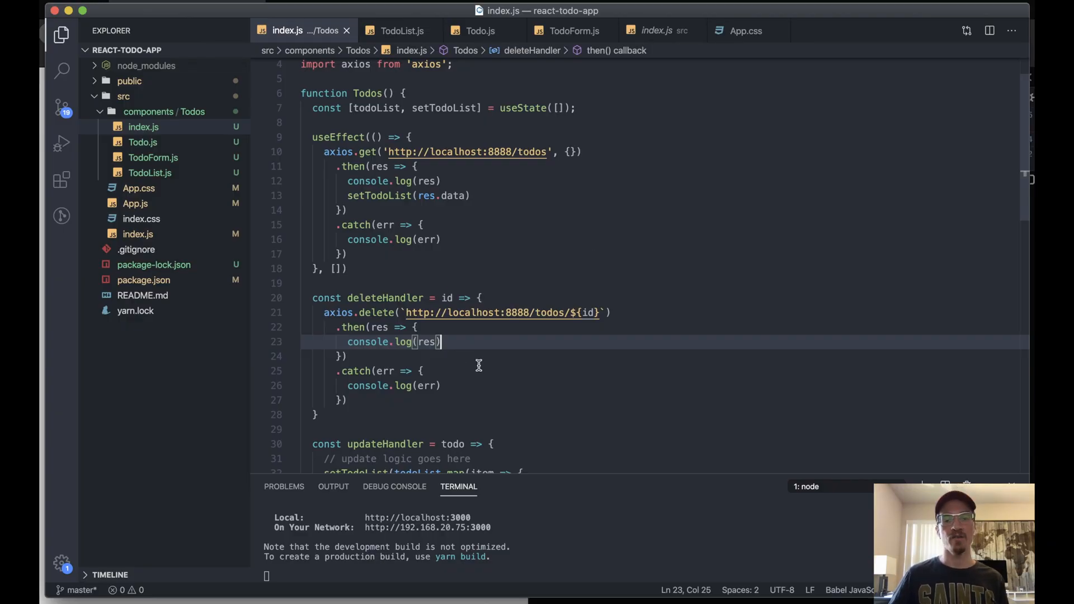
mouse_move(682, 295)
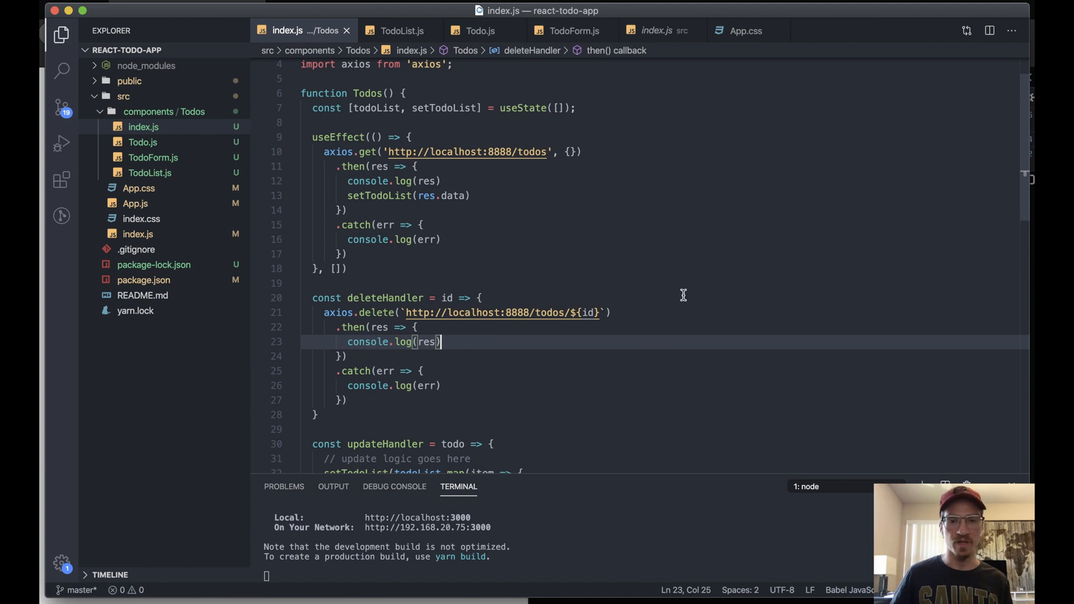
mouse_move(353, 280)
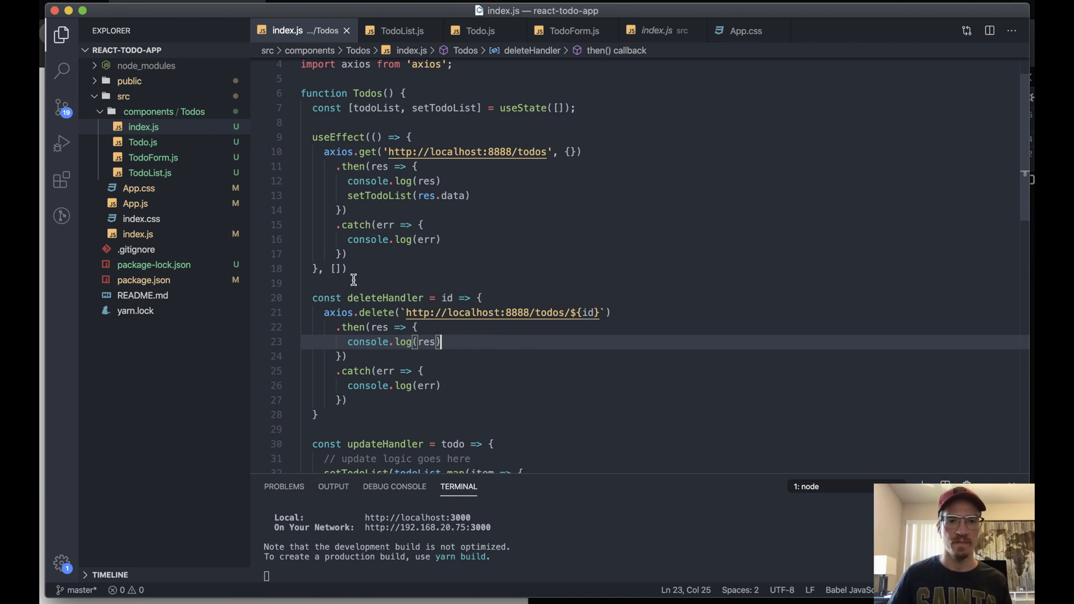
click(610, 313)
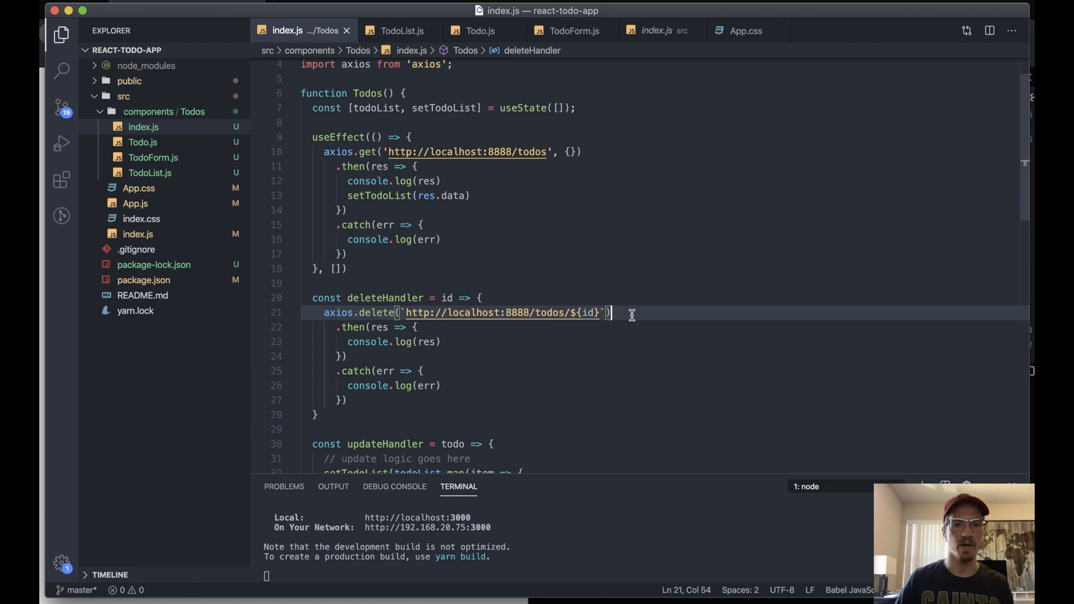
mouse_move(530, 338)
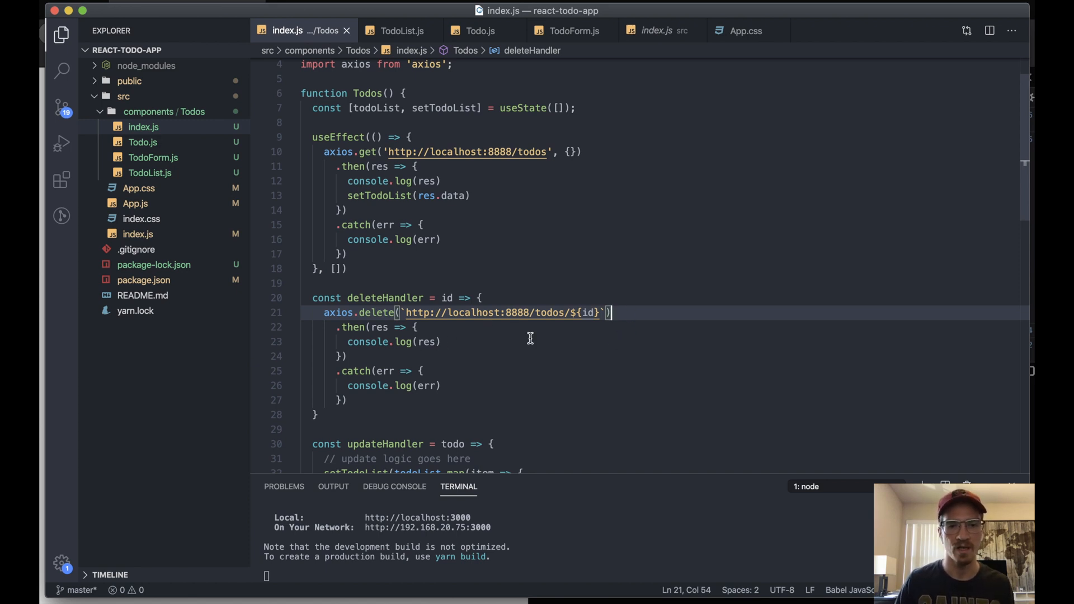
Add newTodos = todoList.filter(item => item.id !== id) and setTodoList(newTodos) to deleteHandler's .then.
click(427, 342)
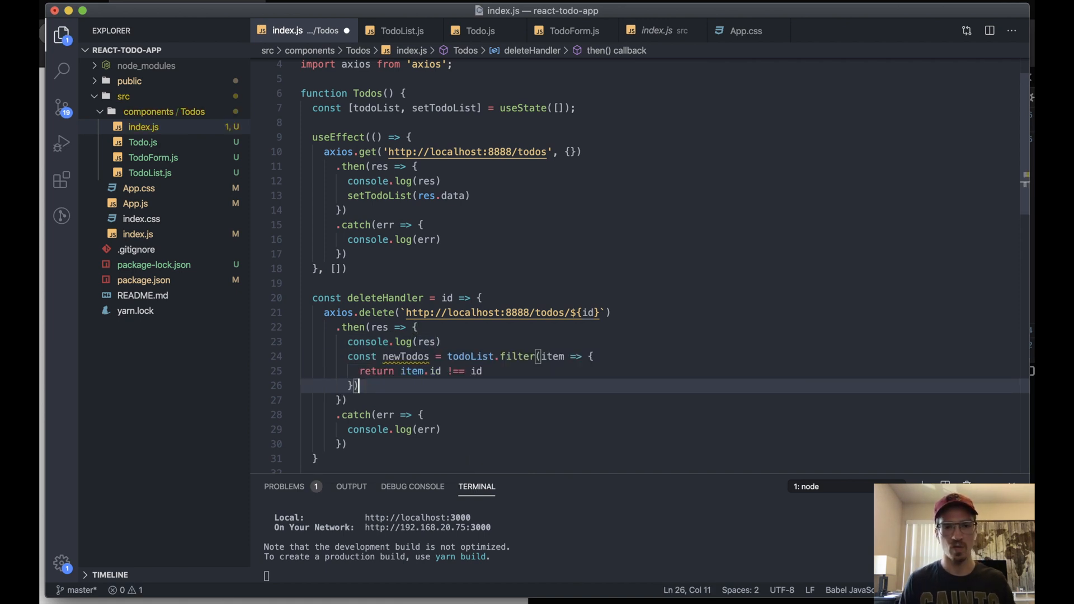
scroll(down, 3)
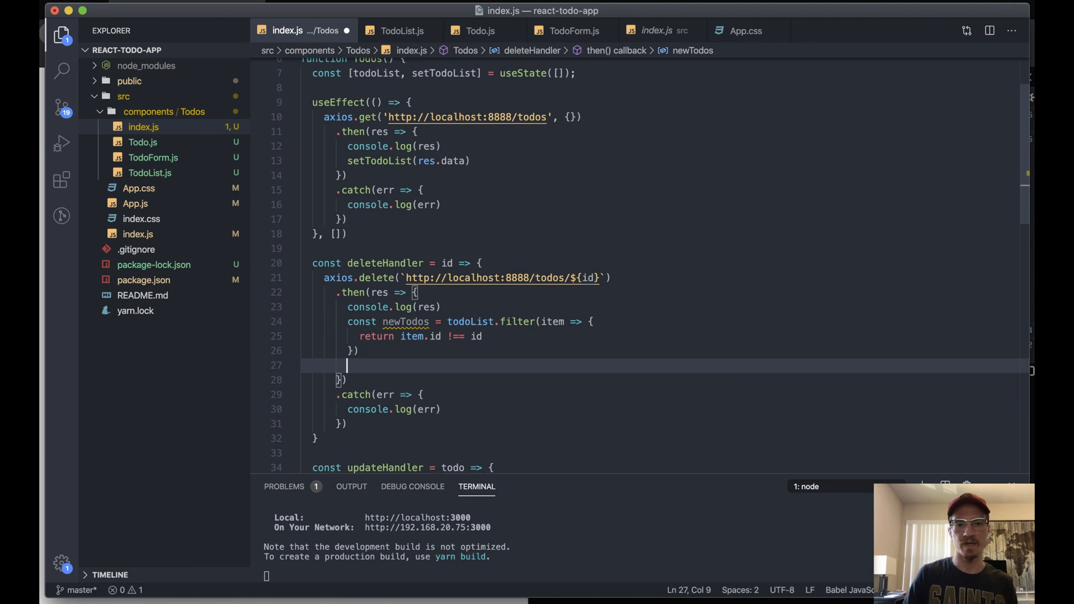
text(setTodoList)
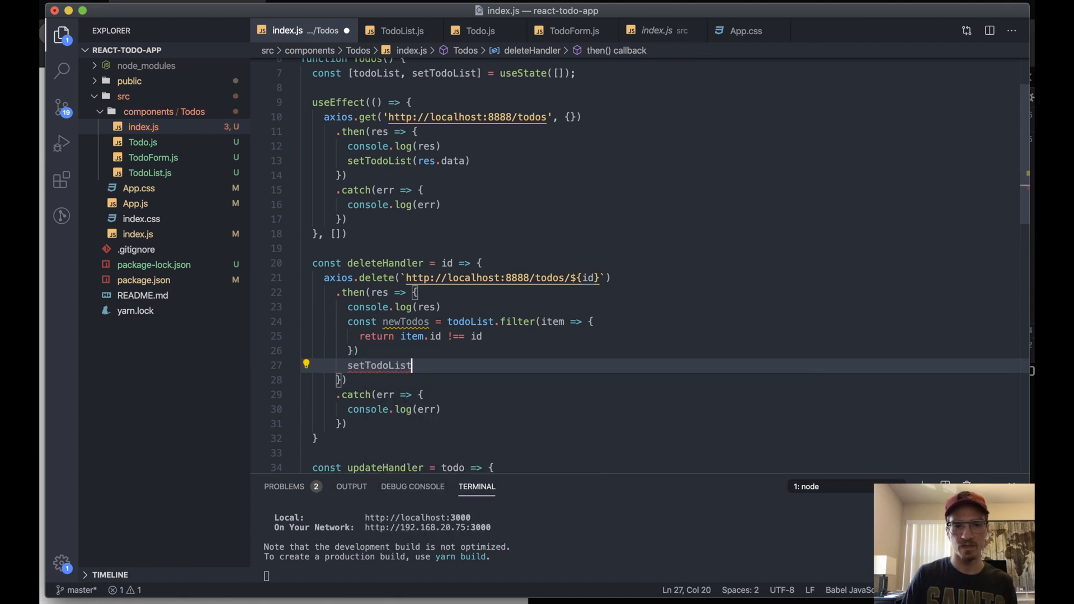
text(()
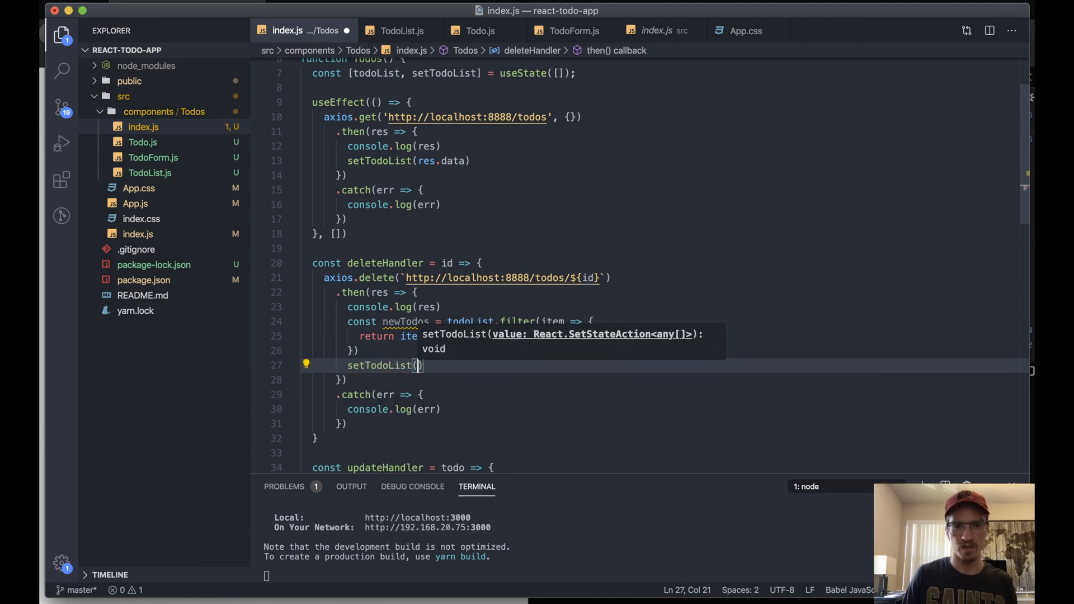
text(newTodos)
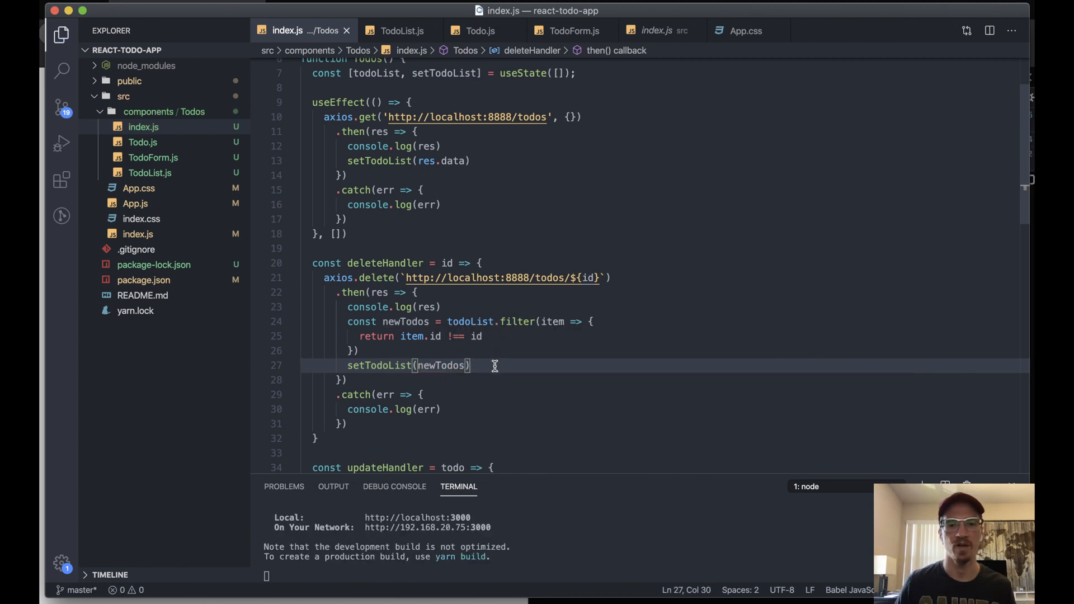
mouse_move(699, 152)
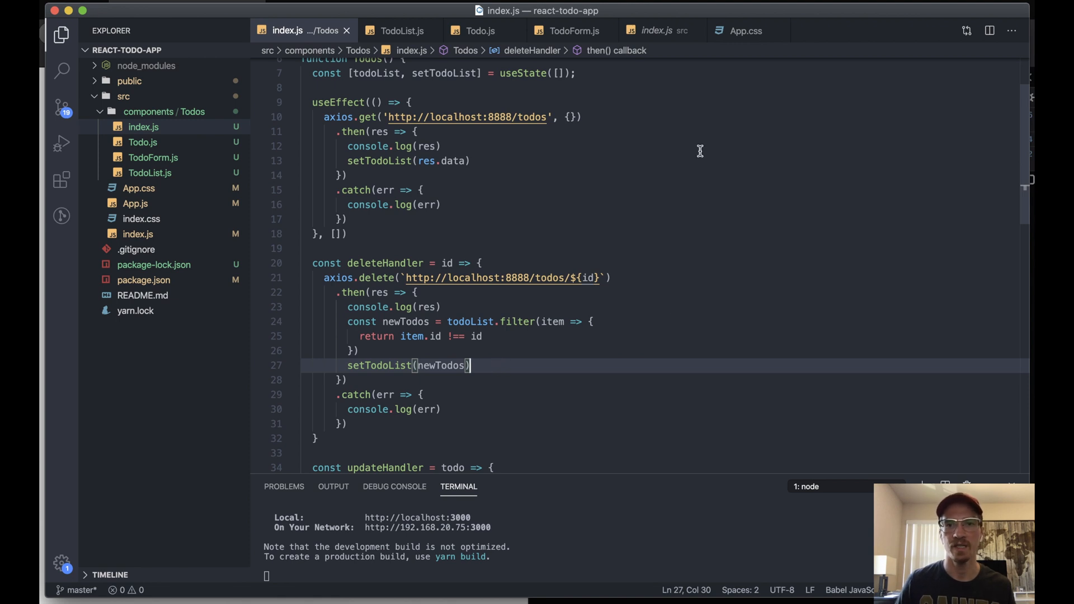
mouse_move(725, 191)
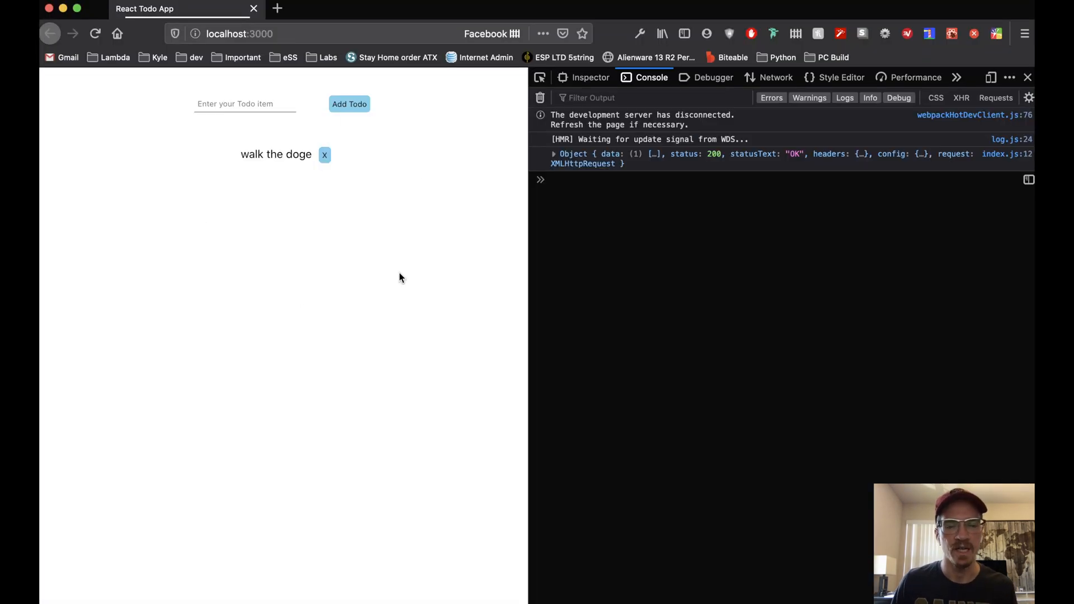
Delete the 'walk the doge' todo and expand the 'Delete Successful!' response in the console.
click(324, 155)
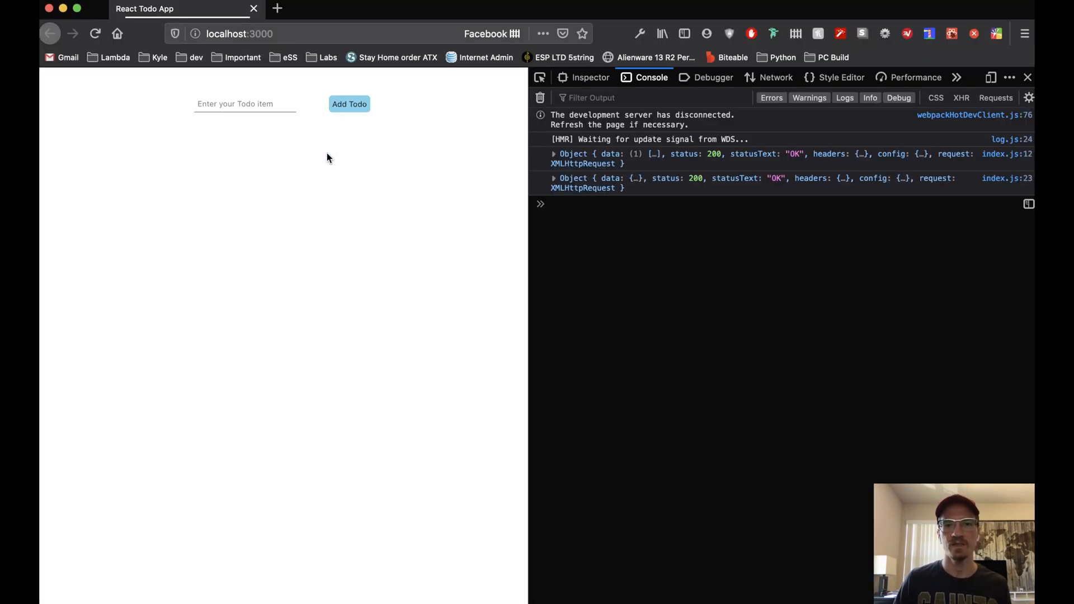
click(553, 178)
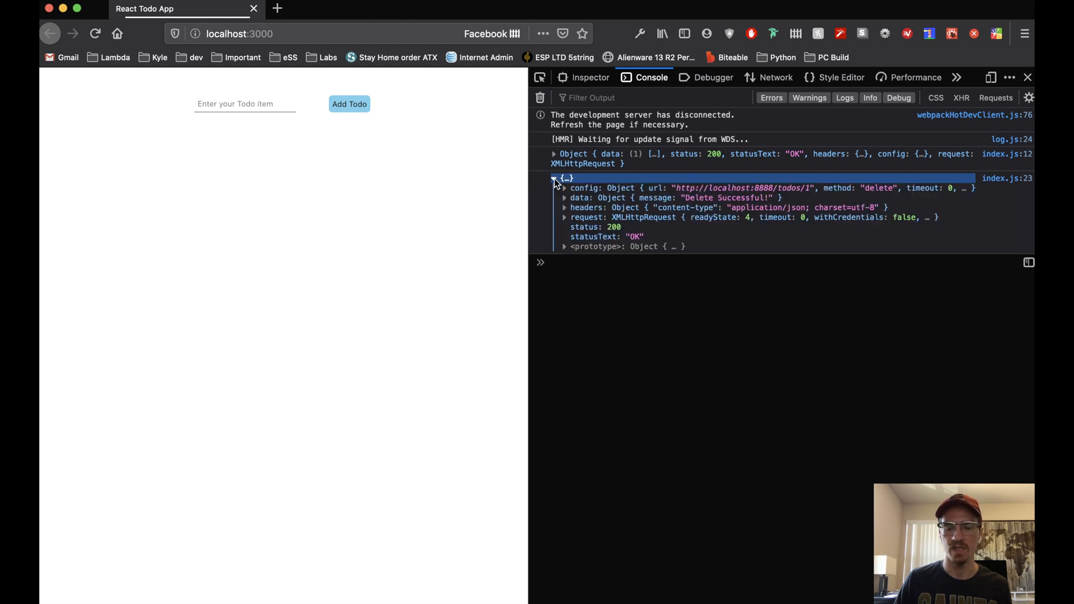
click(553, 178)
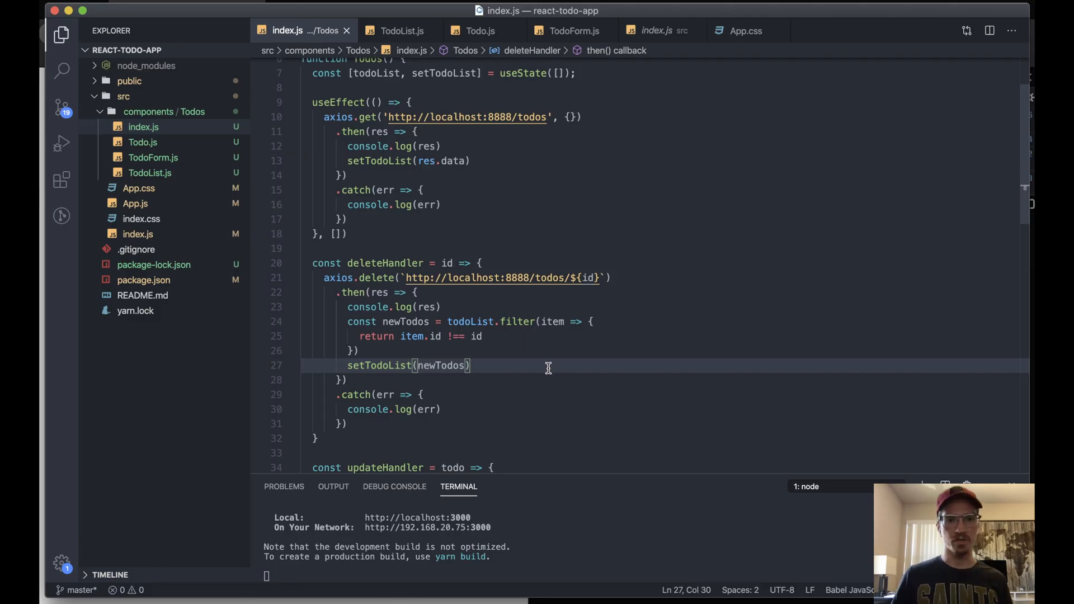
In updateHandler, map todoList with setTodoList to replace the matching item's message.
scroll(down, 3)
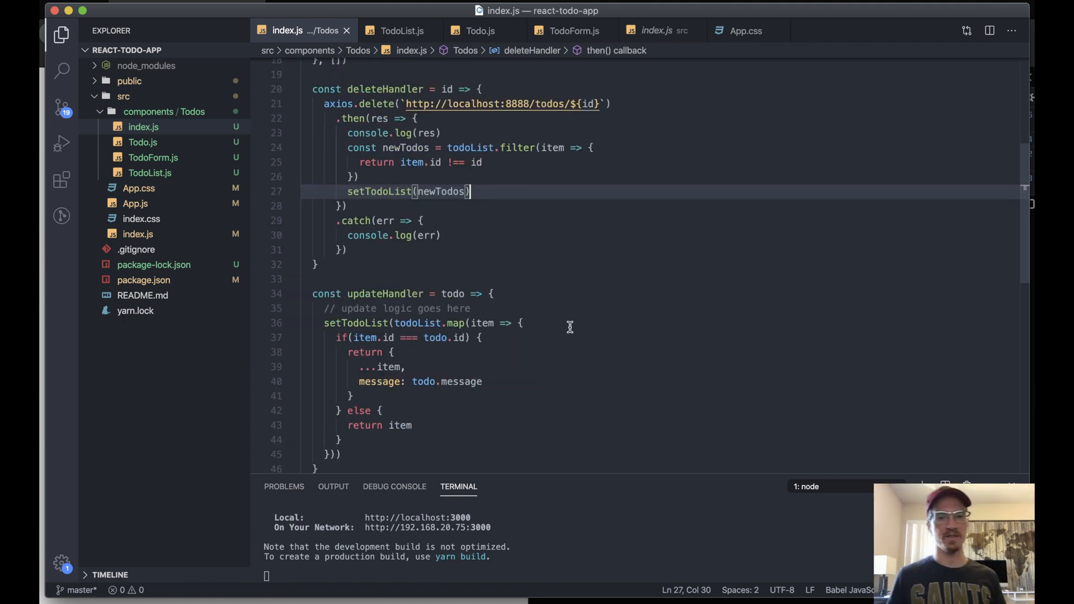
scroll(down, 3)
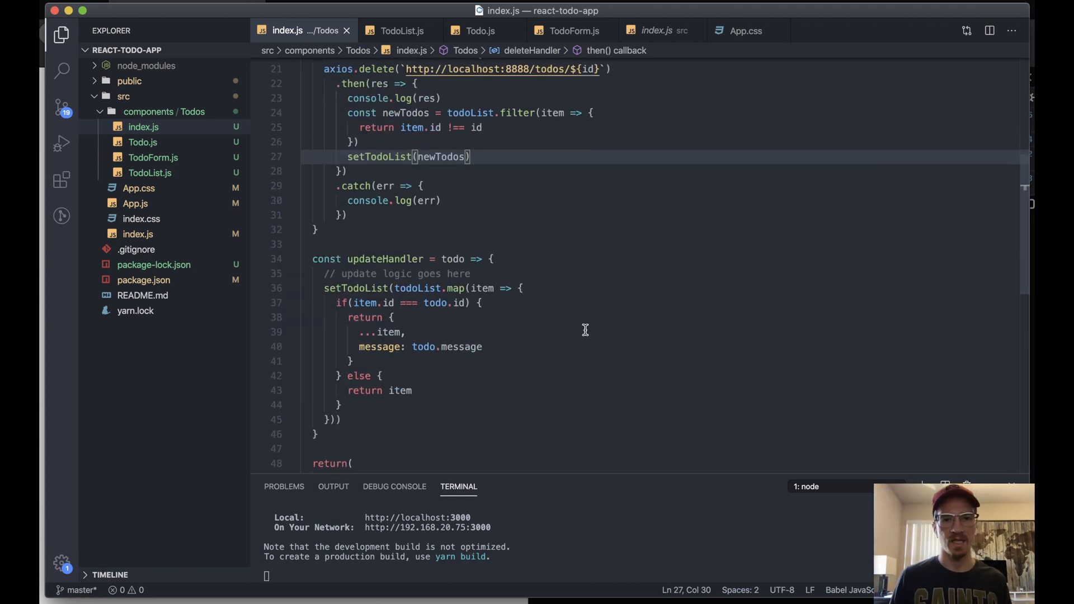
scroll(up, 3)
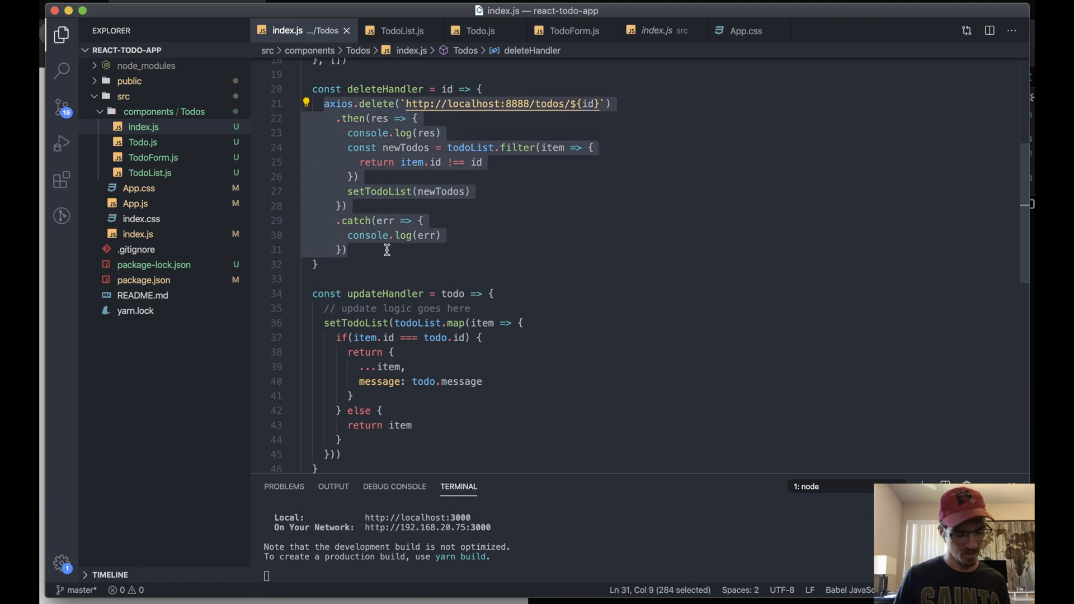
scroll(down, 3)
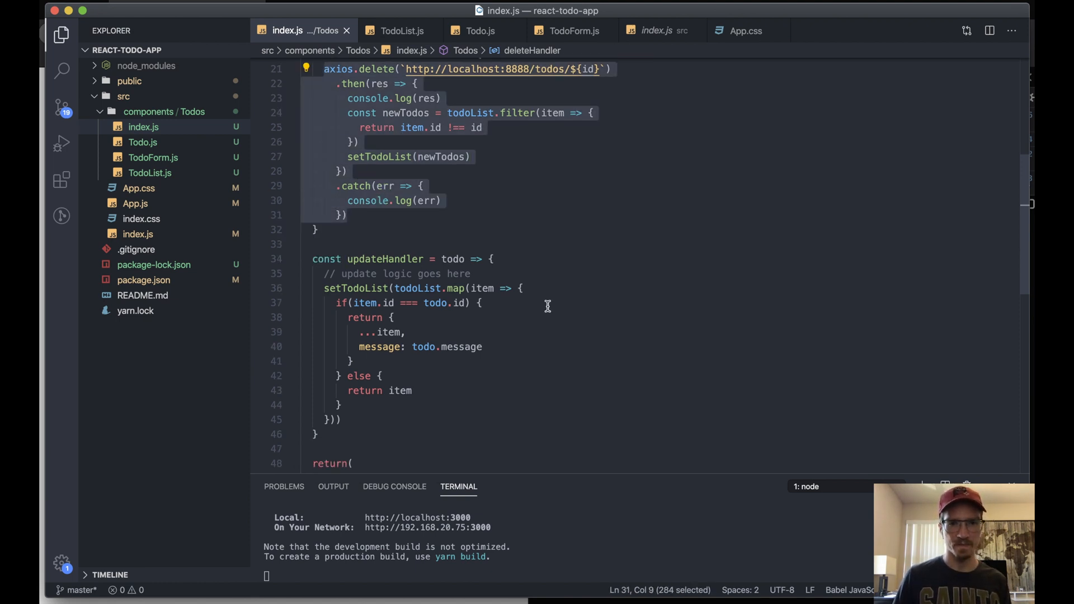
mouse_move(380, 419)
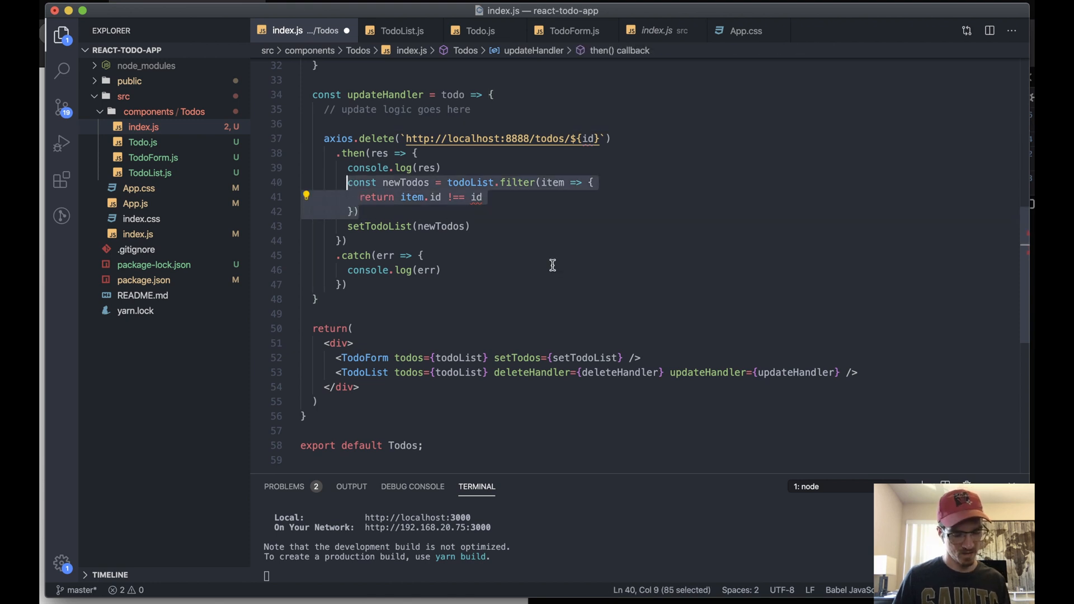
text(setTodoList(todoList.map(item => {)
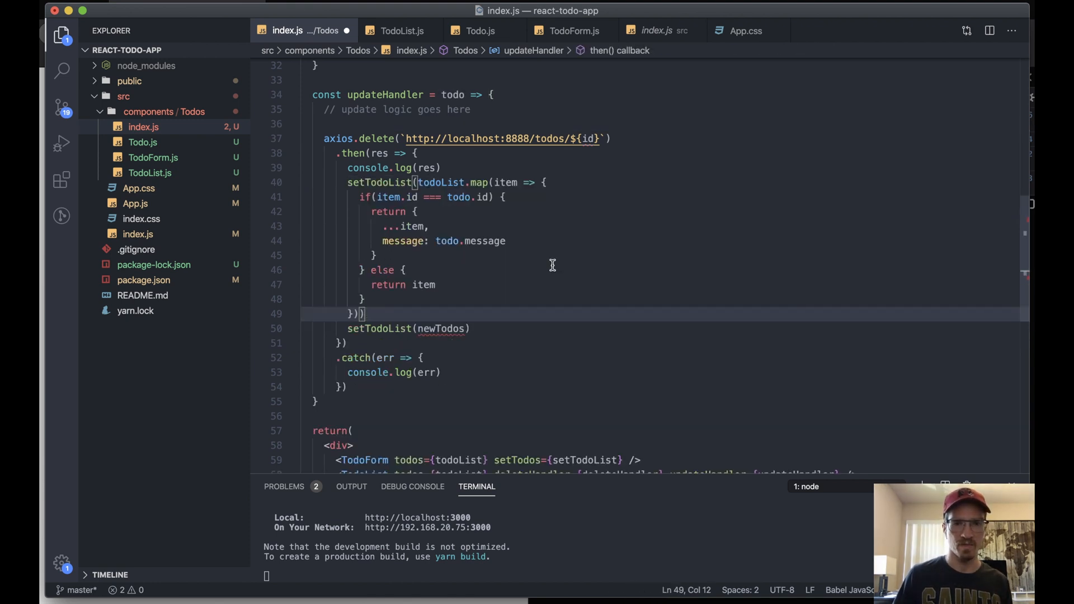
click(473, 328)
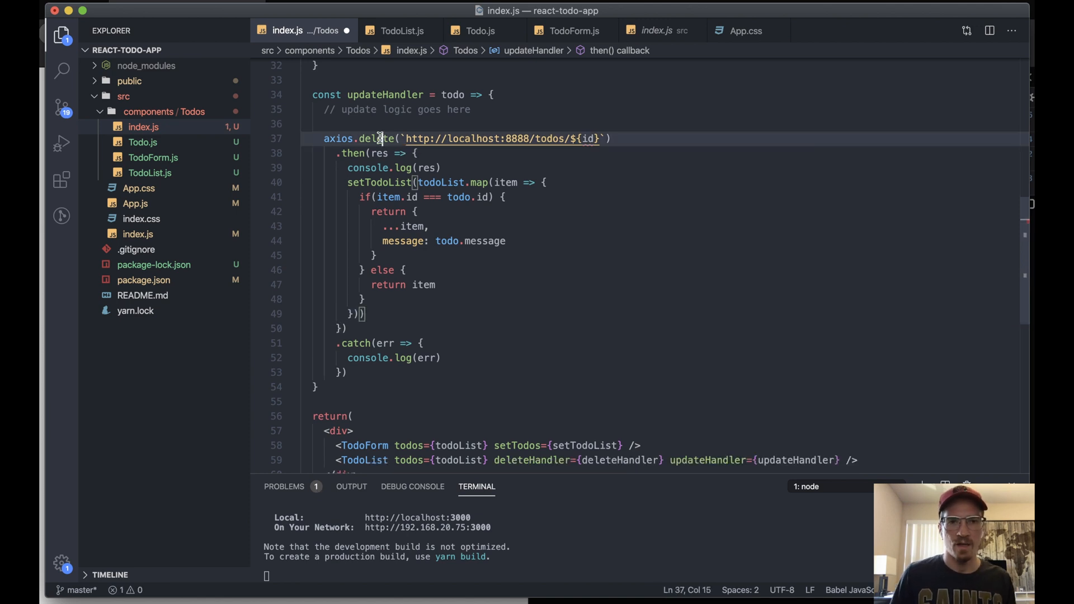
Change the request method to axios.put for localhost:8888/todos/${id}.
double_click(376, 139)
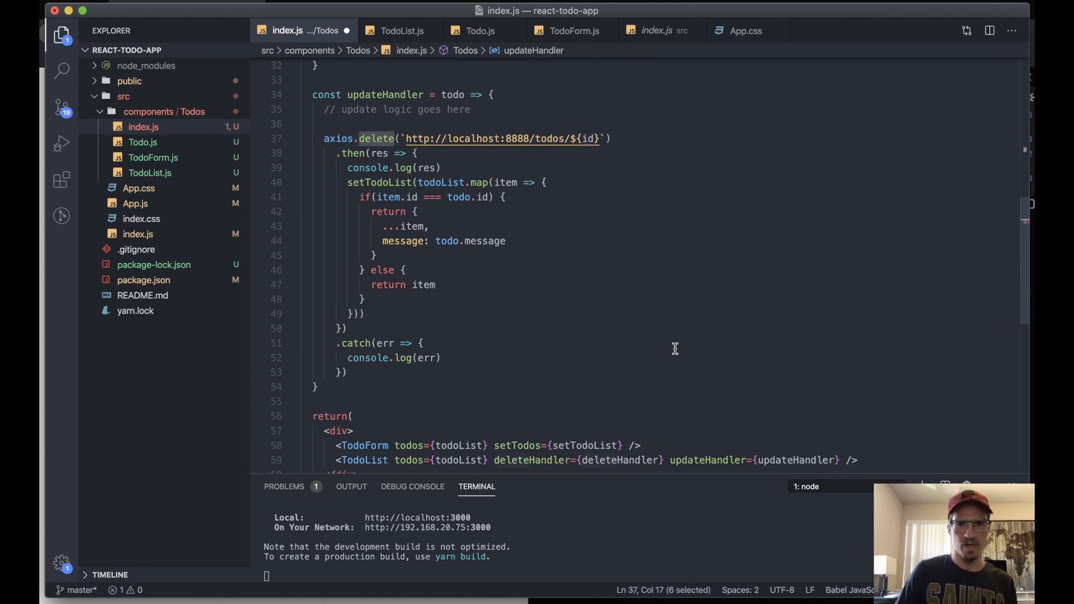
text(put)
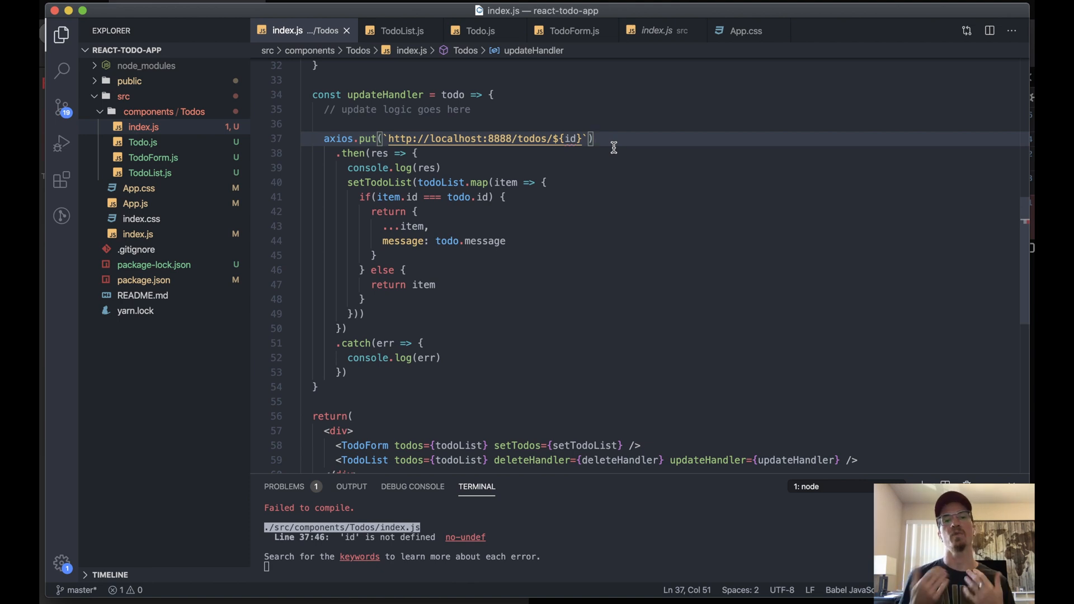
mouse_move(591, 134)
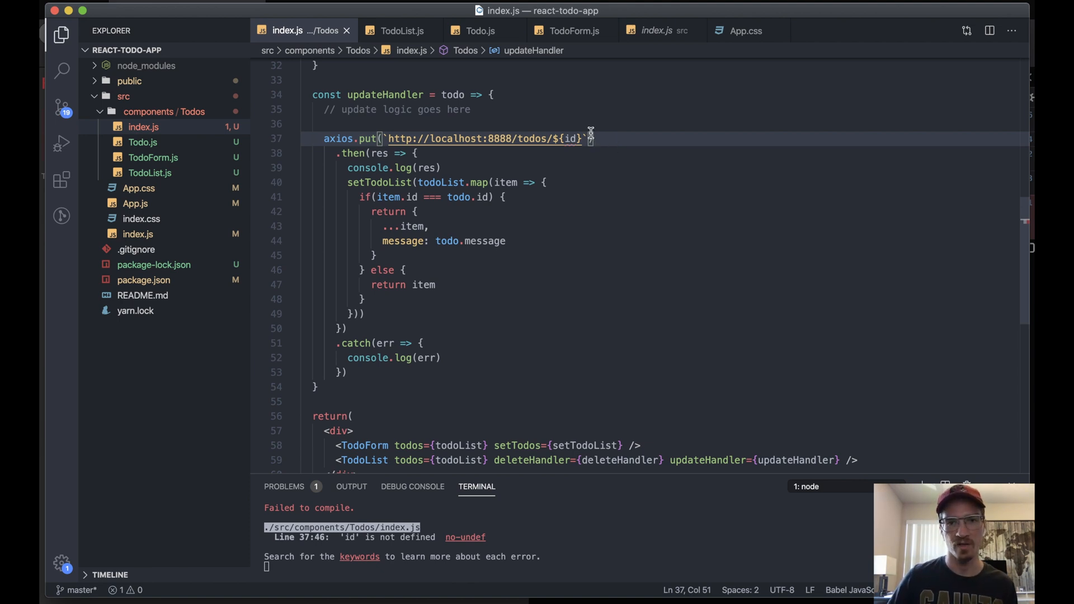
text(,)
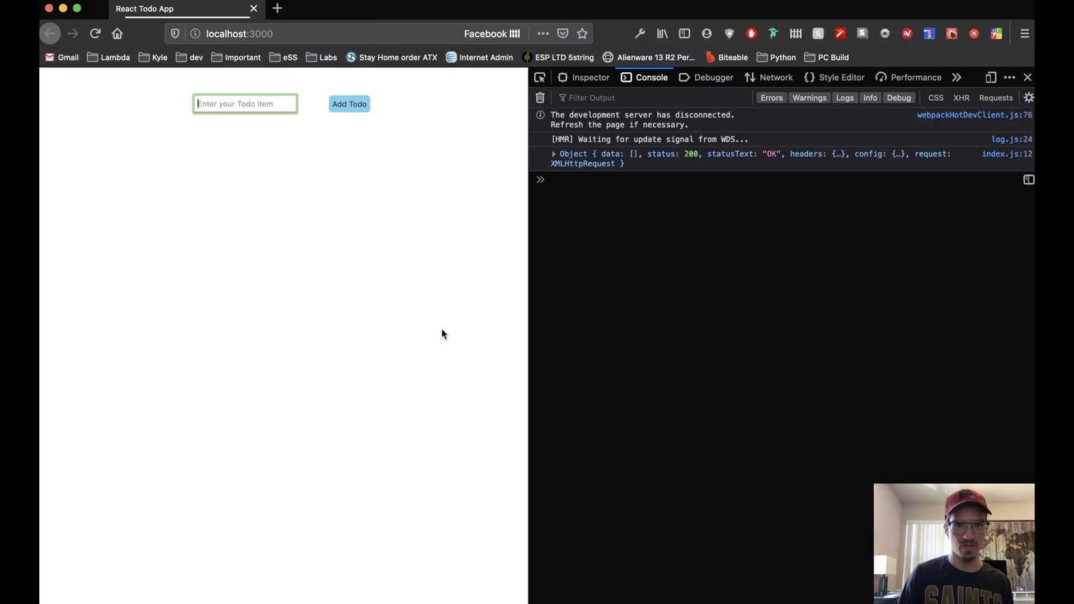
text(wa)
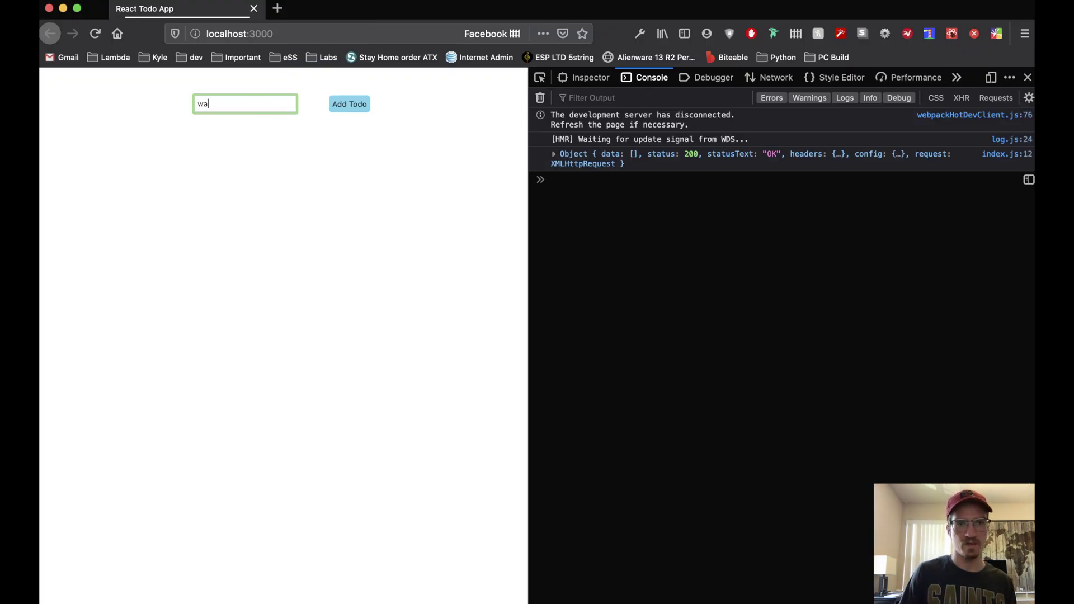
click(349, 104)
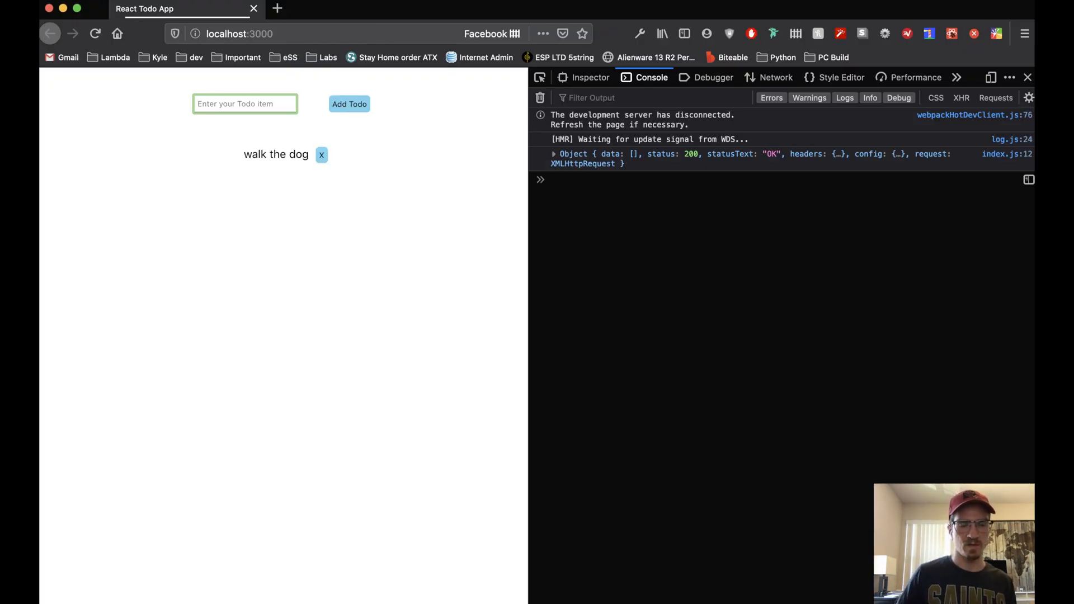
click(275, 155)
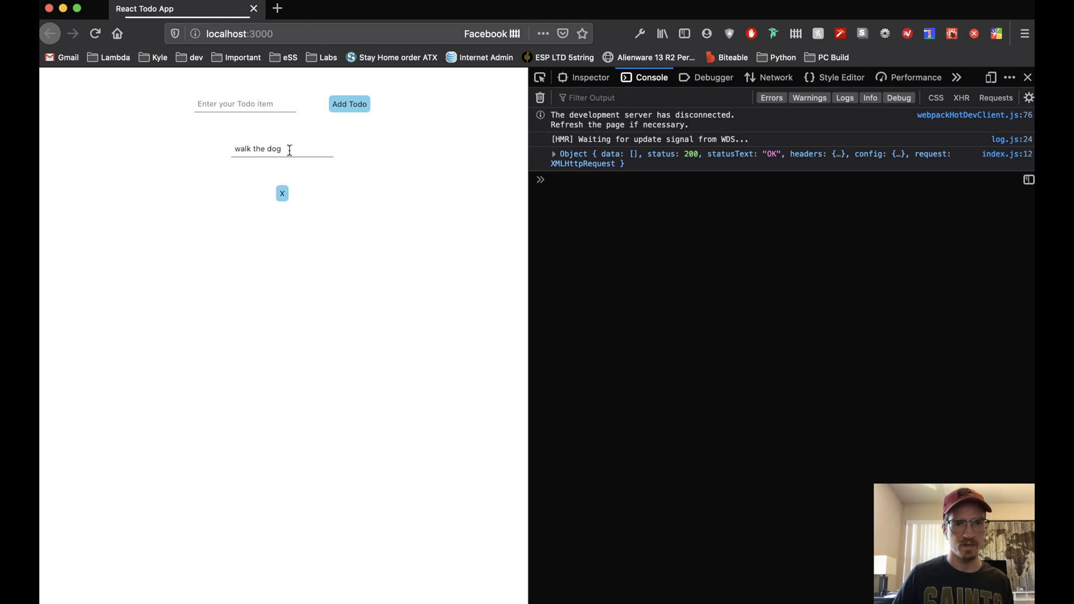
click(94, 33)
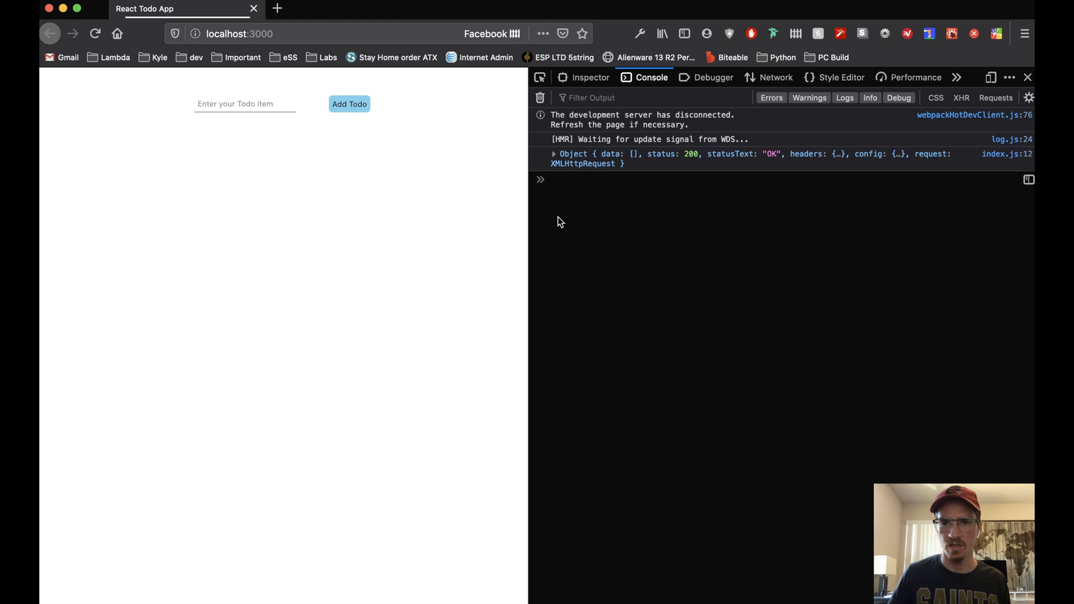
click(244, 103)
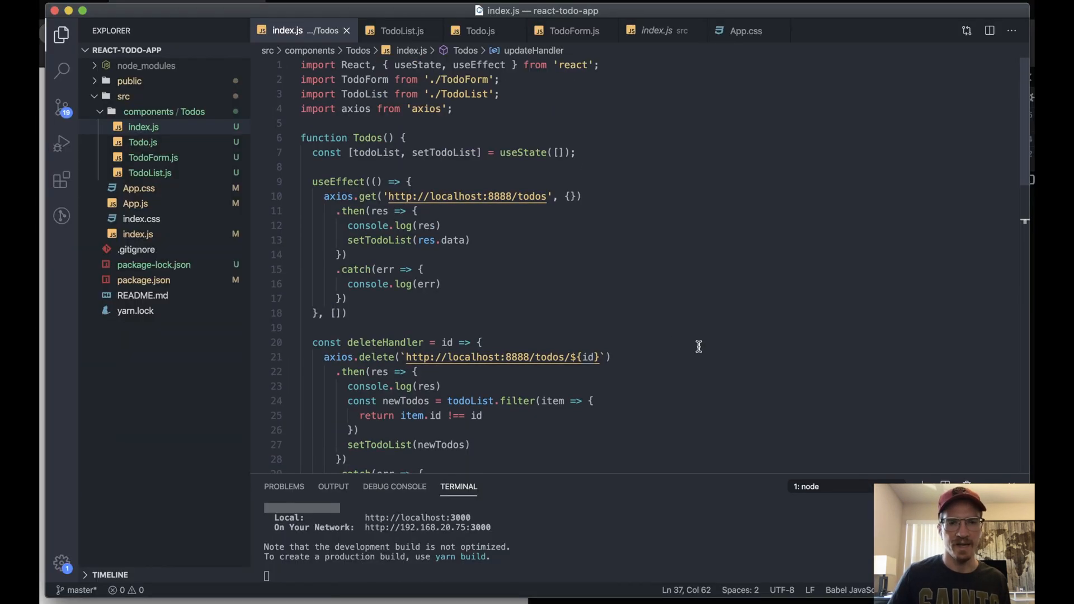
Add `import axios from 'axios';` to TodoForm.js.
click(568, 31)
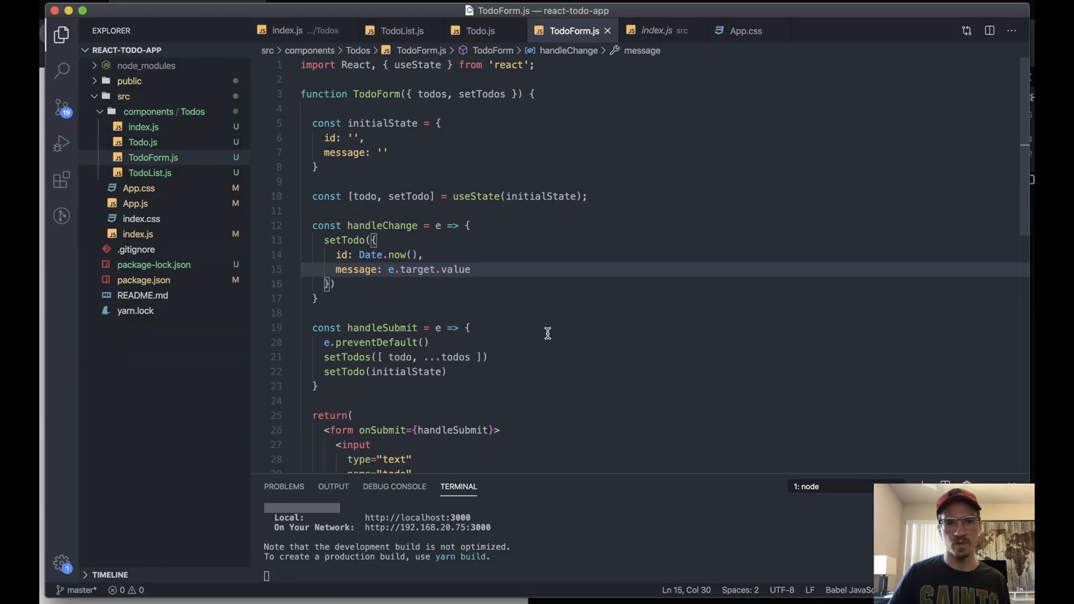
text(impor)
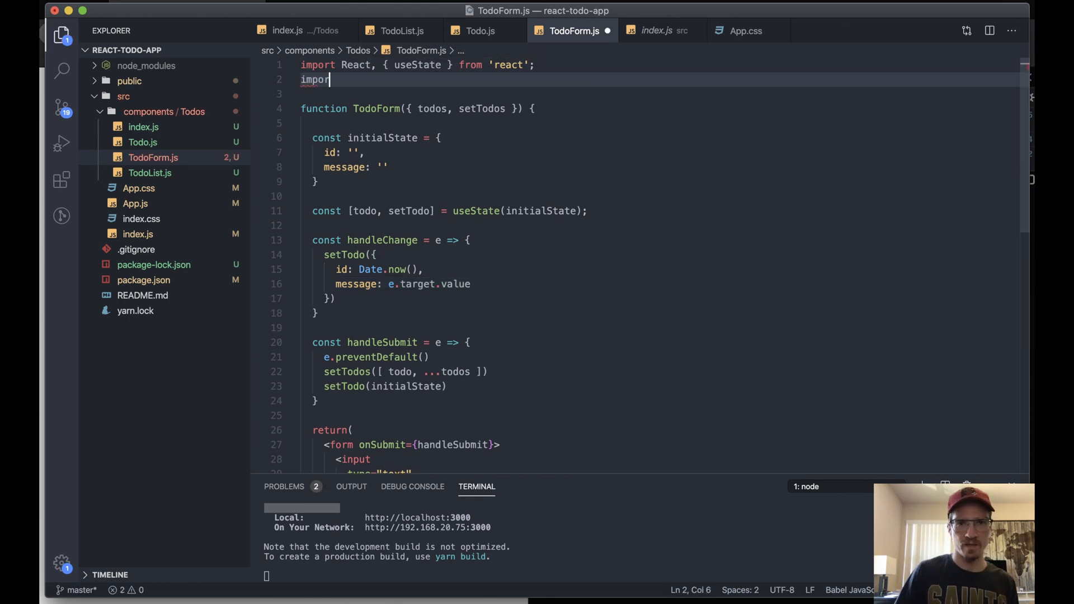
text(axios from 'axios';)
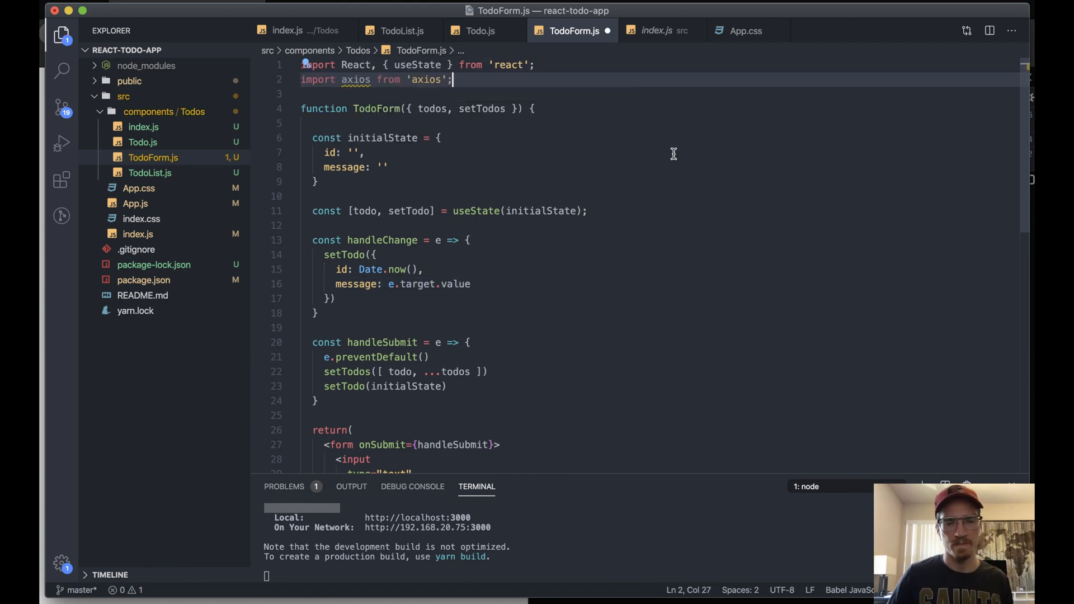
mouse_move(546, 270)
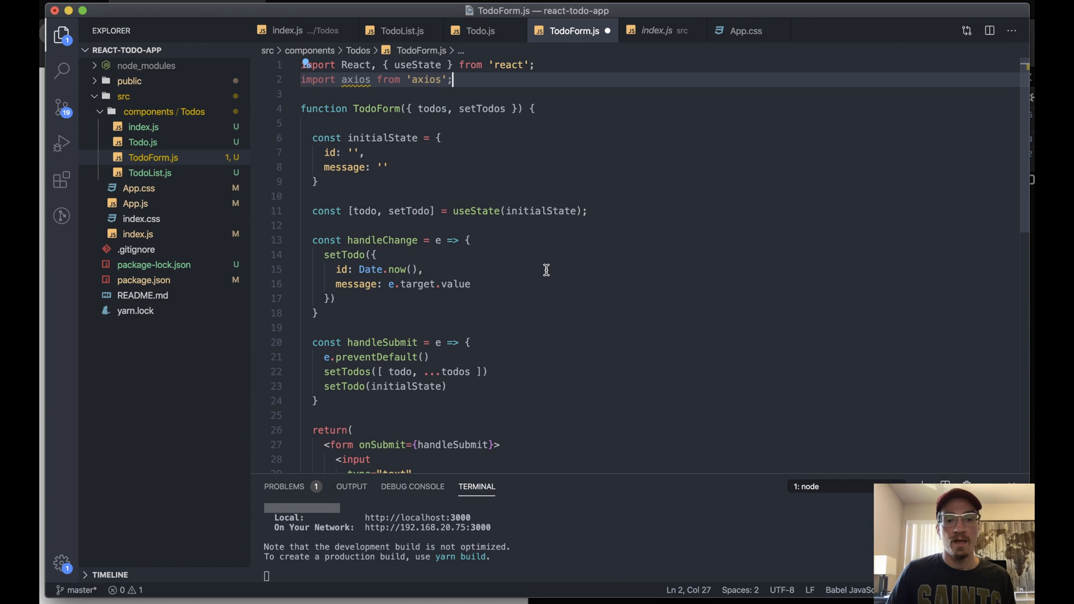
scroll(down, 3)
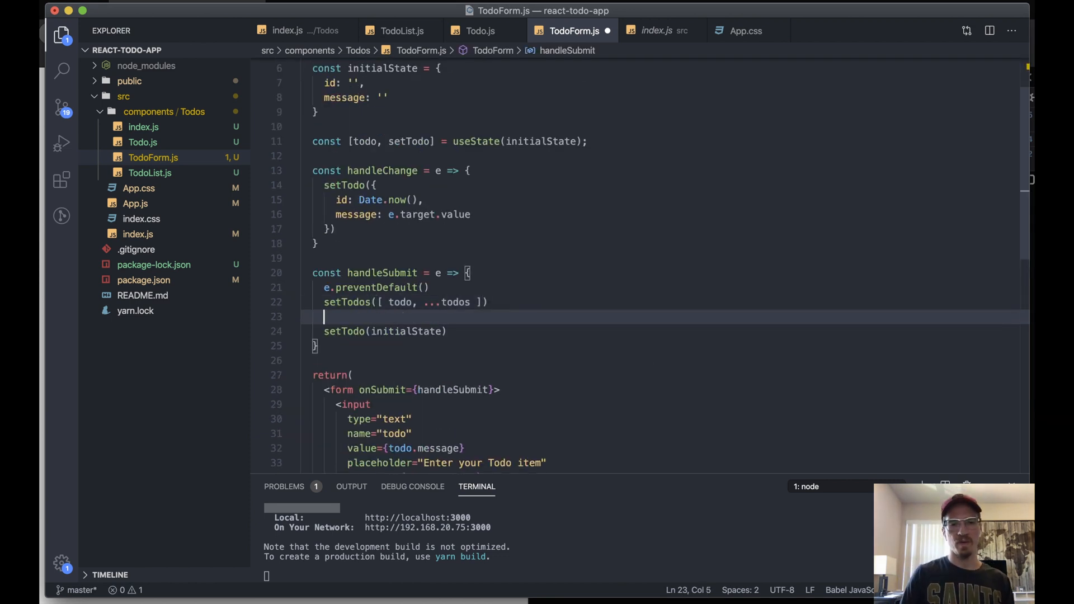
text(axios.)
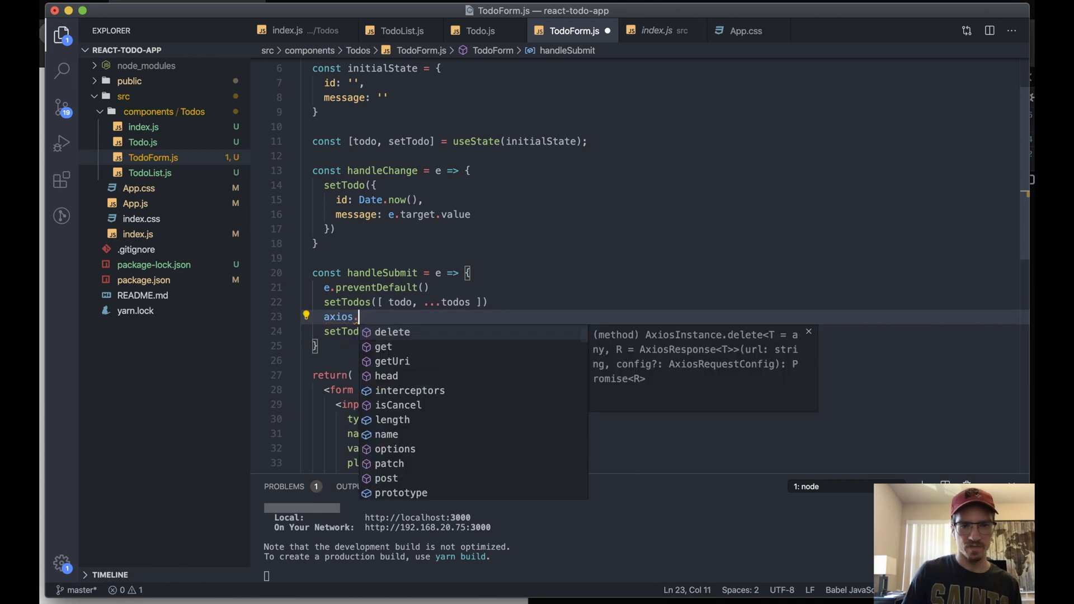
text(post()
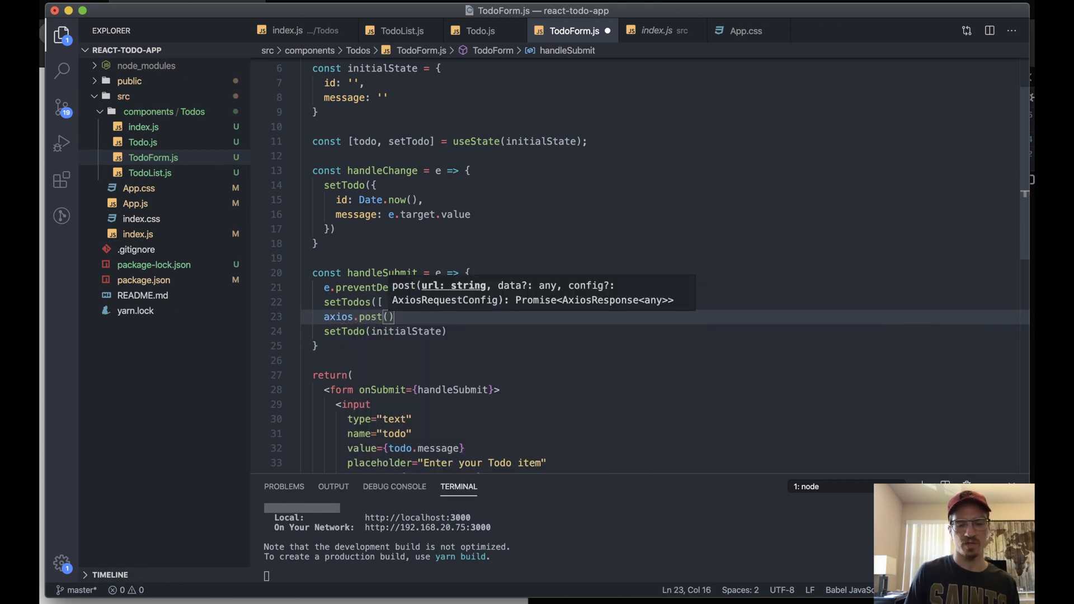
text('http://localhost:8888/todos', todo)
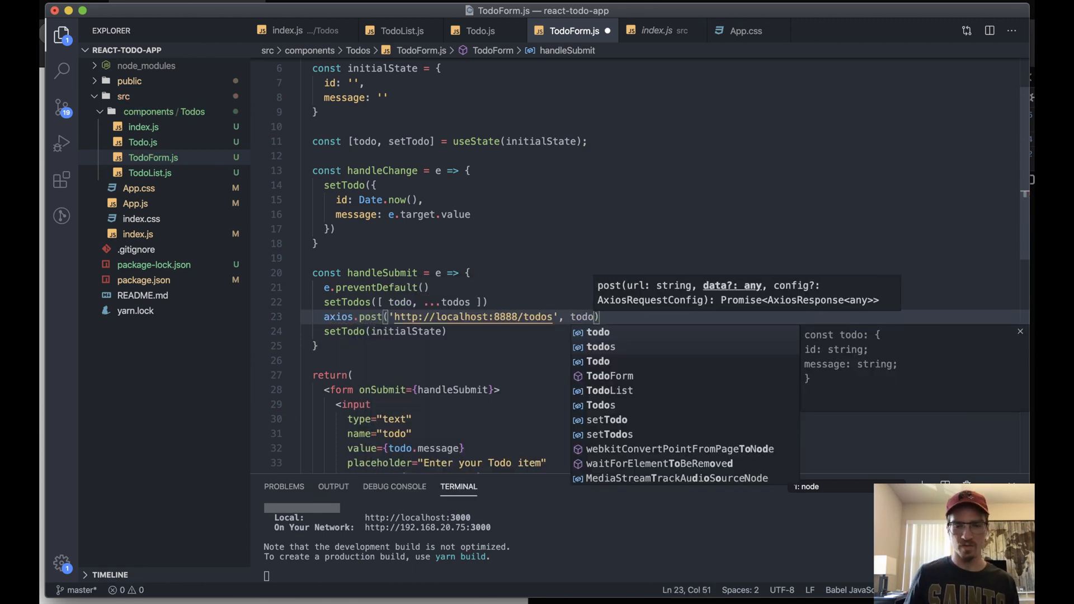
key(enter)
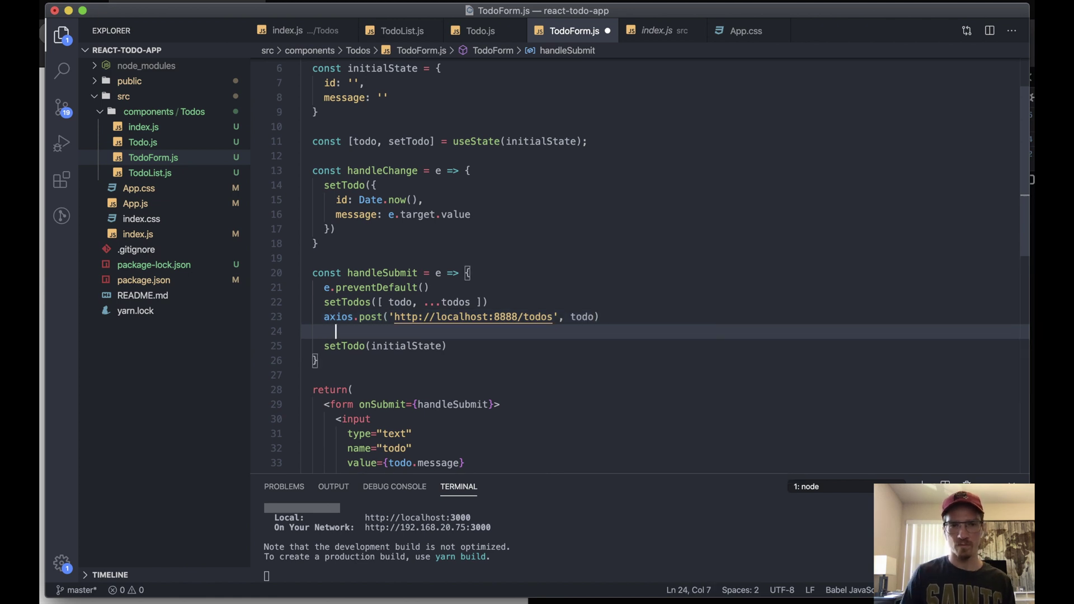
text(.then()
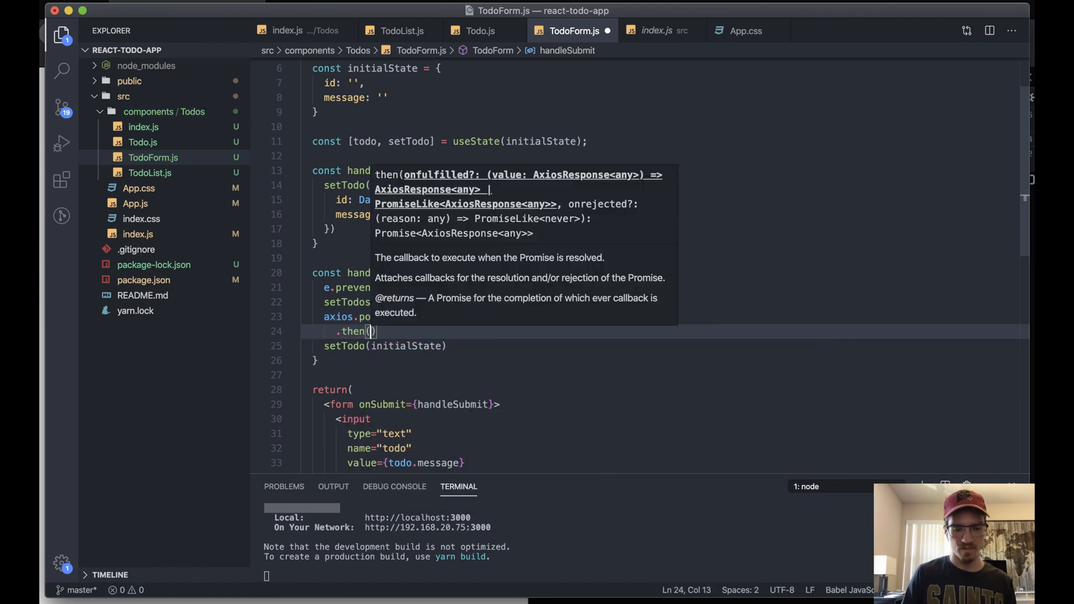
text(.ad)
text(res => {)
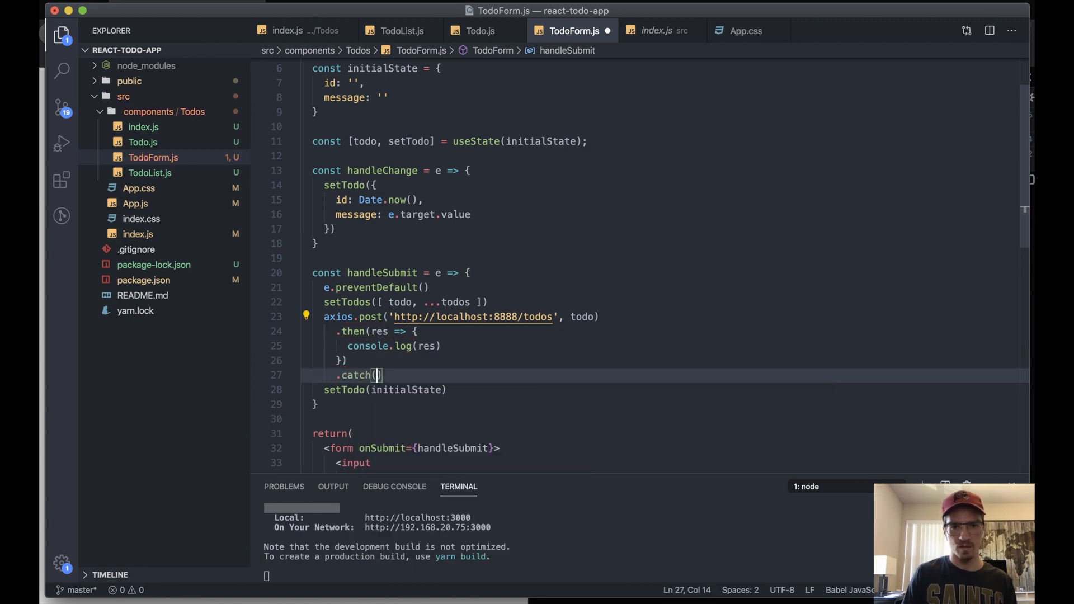
text(err => {)
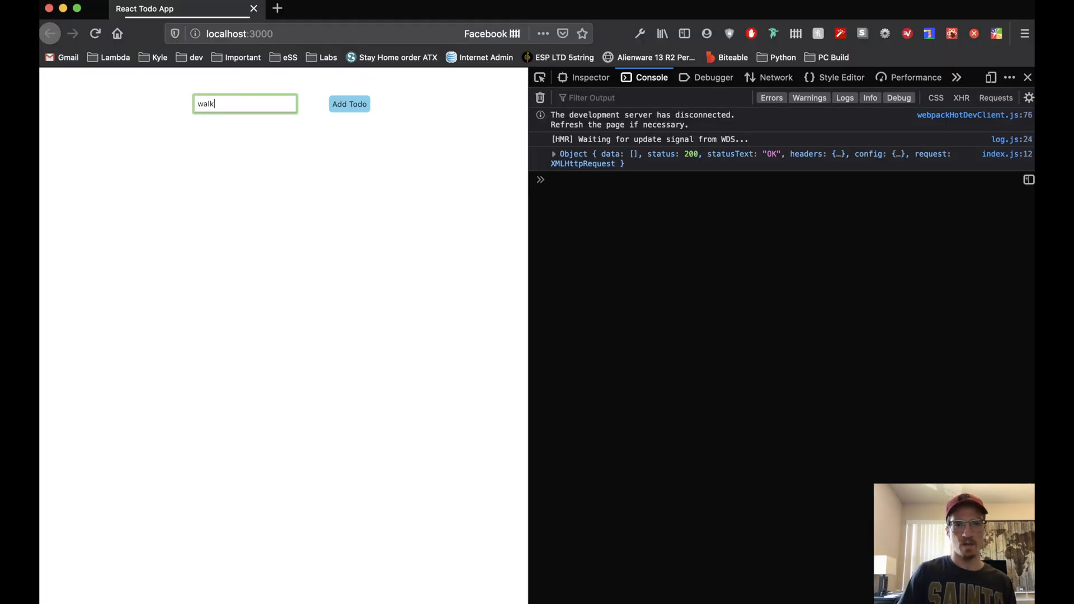
Add 'walk the dog', reload, and inspect the stored todo's message in the logged response.
click(349, 104)
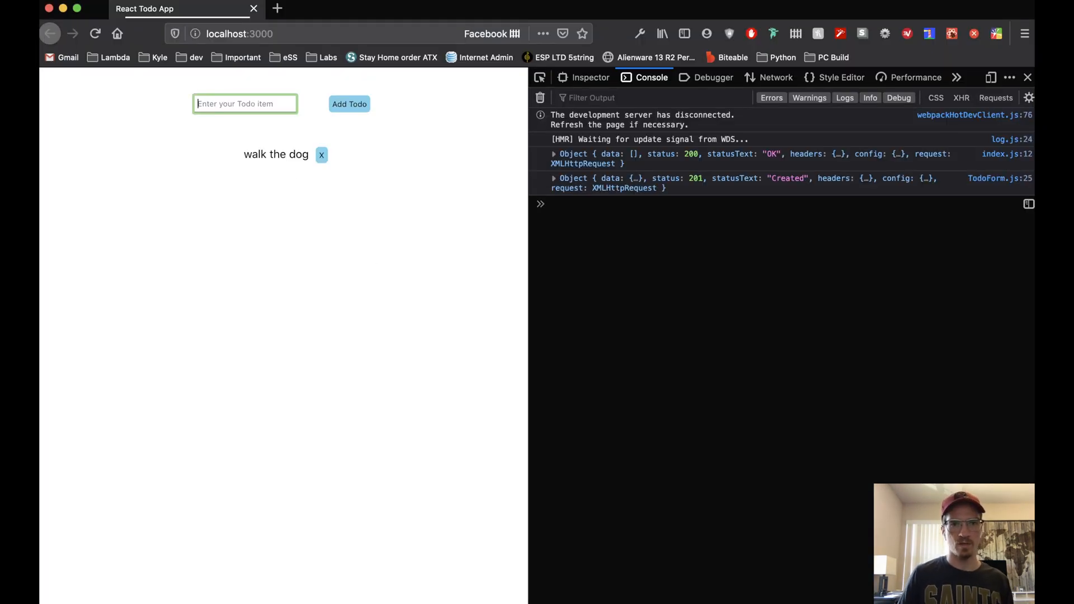
mouse_move(184, 88)
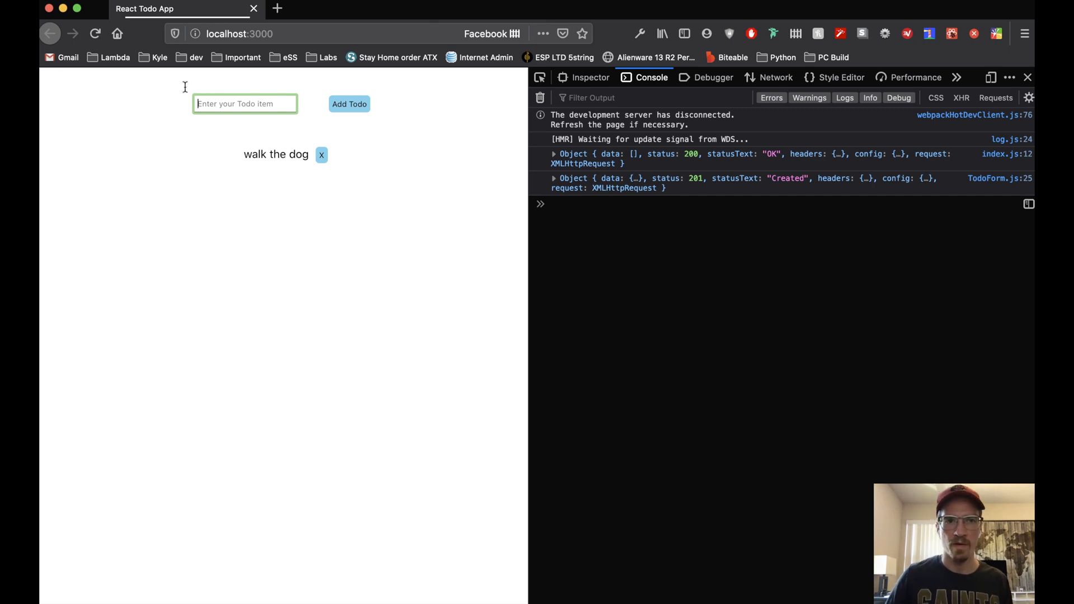
click(94, 33)
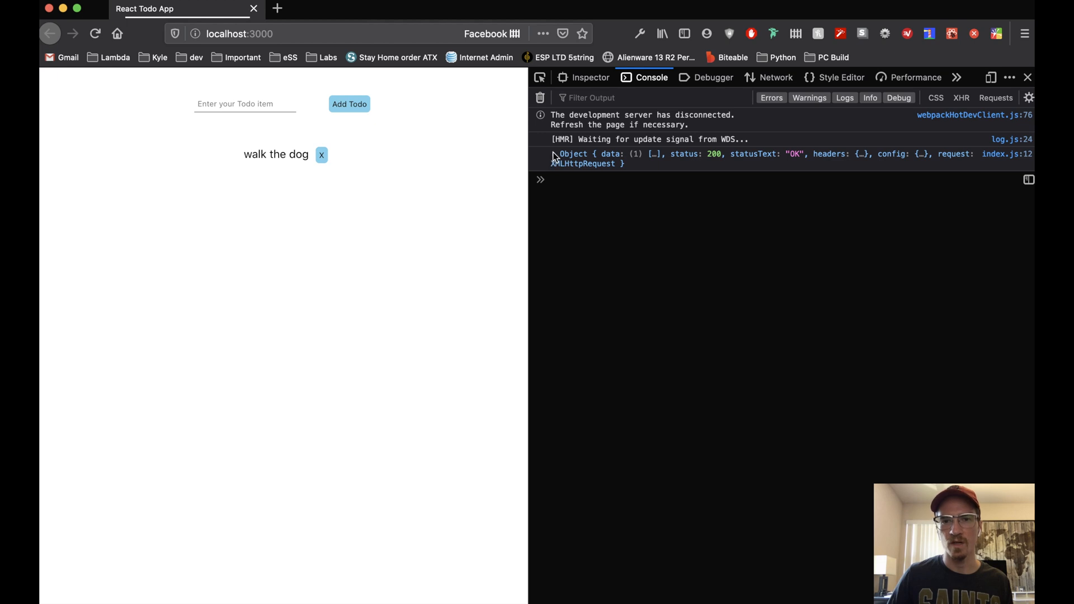
click(553, 154)
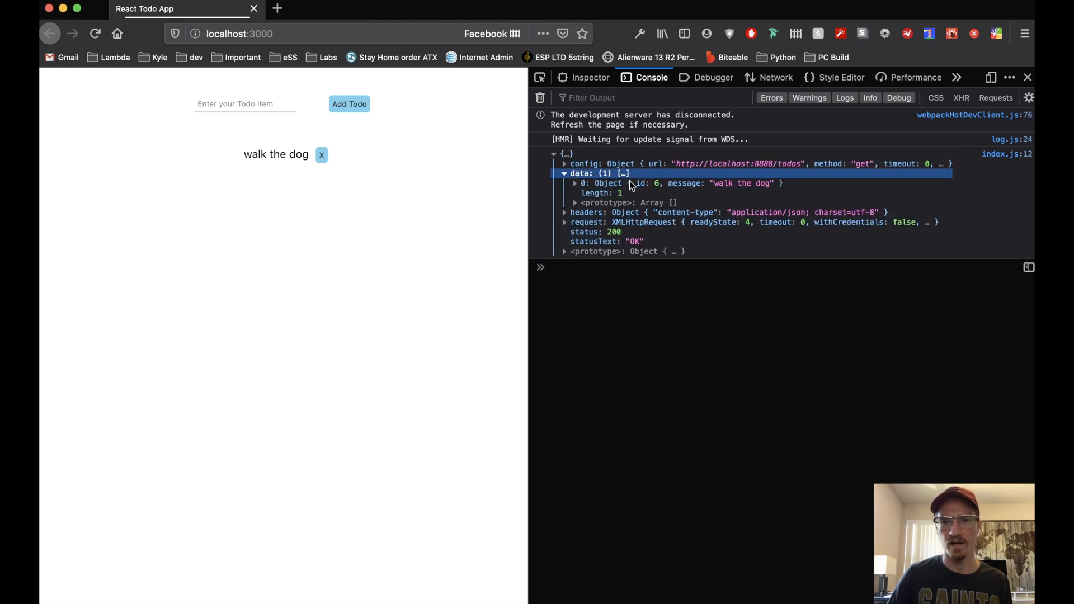
click(576, 183)
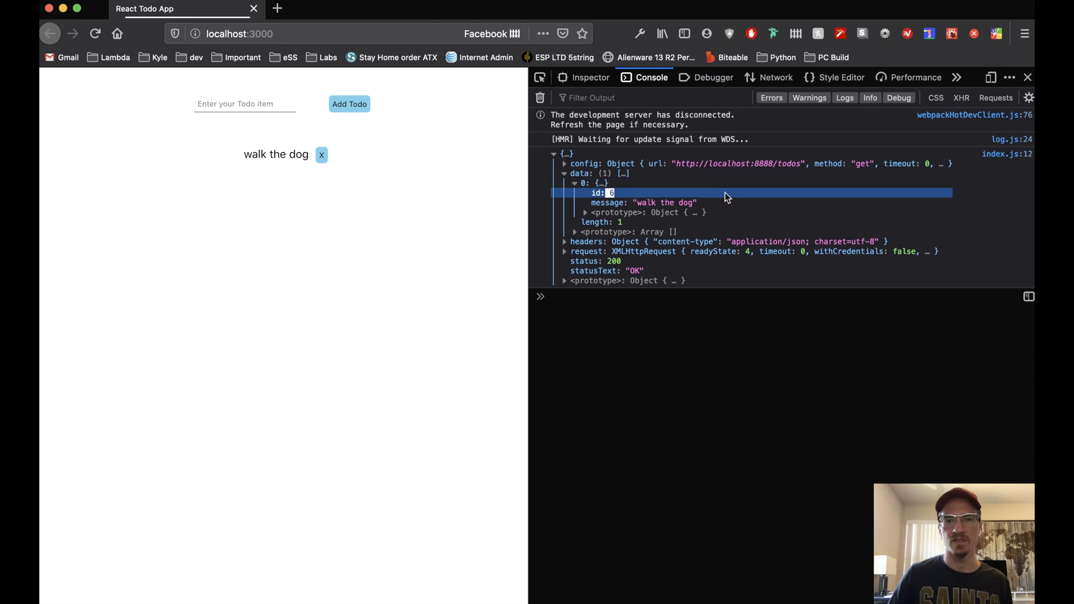
click(647, 202)
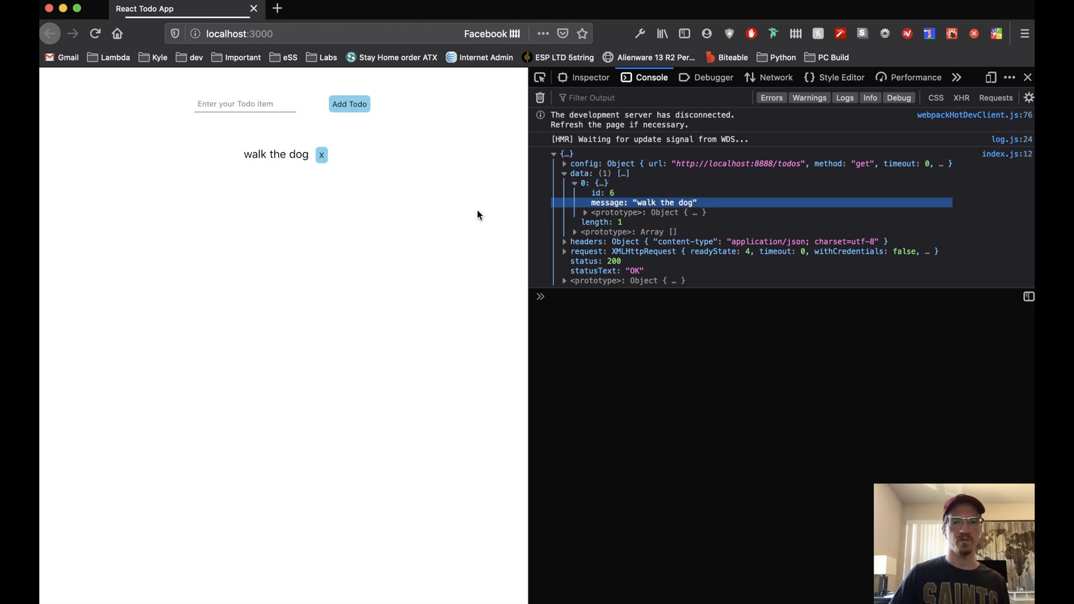
Delete 'walk the dog' and confirm the returned data array is empty.
click(321, 155)
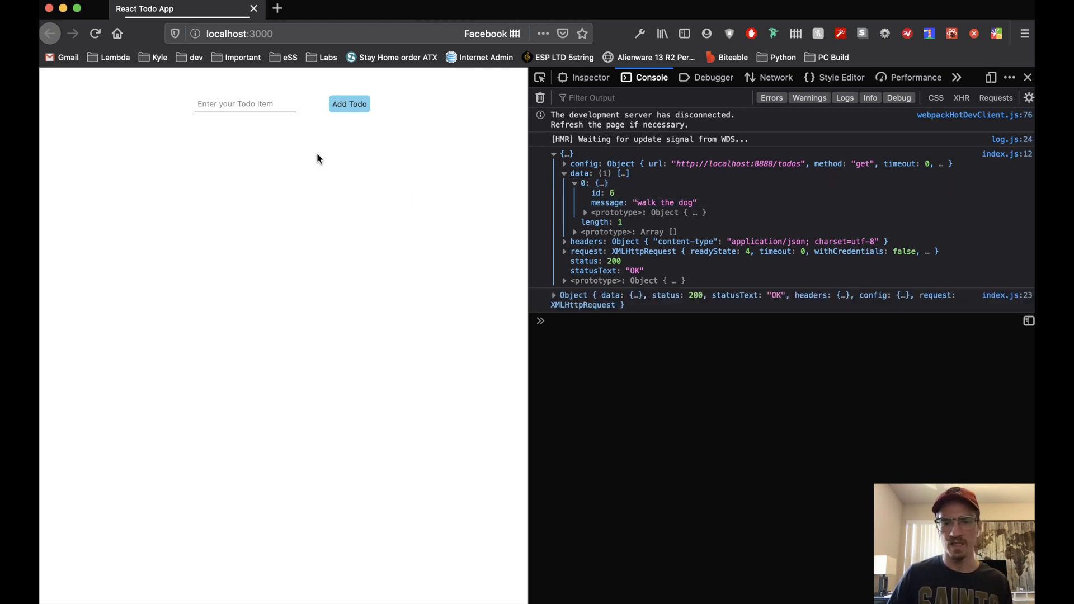
mouse_move(94, 34)
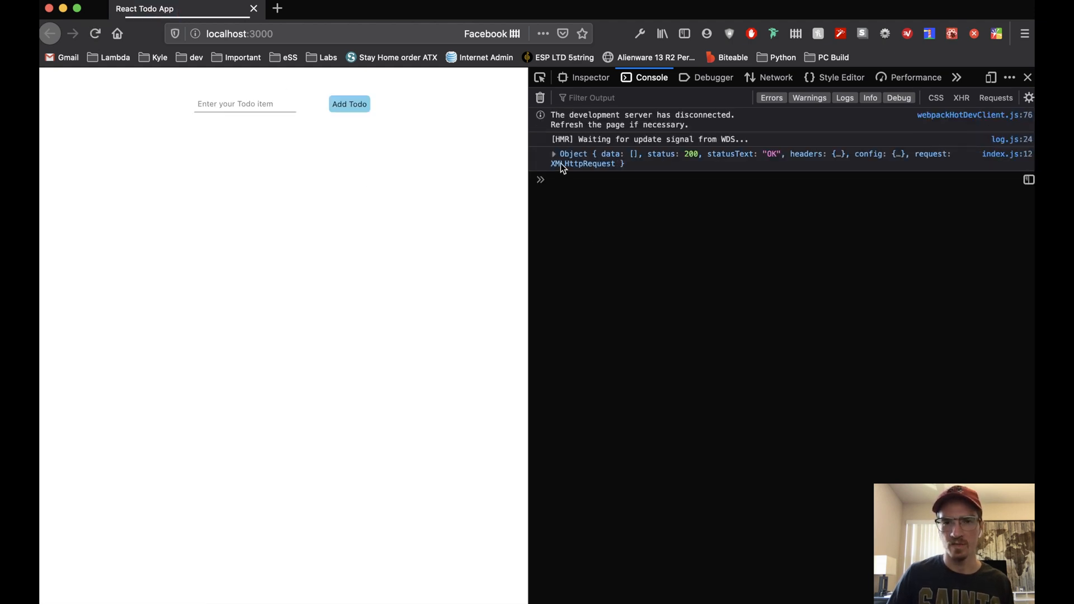
click(553, 153)
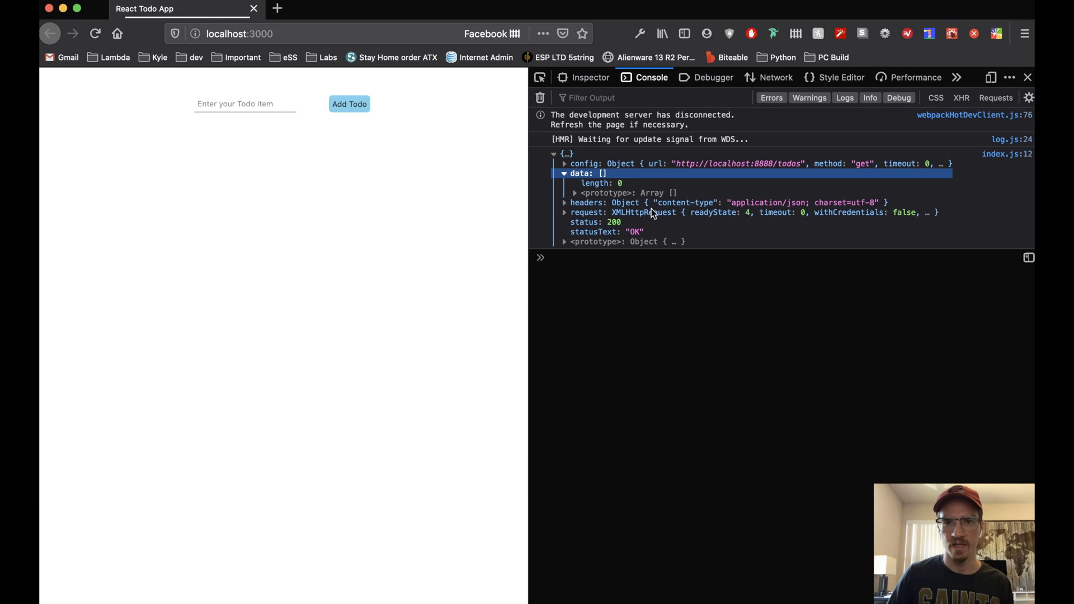
click(244, 104)
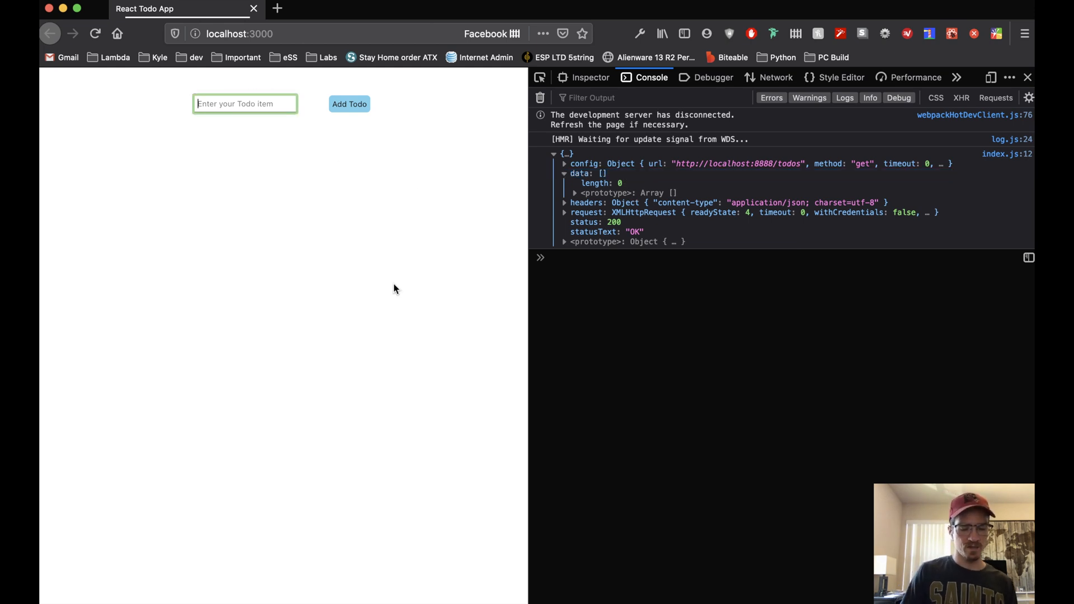
Add feed the cat, call your mom, finish this tutorial, build a server; check the logged data.
text(feed the cat)
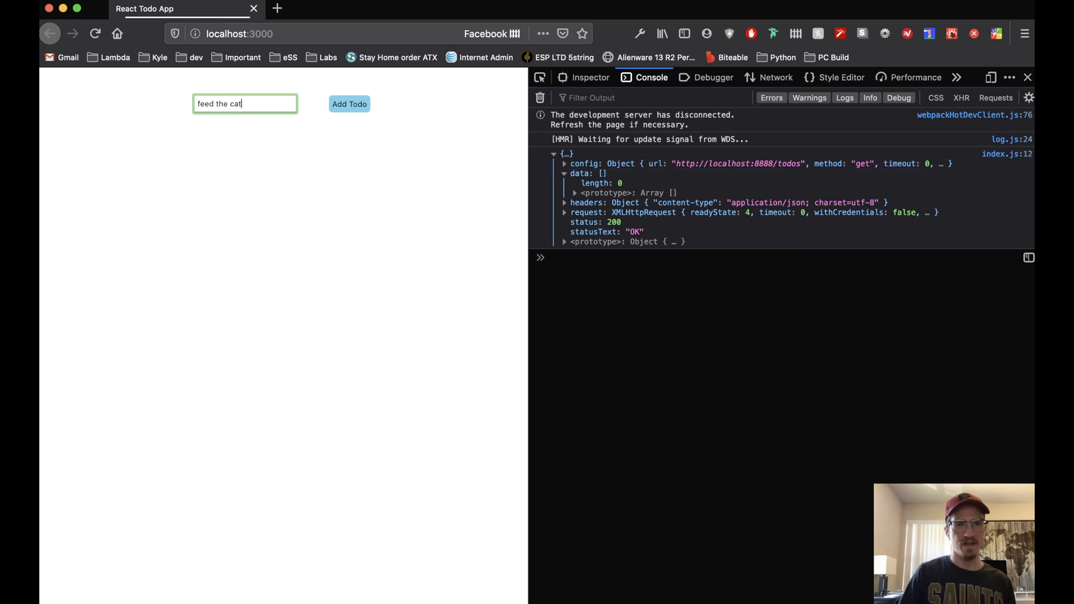
click(350, 104)
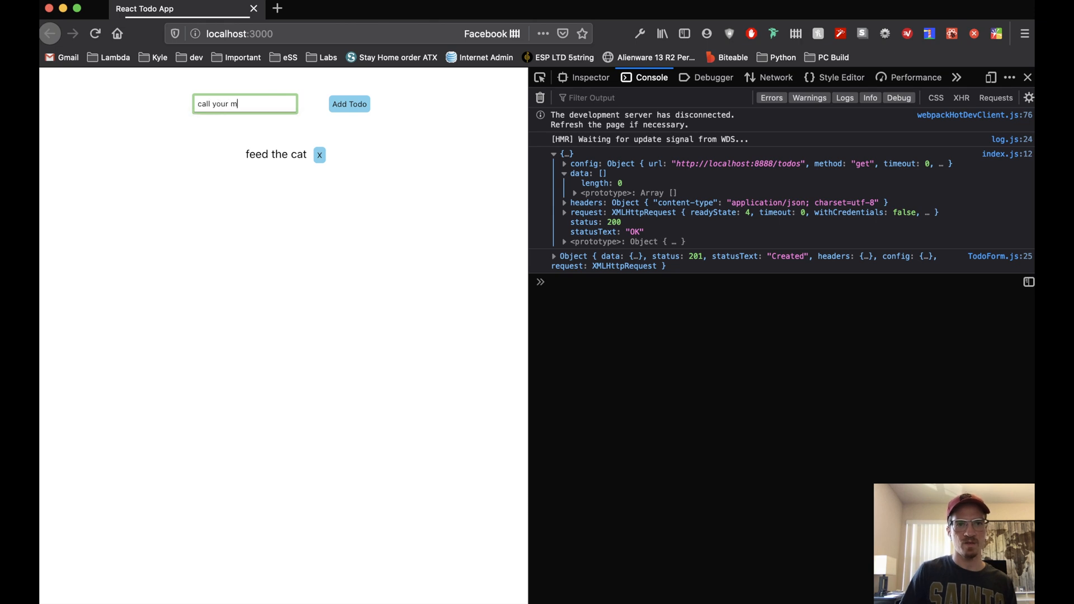
click(349, 104)
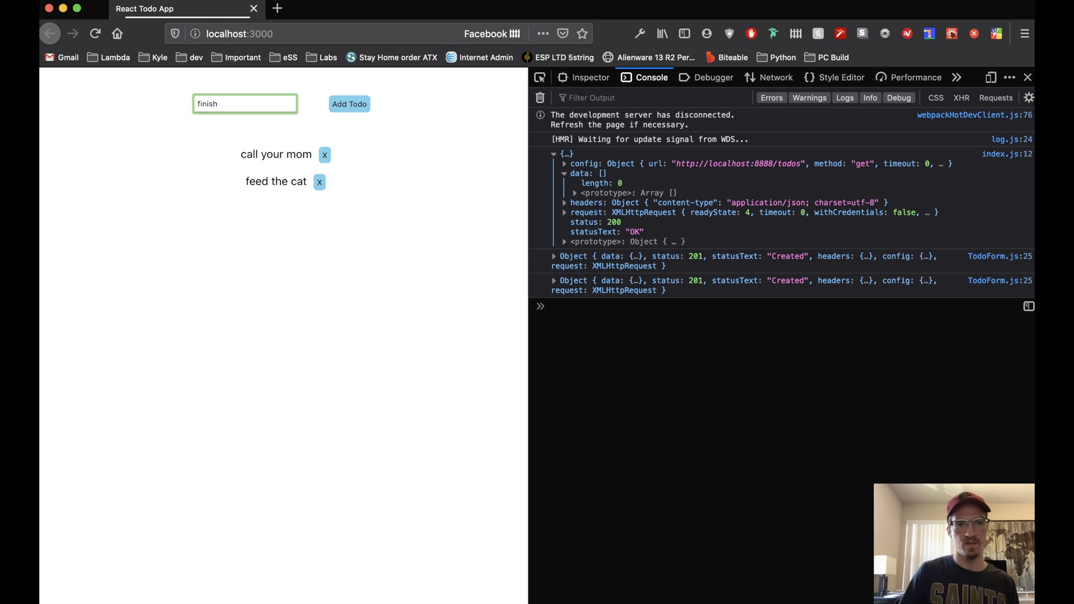
click(349, 104)
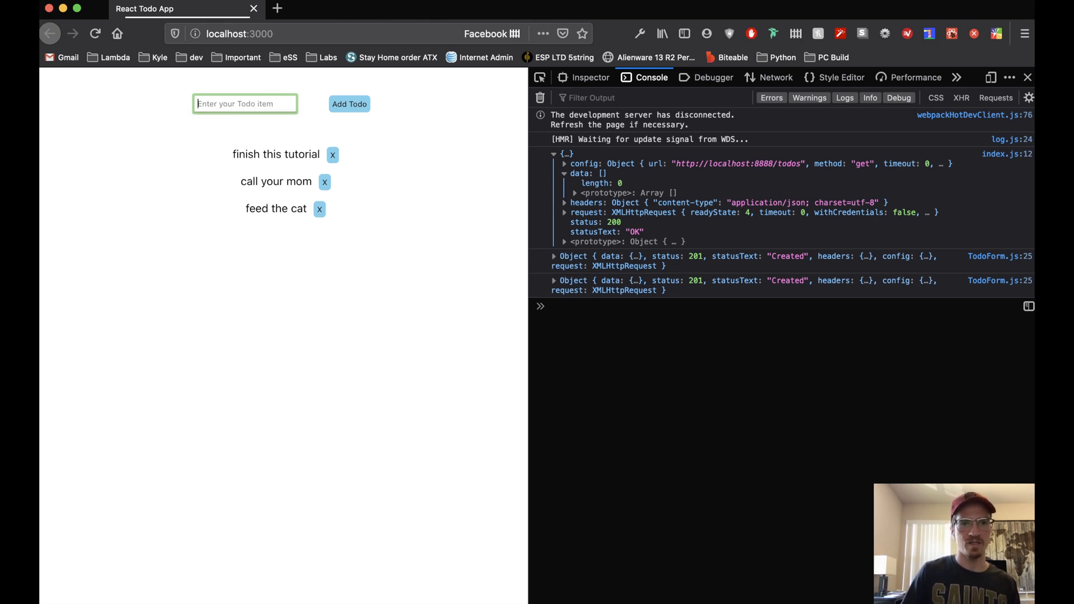
text(build a)
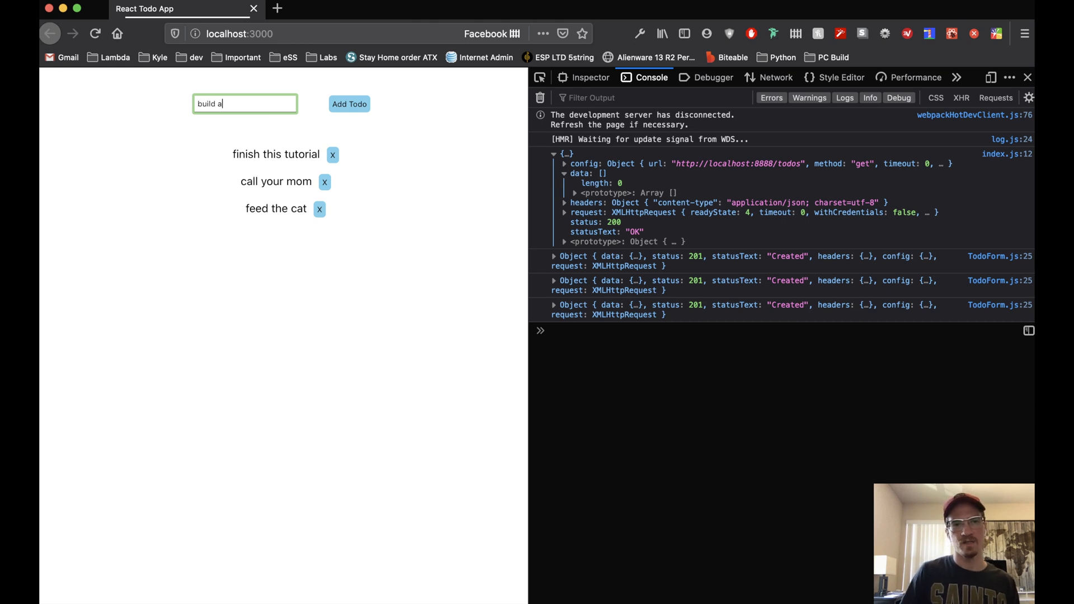
click(349, 104)
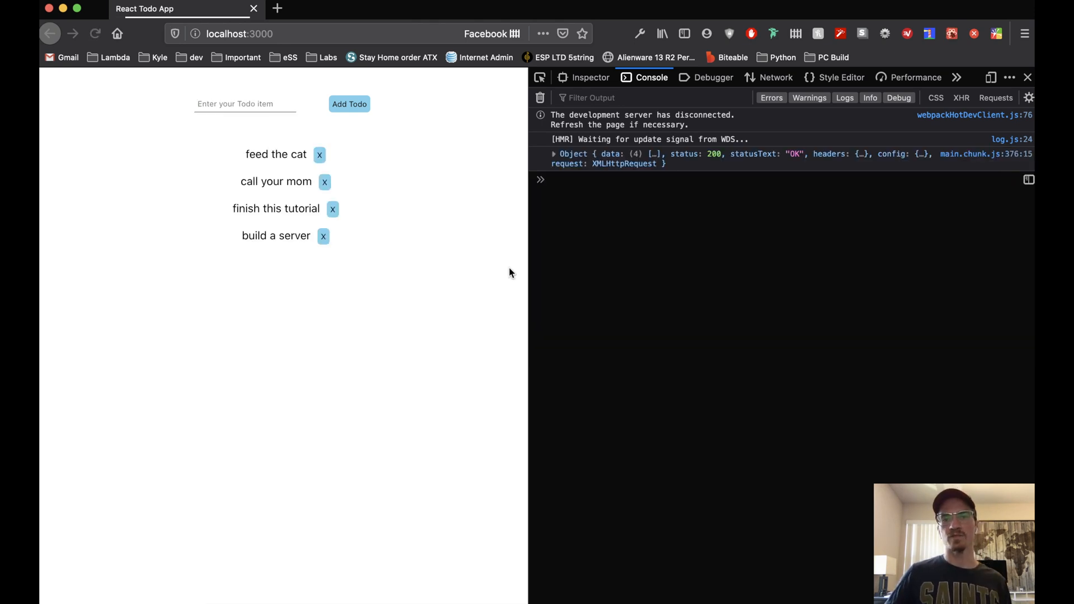
click(553, 154)
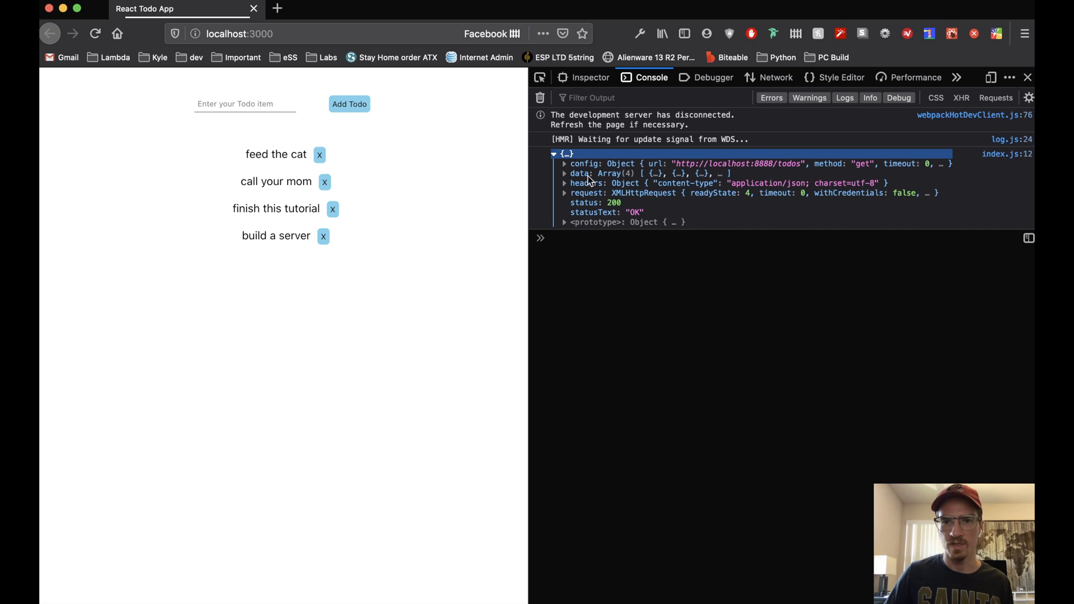
click(565, 174)
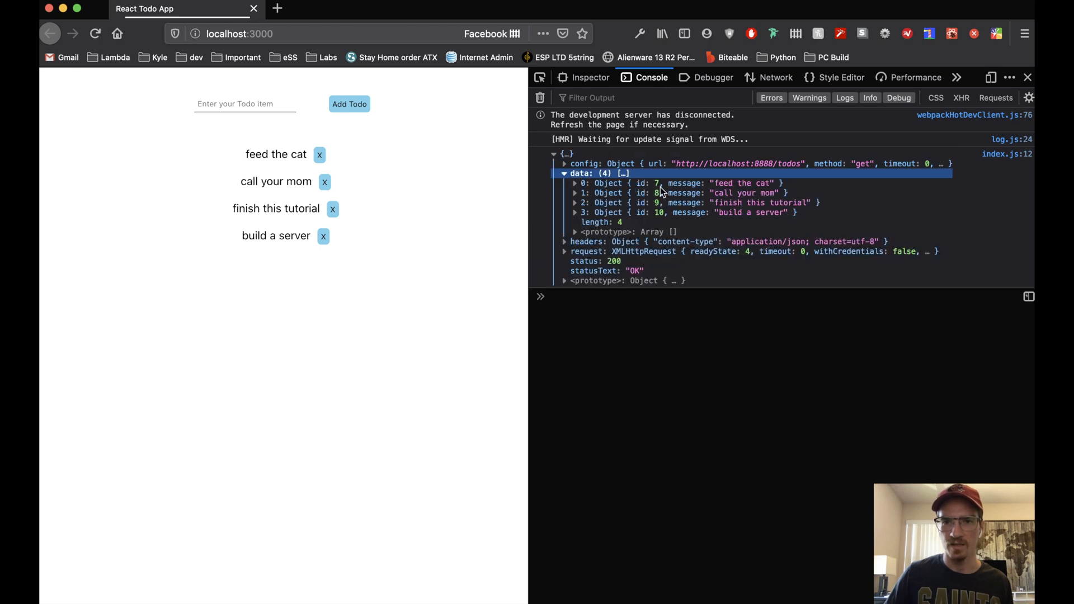
mouse_move(668, 218)
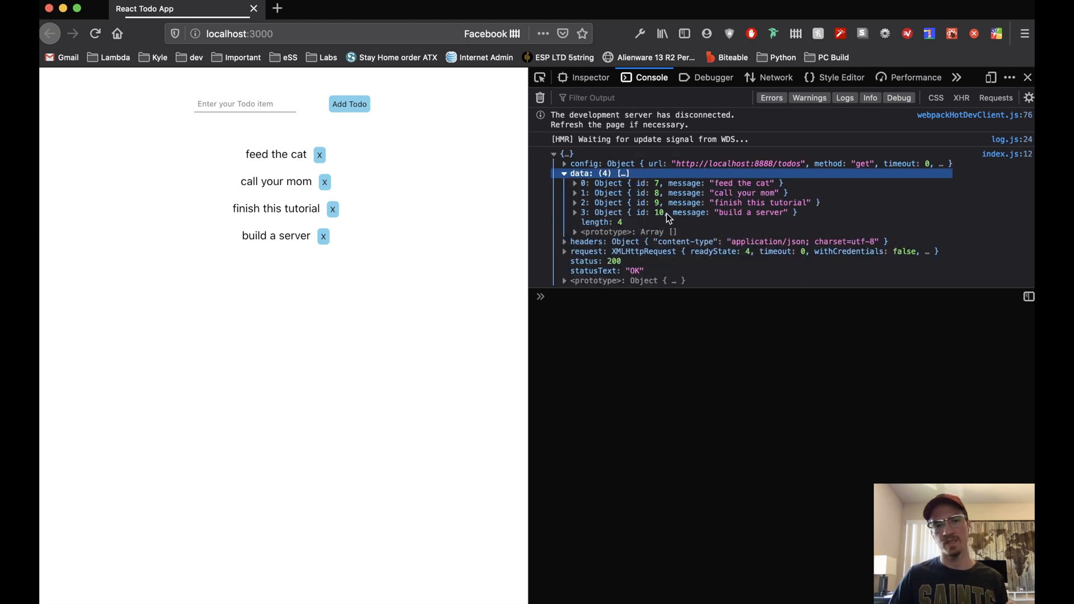
mouse_move(315, 310)
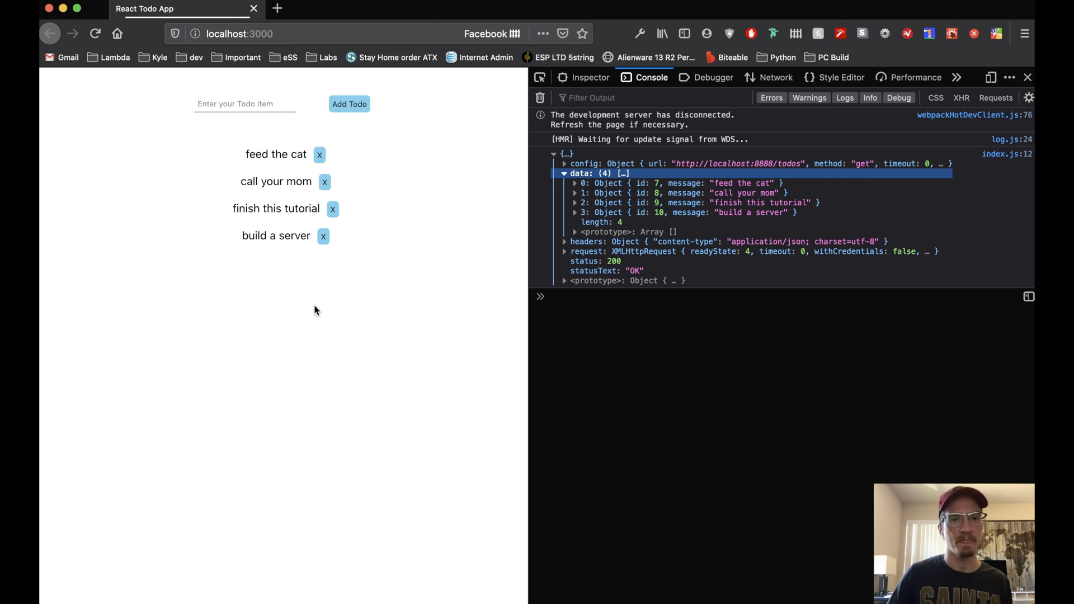
Rename 'call your mom' to 'call your mom today!!!', verify after reload, and delete 'feed the cat'.
double_click(276, 181)
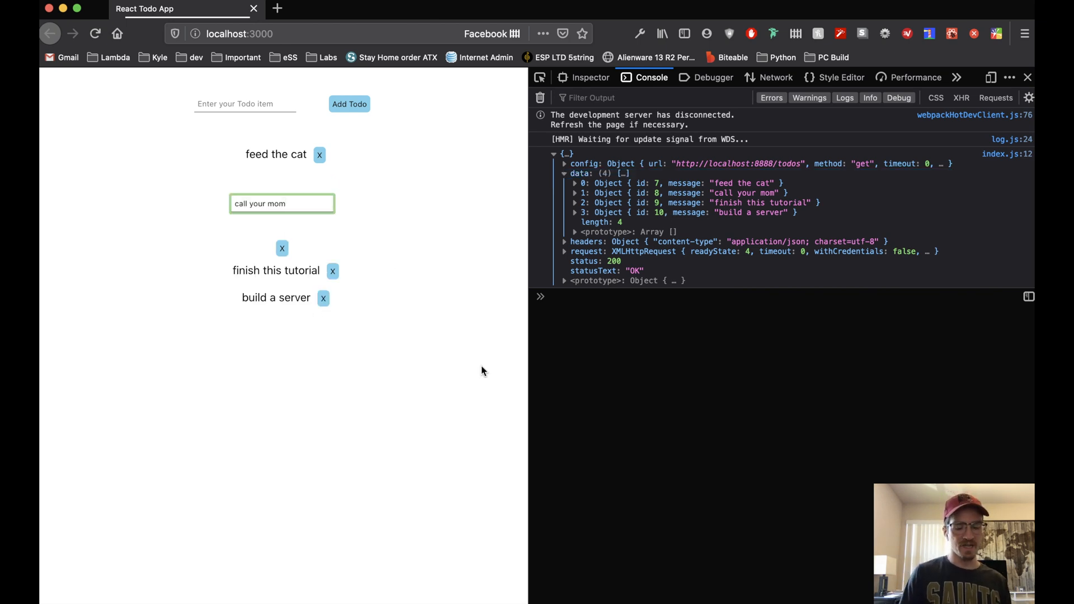
text(tody)
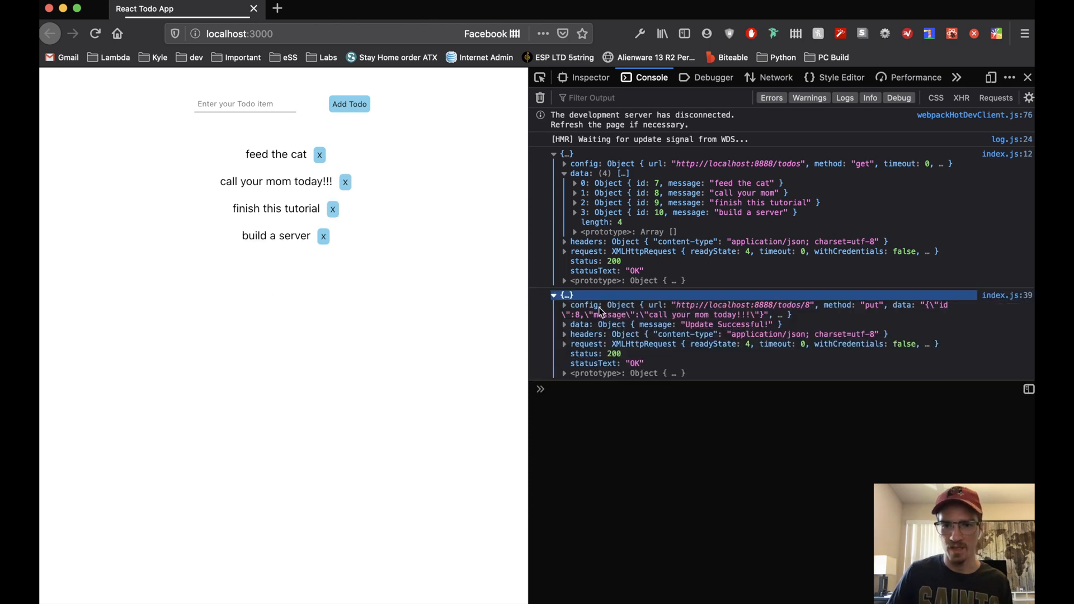
mouse_move(779, 329)
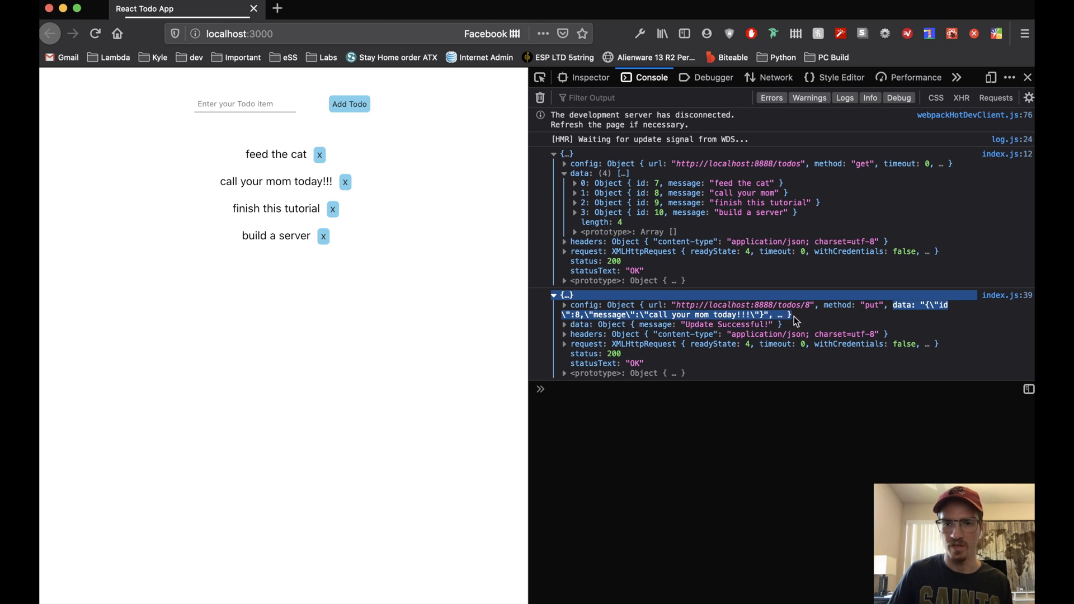
click(565, 305)
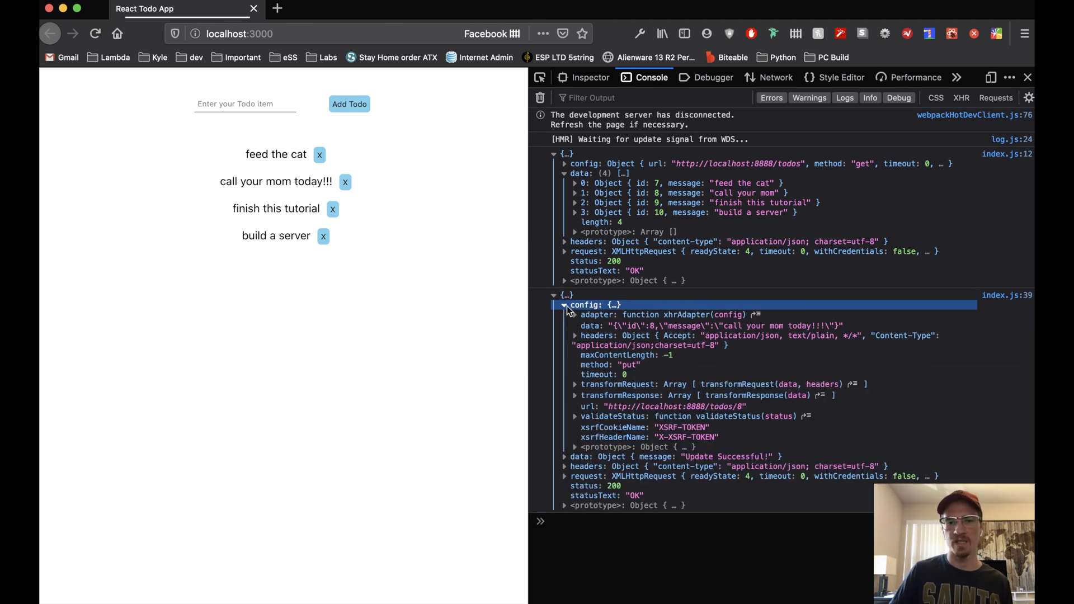
click(564, 305)
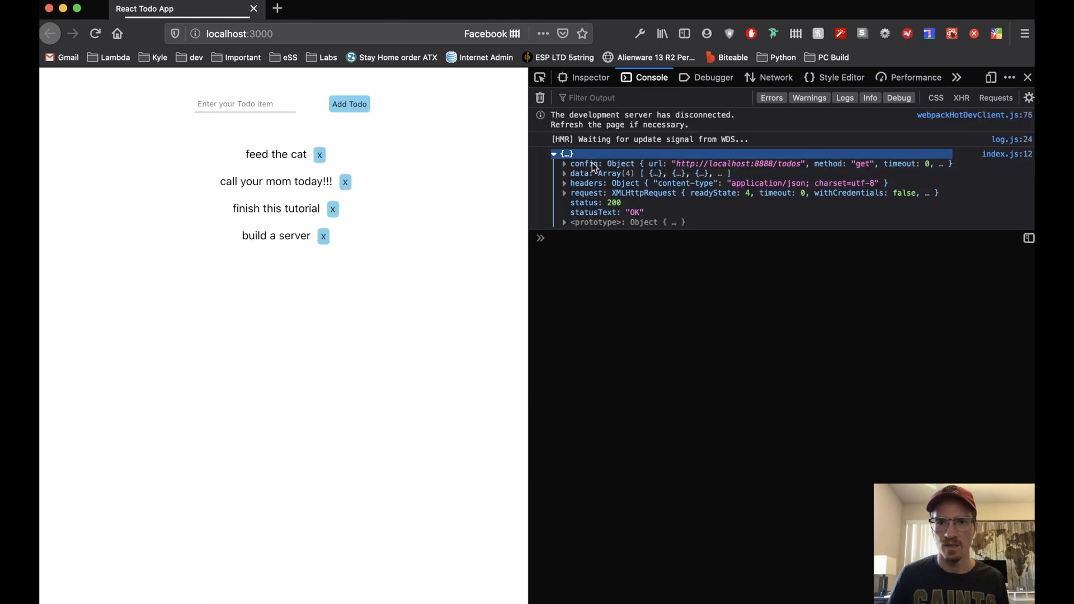
click(564, 173)
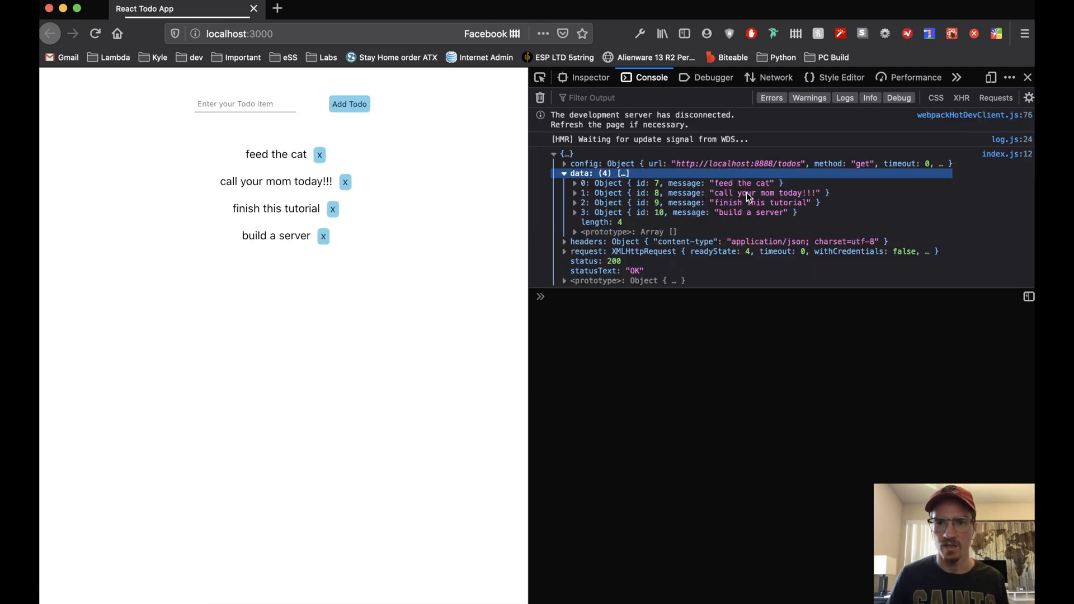
mouse_move(822, 201)
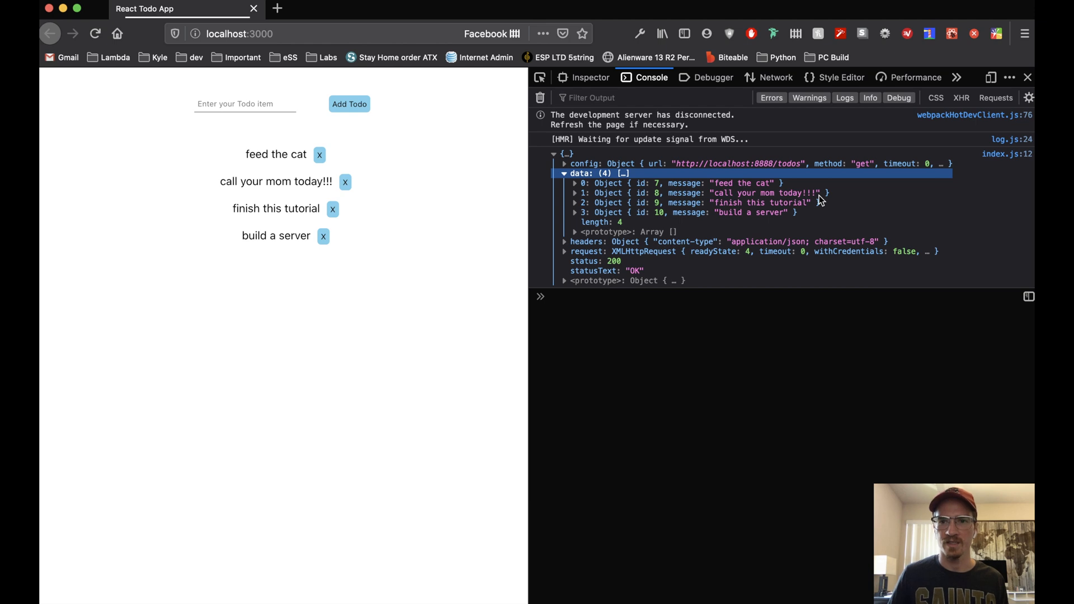
mouse_move(320, 155)
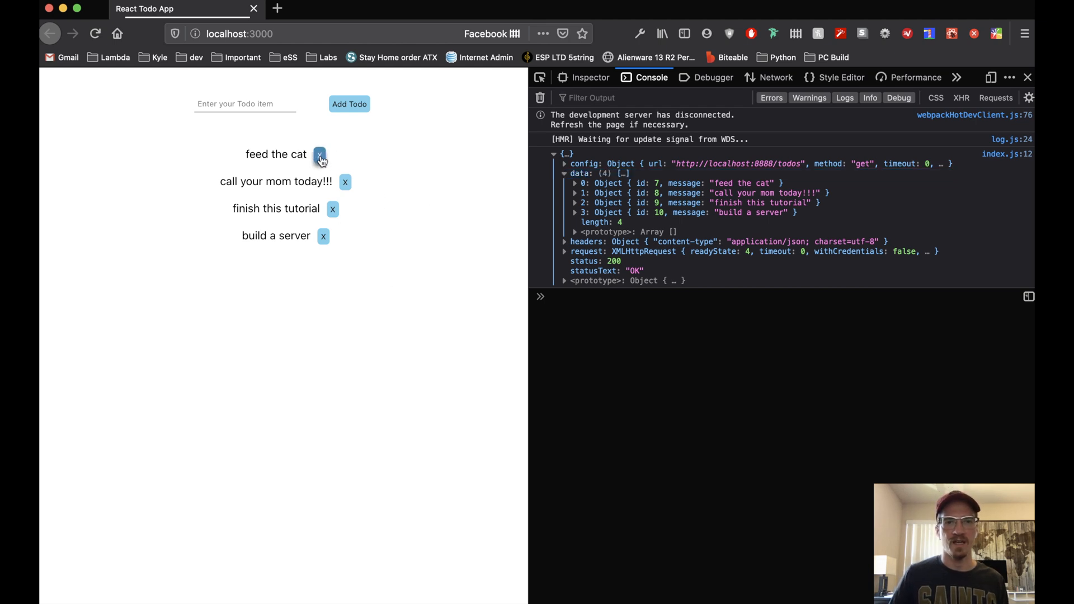
click(320, 155)
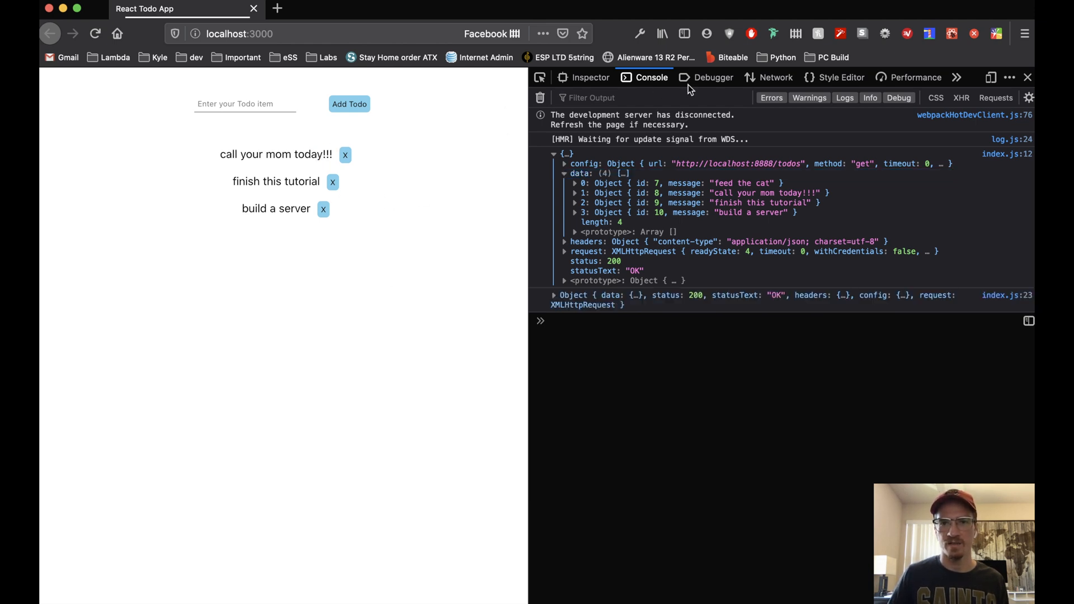
Clear the Network panel and view the todos response JSON listing three todos.
click(775, 78)
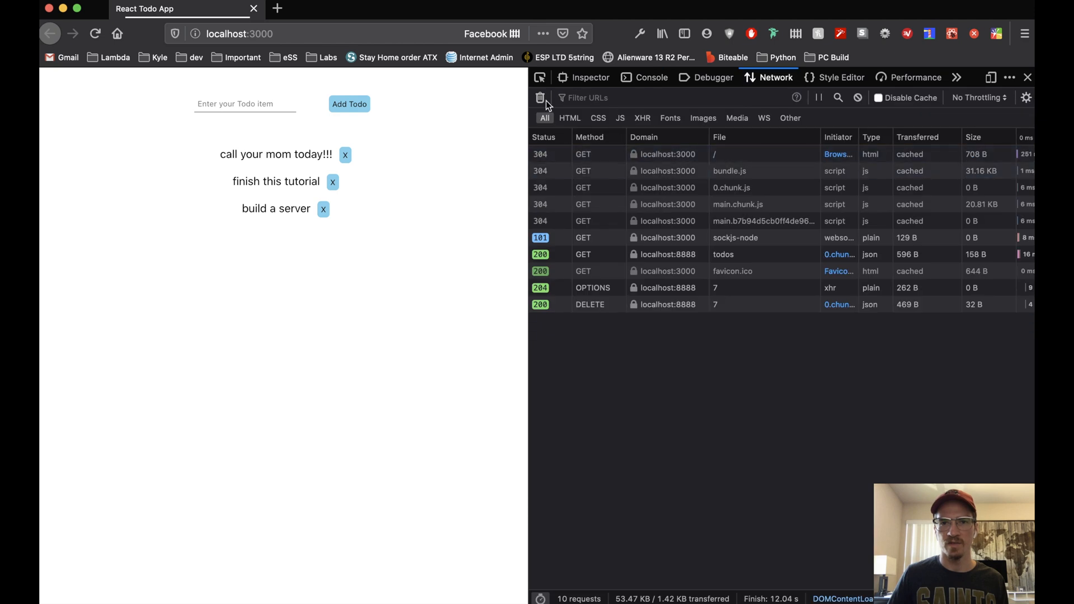
click(541, 97)
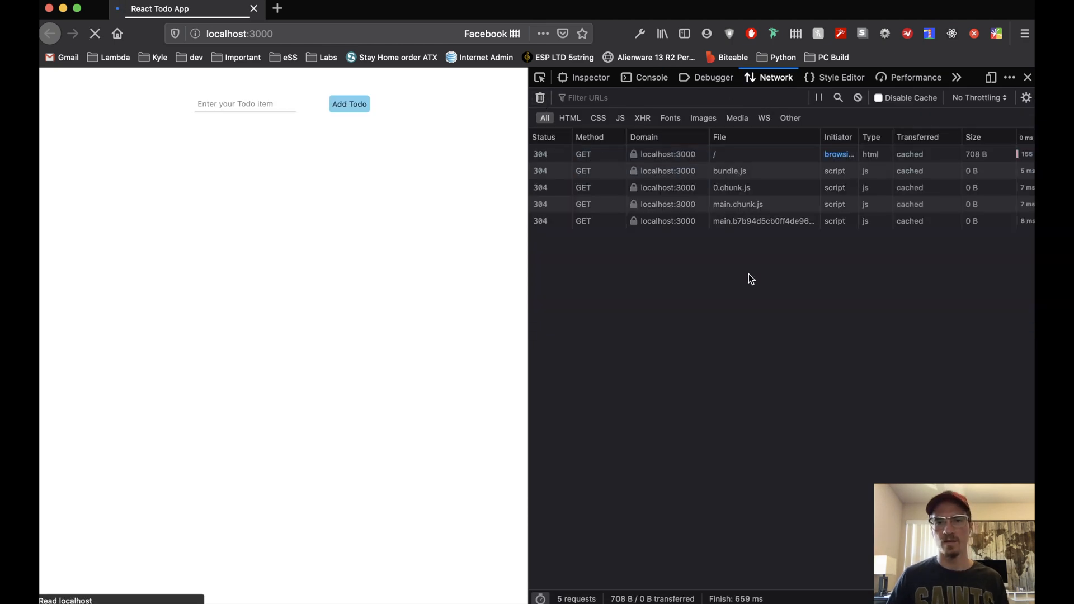
click(655, 271)
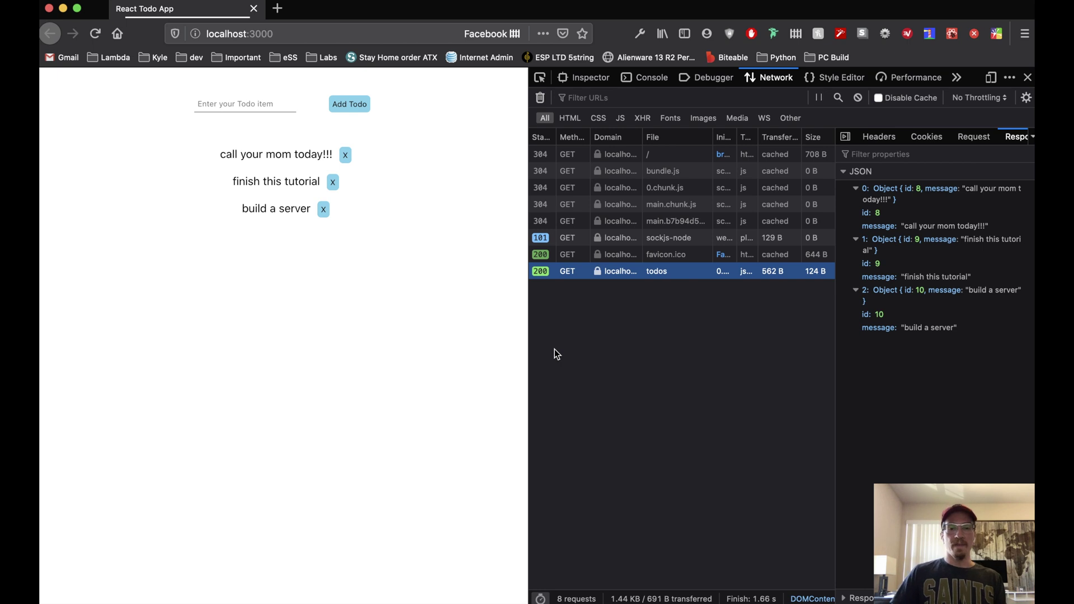
mouse_move(435, 324)
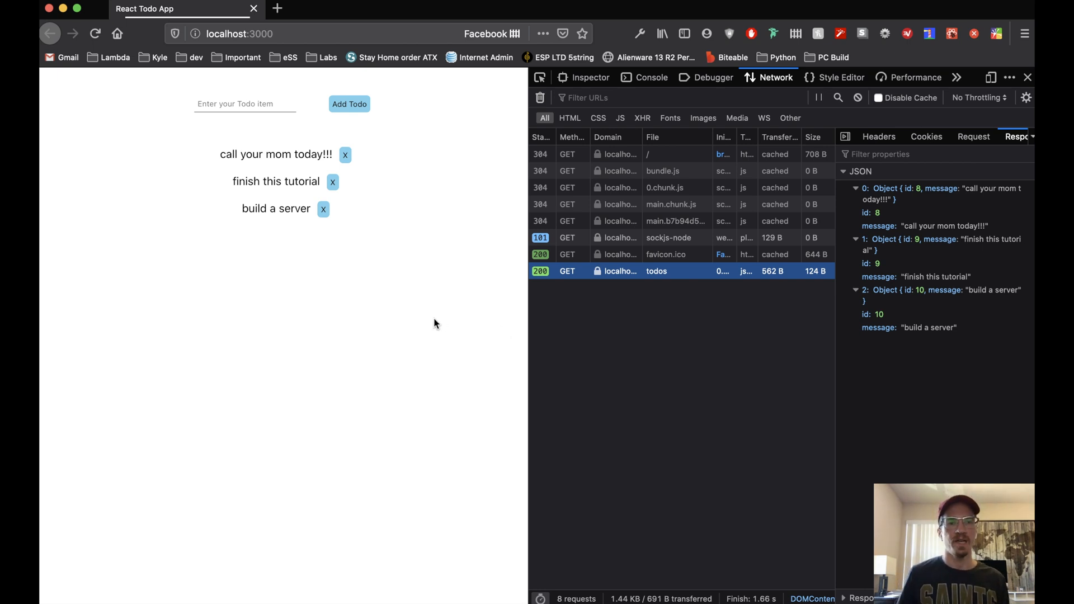